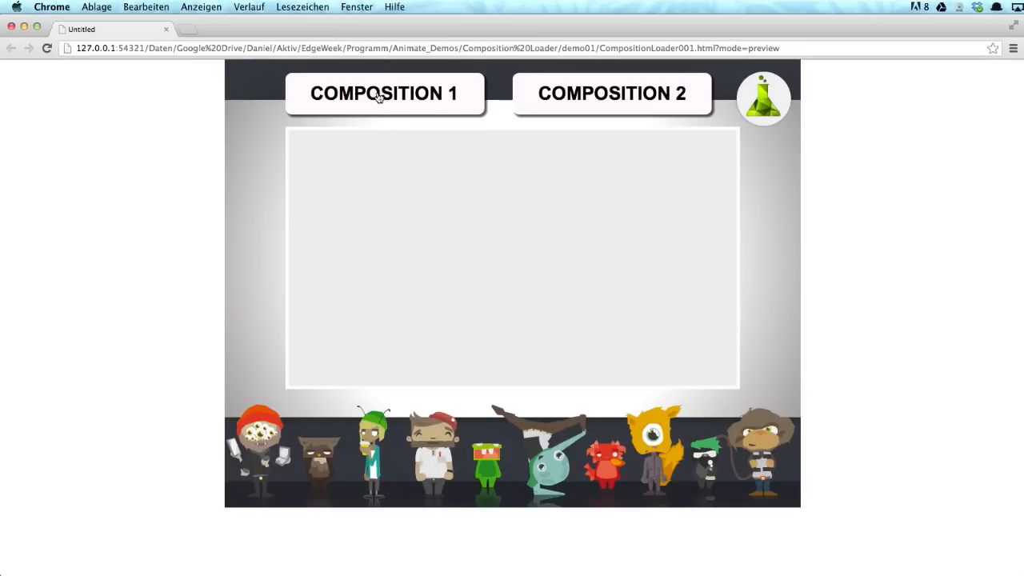
- Load COMPOSITION 1, then COMPOSITION 2, then COMPOSITION 1 again into the content area
{"action": "left_click", "coordinate": [384, 92]}
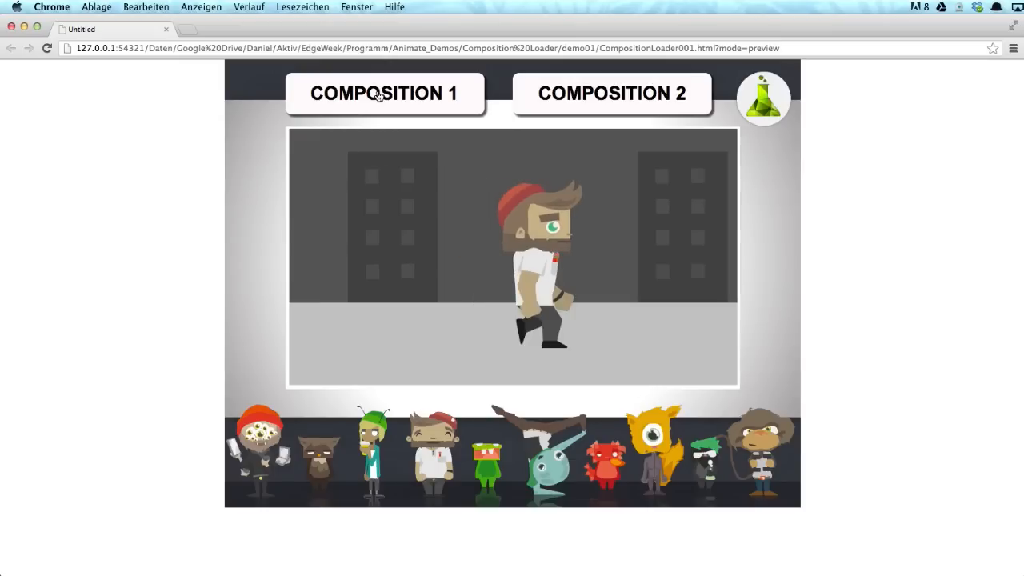
{"action": "left_click", "coordinate": [611, 93]}
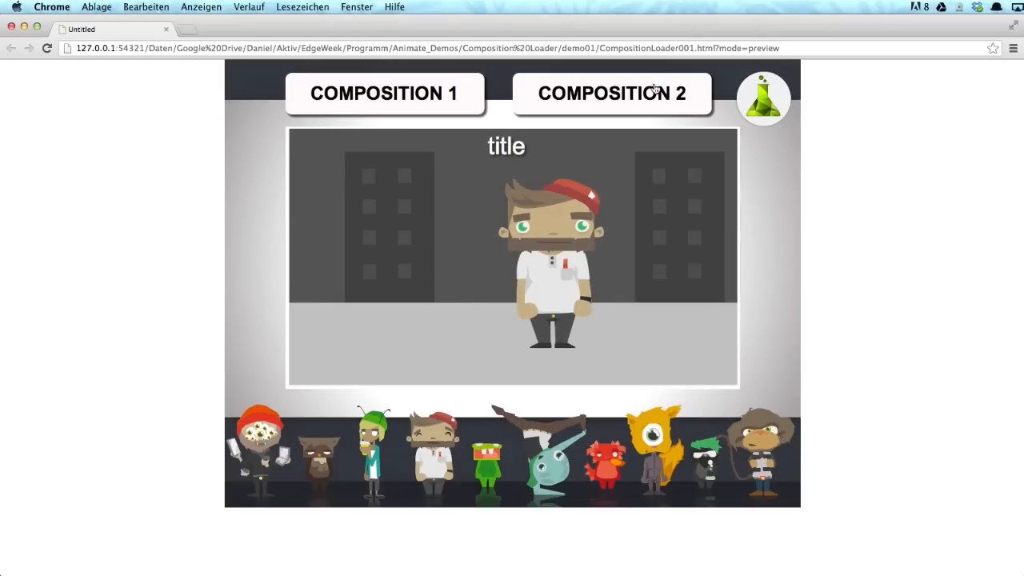
{"action": "left_click", "coordinate": [611, 93]}
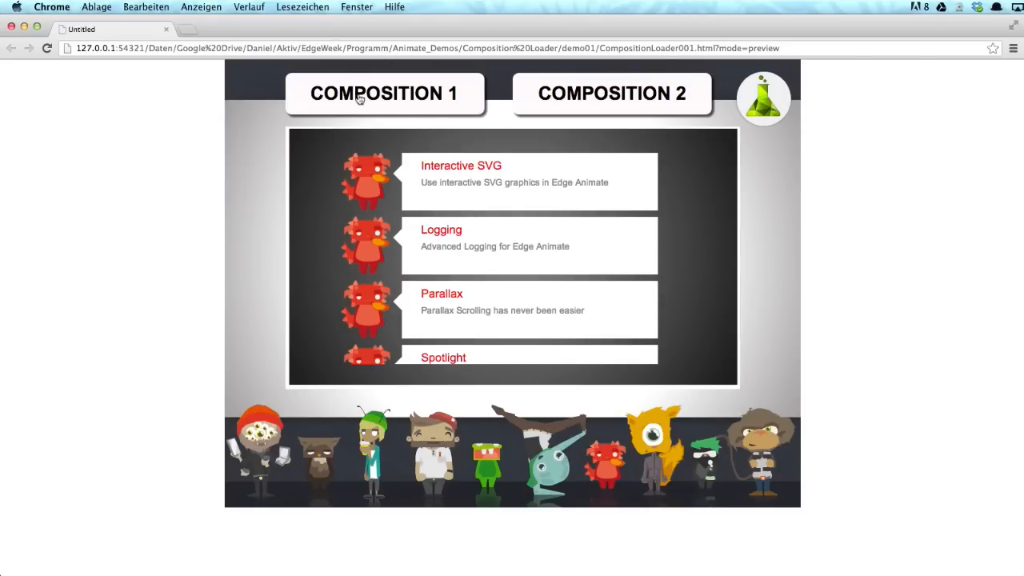
{"action": "left_click", "coordinate": [384, 93]}
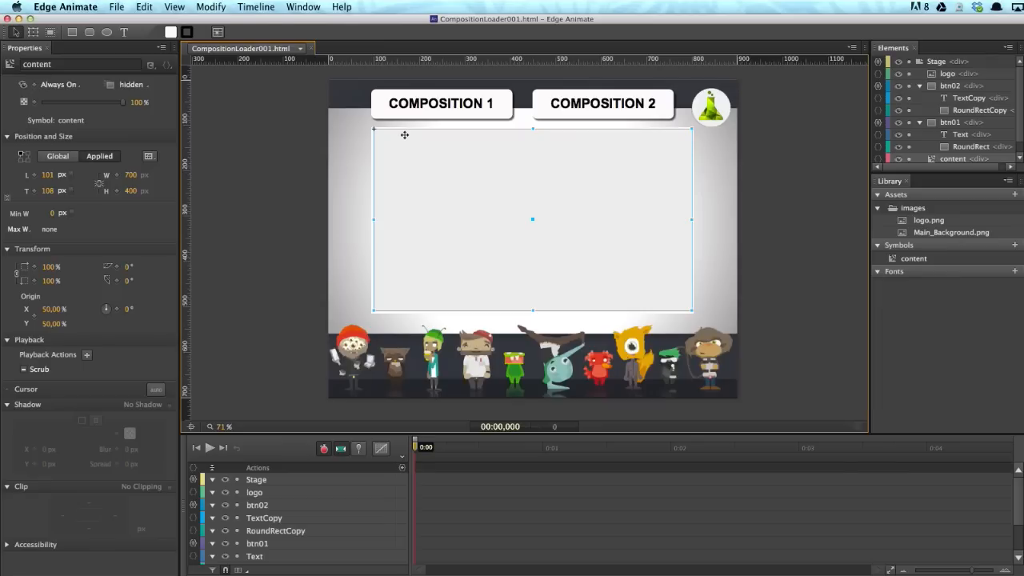
{"action": "mouse_move", "coordinate": [550, 99]}
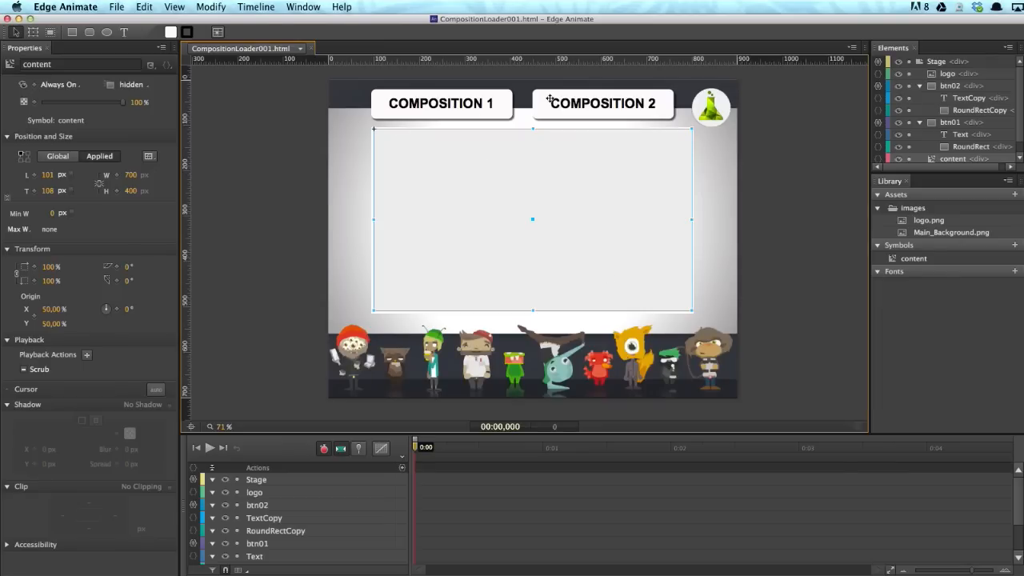
{"action": "mouse_move", "coordinate": [606, 211]}
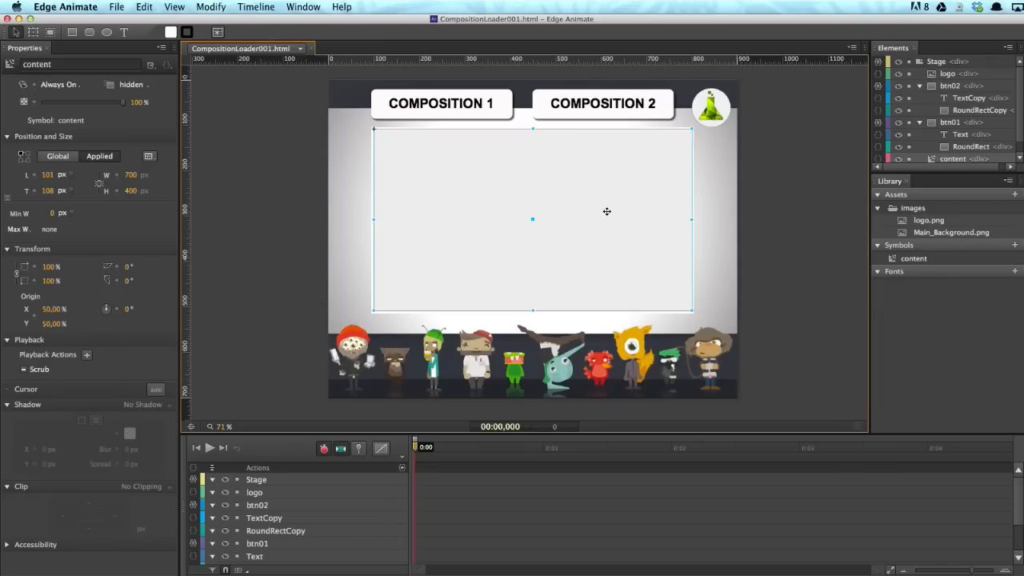
{"action": "mouse_move", "coordinate": [569, 207]}
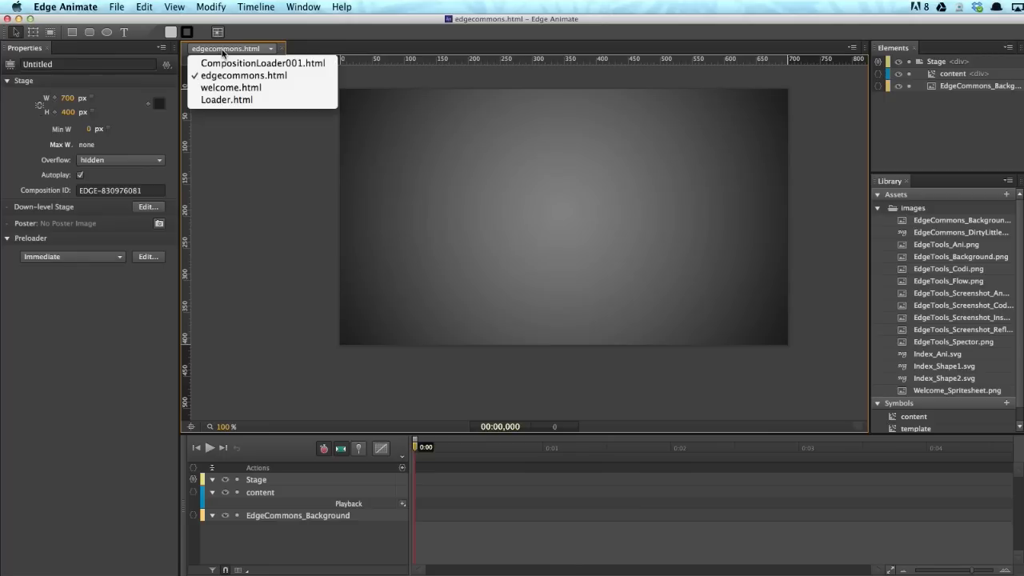
- Switch to the welcome.html document to view its character scene
{"action": "left_click", "coordinate": [230, 87]}
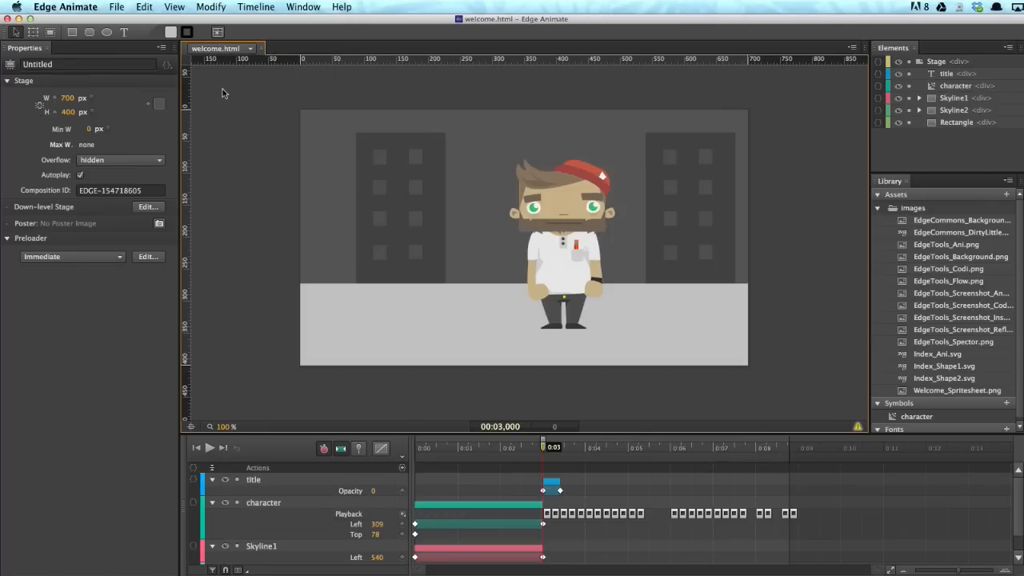
{"action": "mouse_move", "coordinate": [304, 89]}
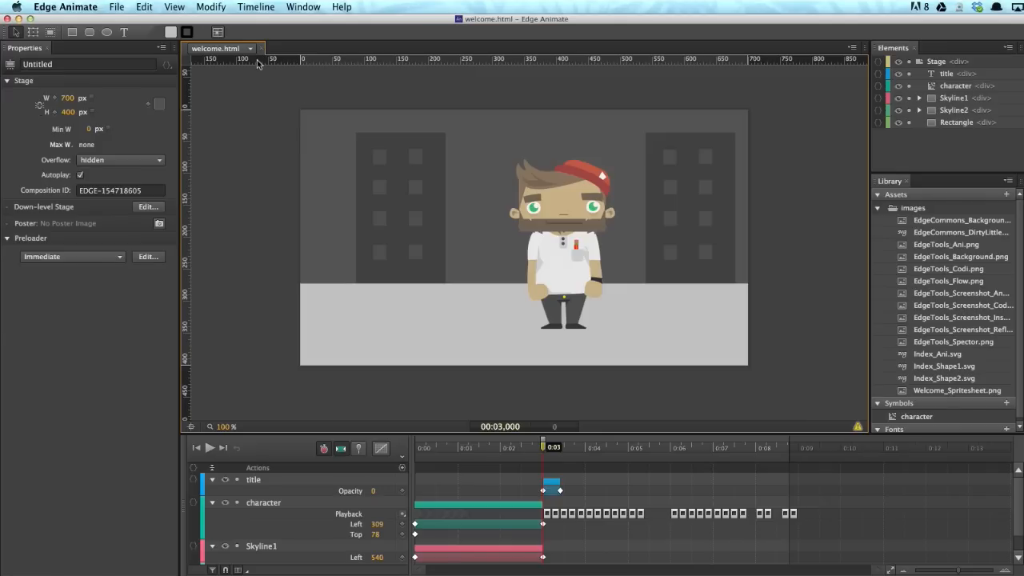
{"action": "mouse_move", "coordinate": [232, 105]}
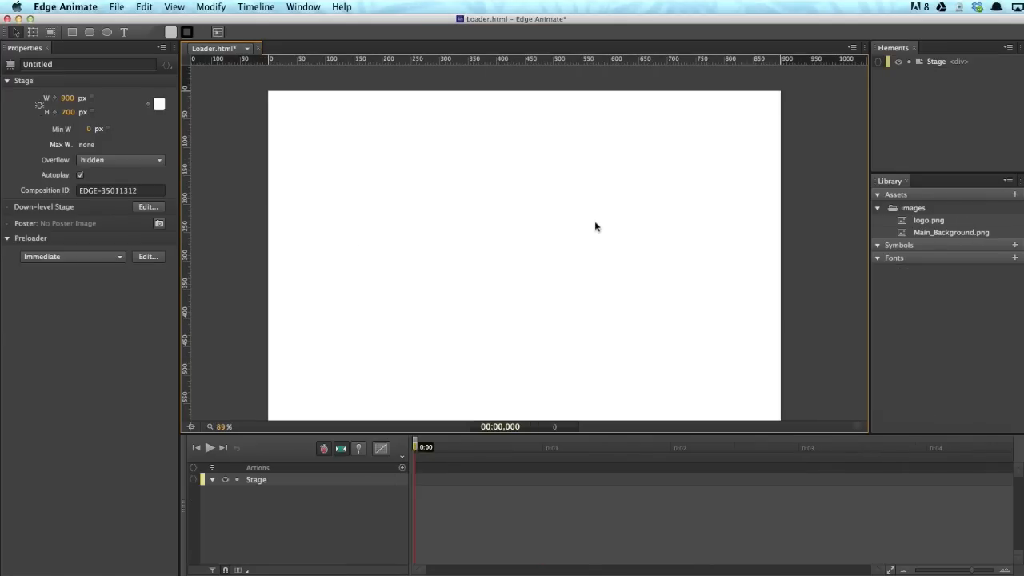
{"action": "mouse_move", "coordinate": [595, 272]}
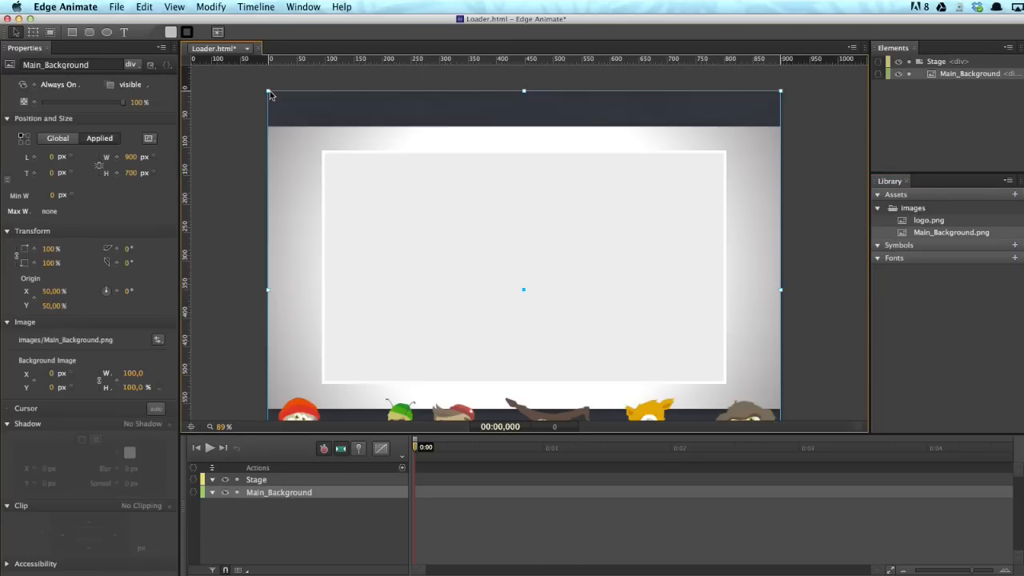
{"action": "mouse_move", "coordinate": [518, 265]}
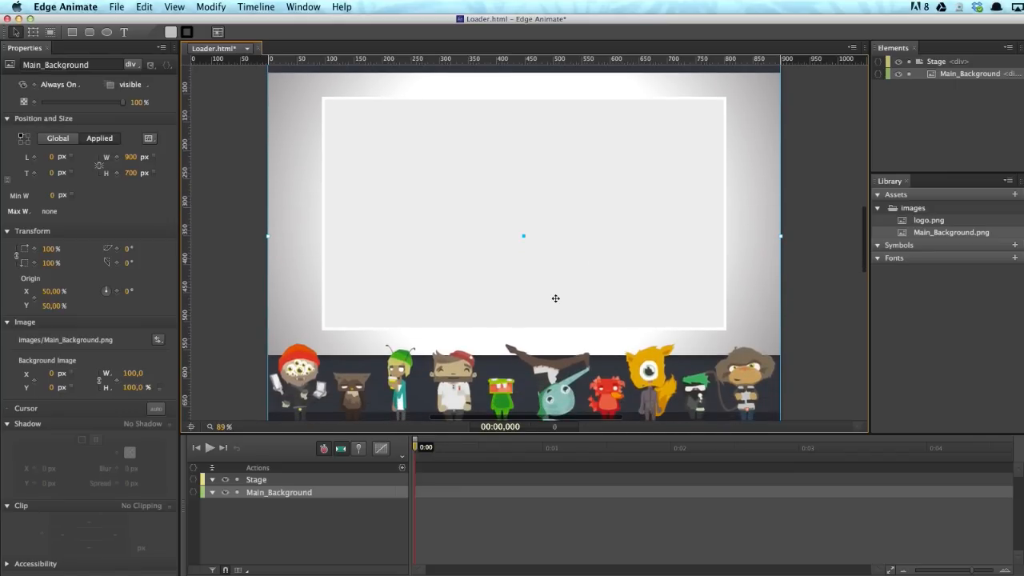
{"action": "mouse_move", "coordinate": [731, 304]}
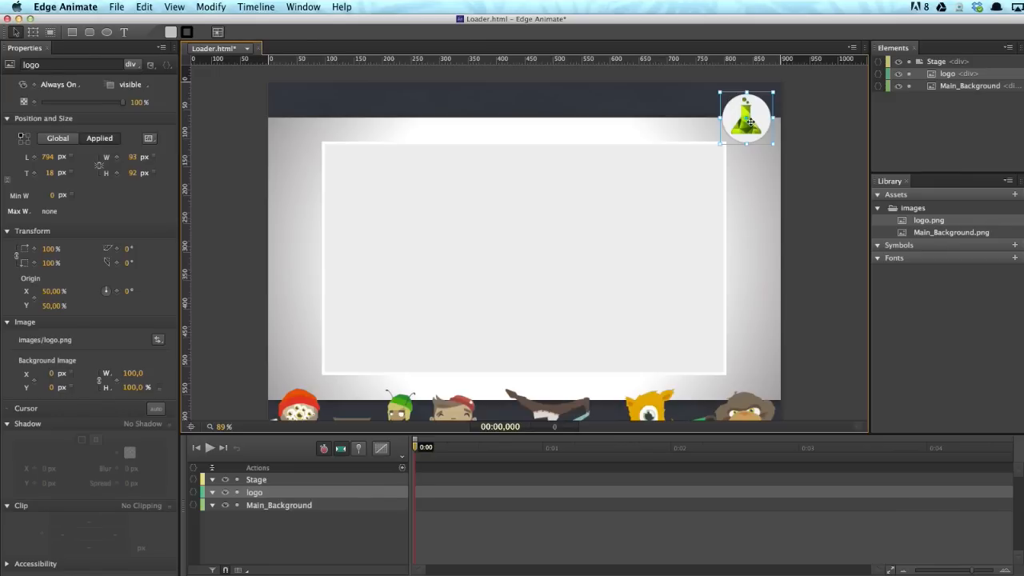
- Move the logo image into the stage's top-right corner
{"action": "left_click_drag", "start_coordinate": [748, 119], "coordinate": [742, 119]}
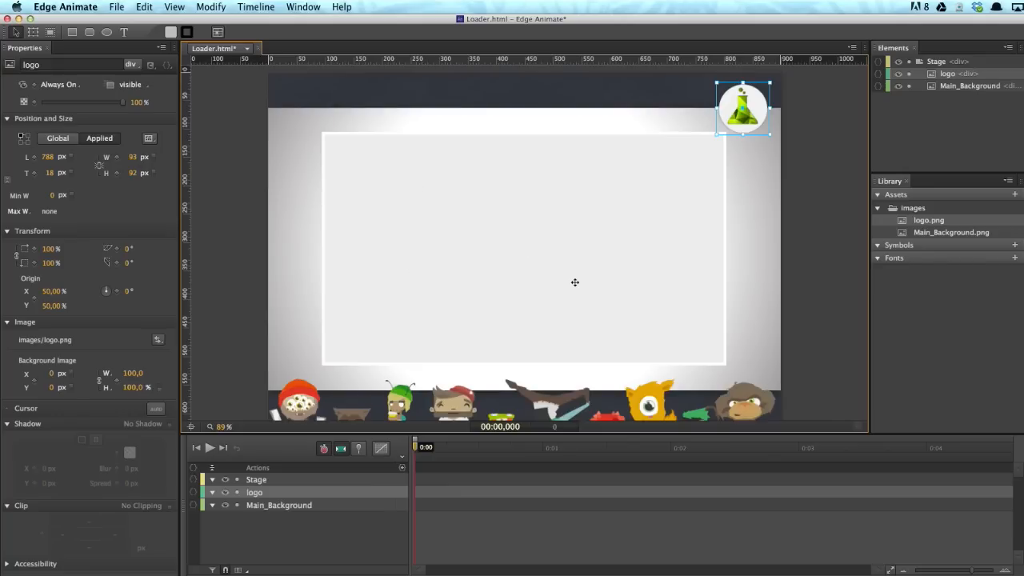
{"action": "mouse_move", "coordinate": [170, 61]}
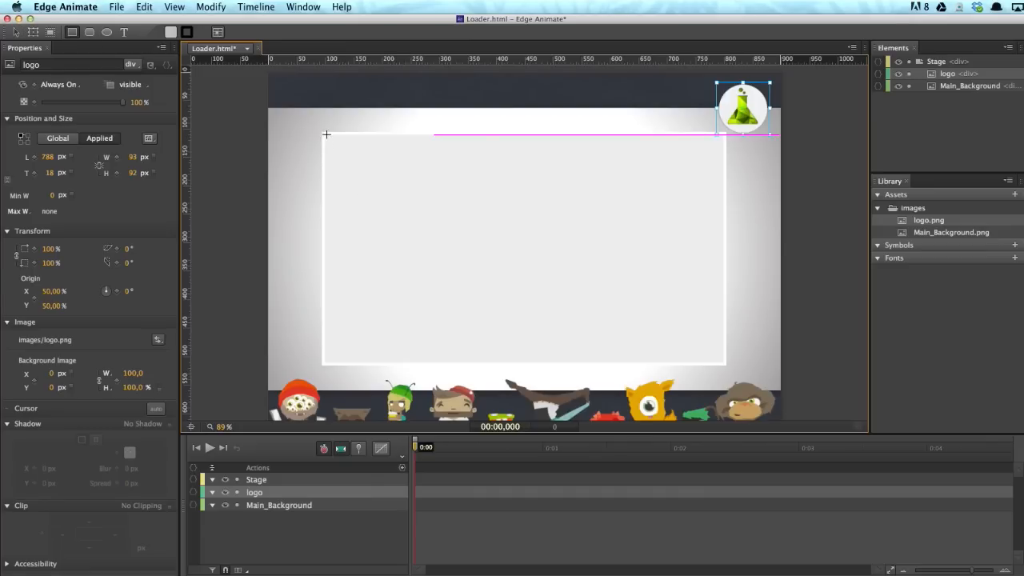
- Draw a 700 by 400 rectangle covering the white frame
{"action": "left_click_drag", "start_coordinate": [323, 134], "coordinate": [726, 362]}
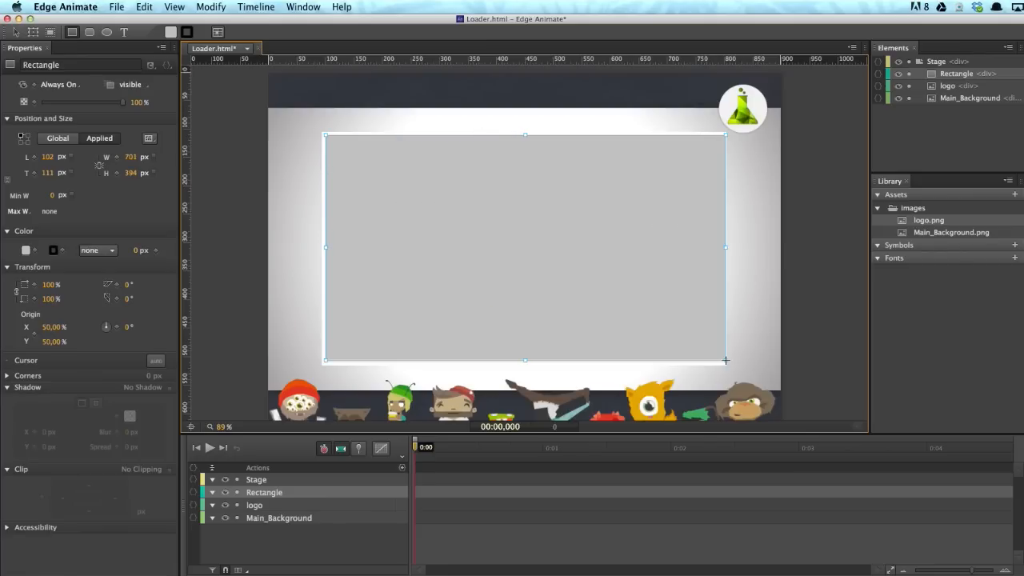
{"action": "left_click_drag", "start_coordinate": [726, 361], "coordinate": [723, 361]}
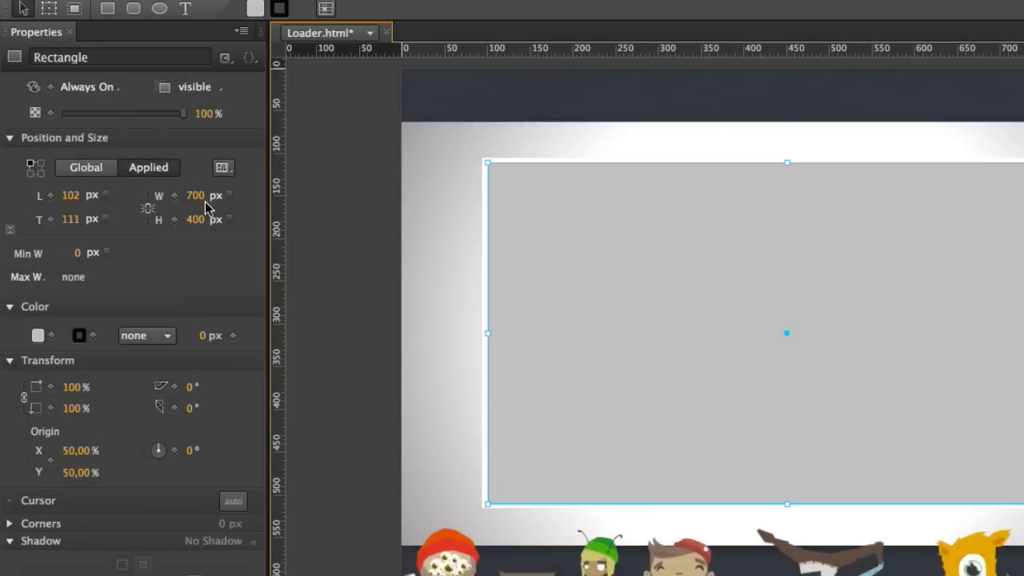
{"action": "mouse_move", "coordinate": [196, 219]}
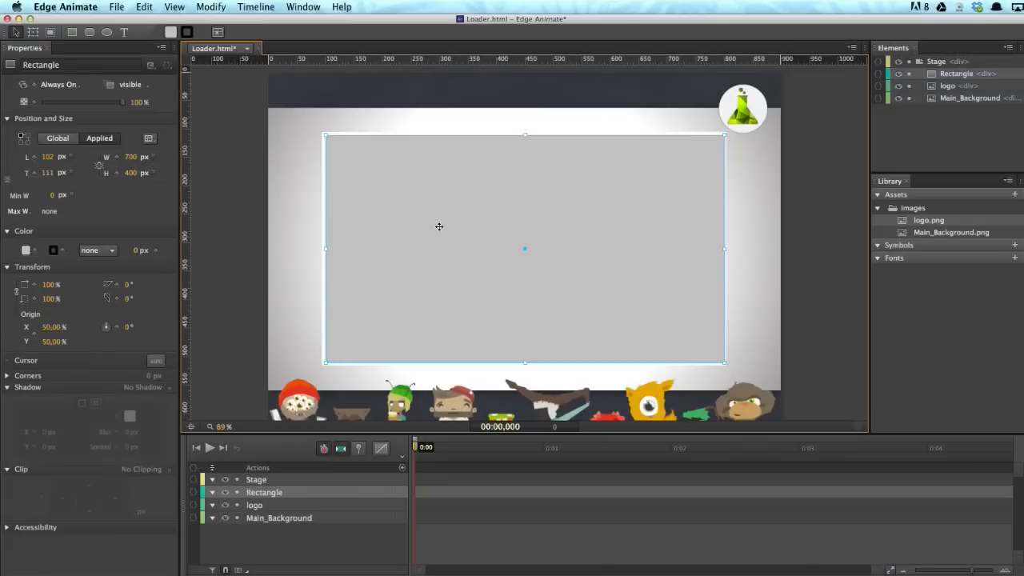
- Convert the rectangle into a symbol named content and enter it for editing
{"action": "right_click", "coordinate": [438, 230]}
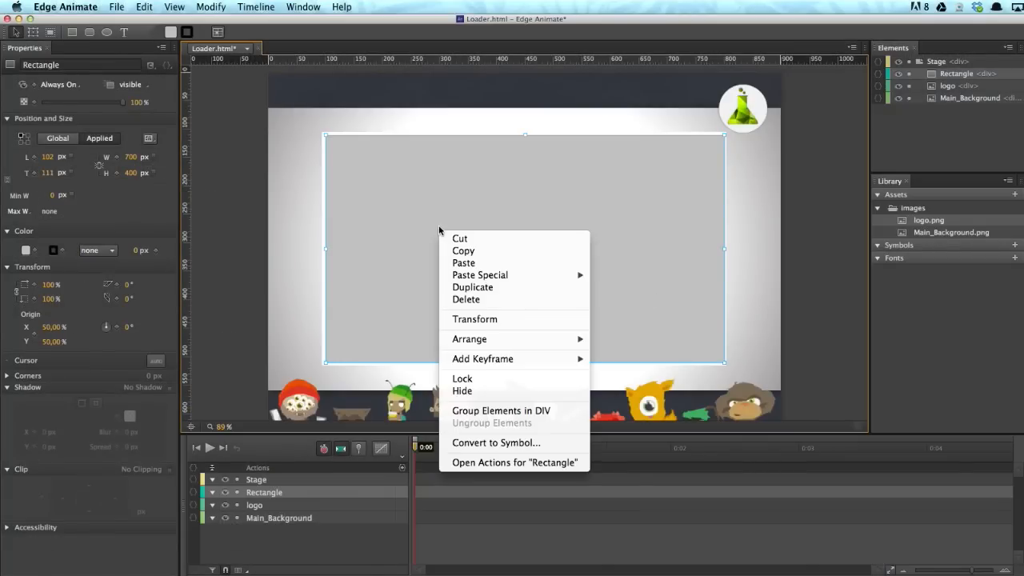
{"action": "left_click", "coordinate": [496, 441]}
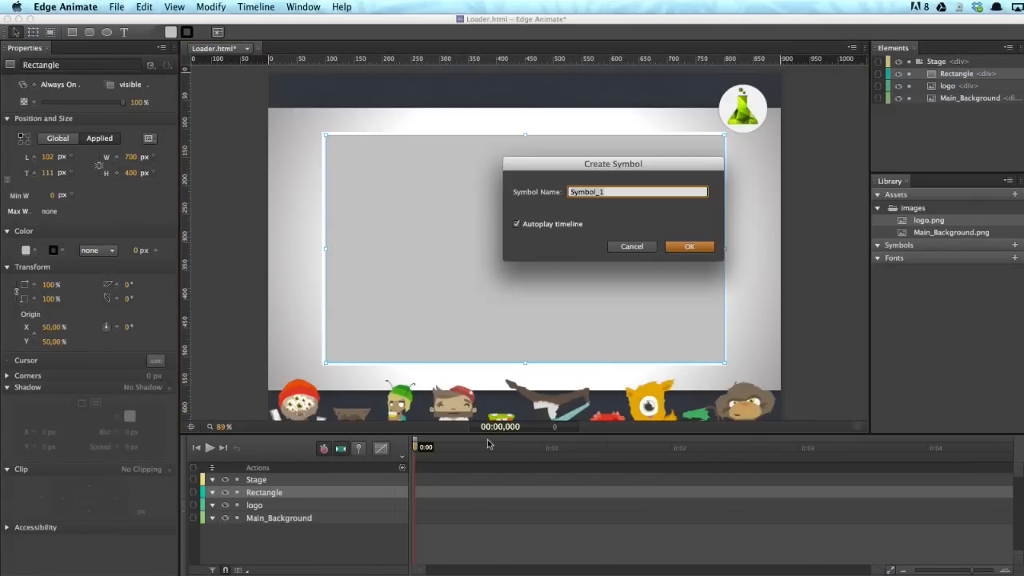
{"action": "type", "text": "content"}
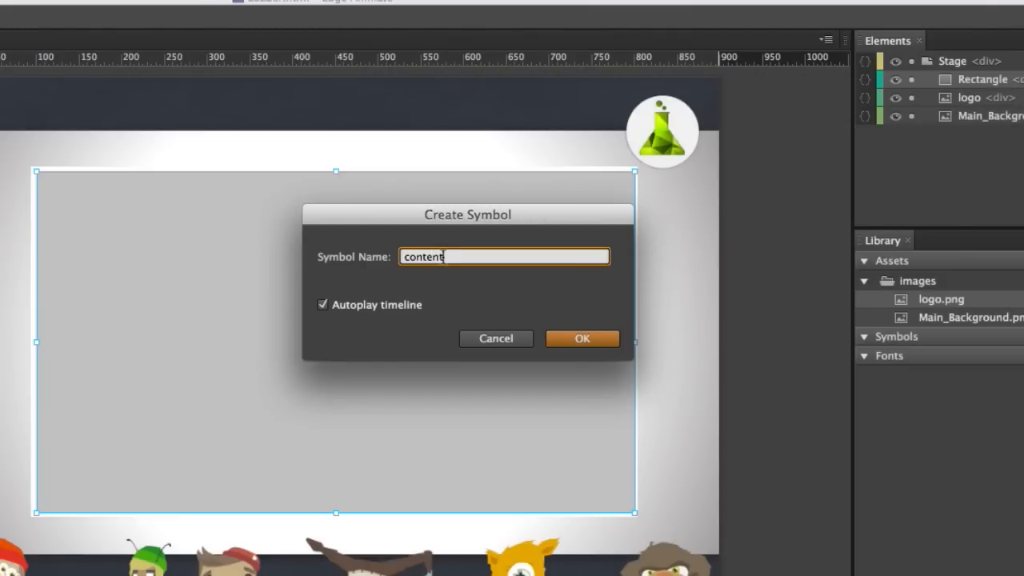
{"action": "left_click", "coordinate": [583, 339]}
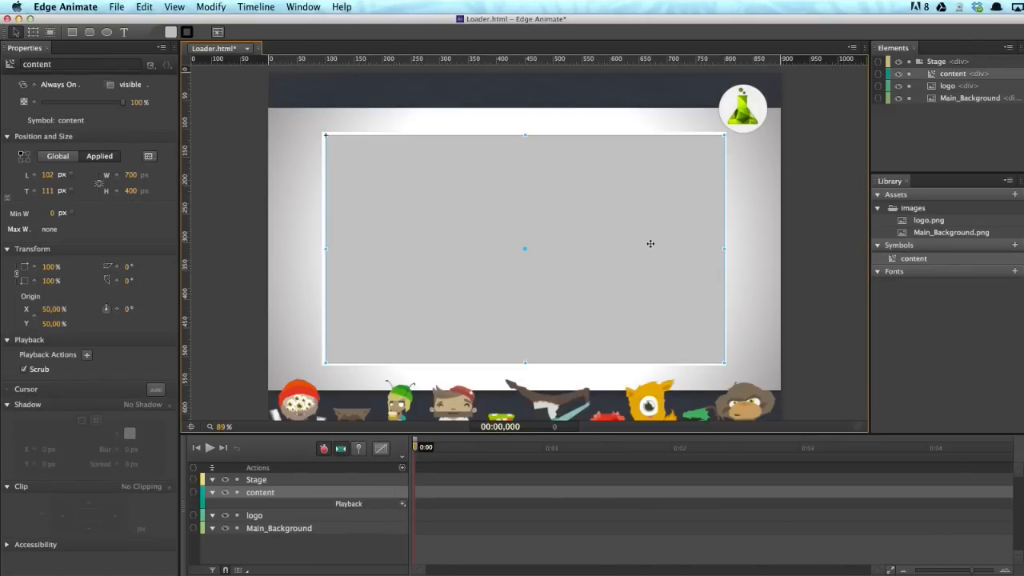
{"action": "double_click", "coordinate": [525, 248]}
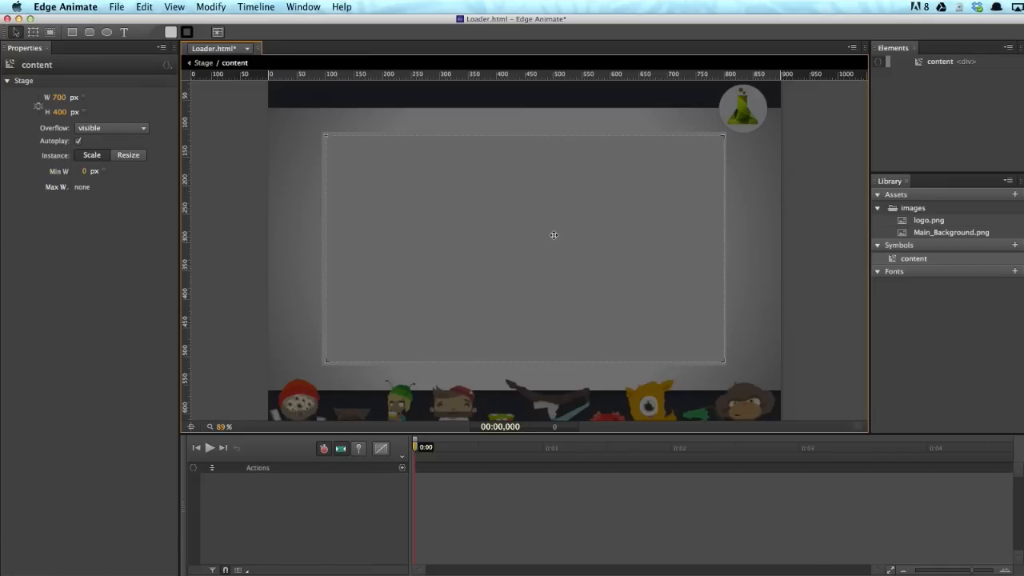
{"action": "mouse_move", "coordinate": [506, 288]}
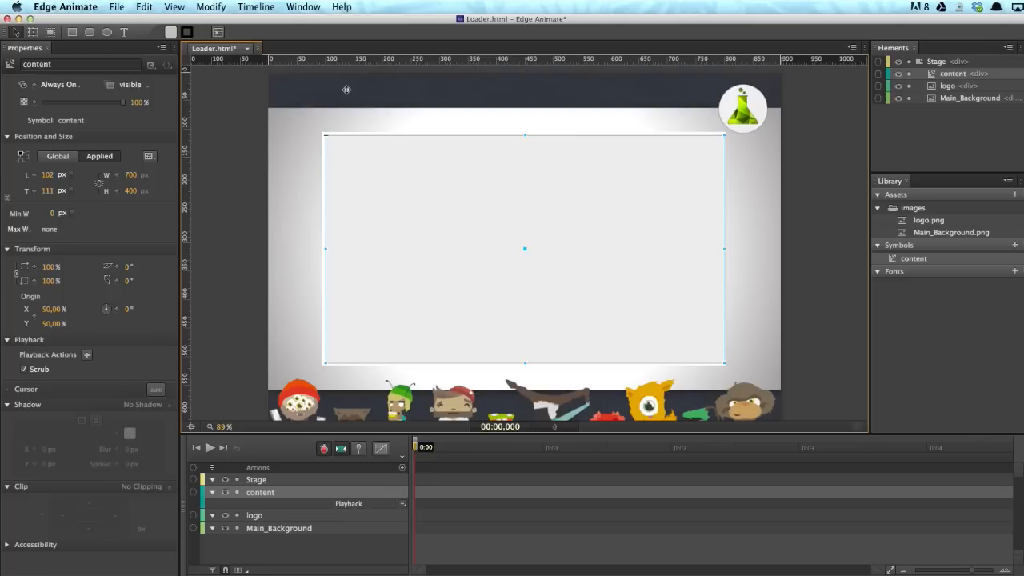
- Draw a rounded rectangle button shape near the top-left with a drop shadow
{"action": "left_click", "coordinate": [969, 98]}
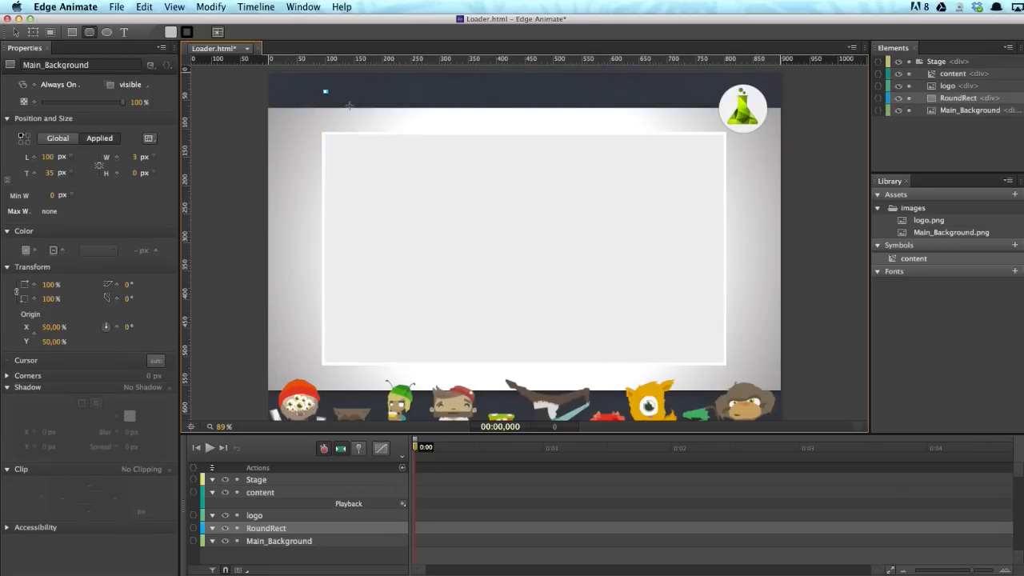
{"action": "left_click_drag", "start_coordinate": [326, 93], "coordinate": [471, 122]}
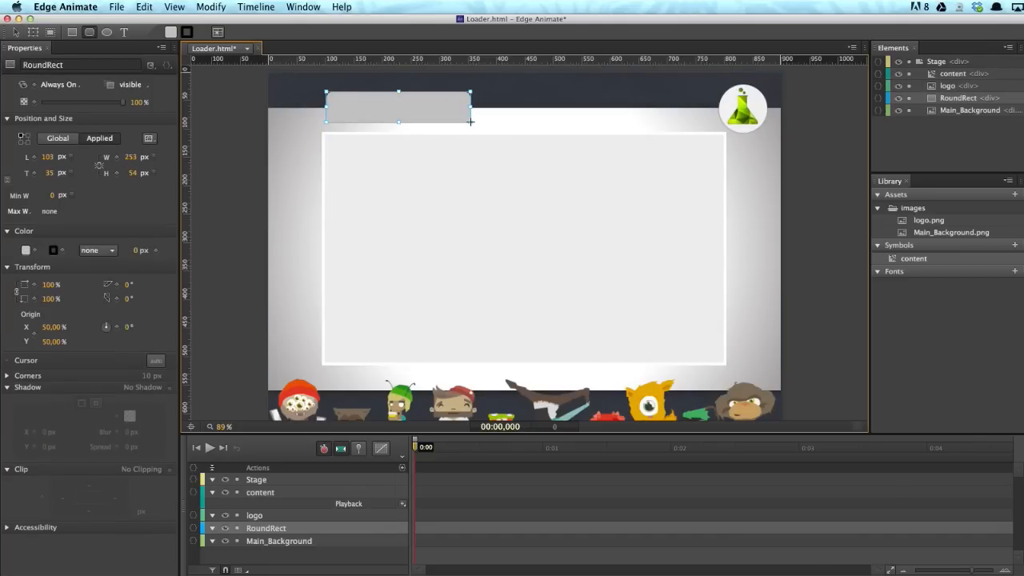
{"action": "left_click_drag", "start_coordinate": [471, 122], "coordinate": [489, 121]}
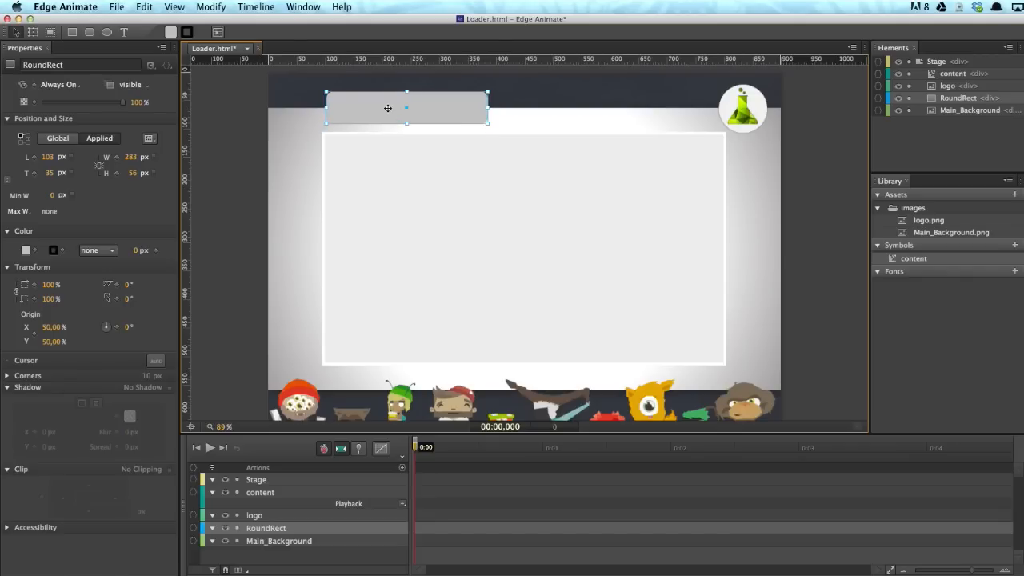
{"action": "left_click_drag", "start_coordinate": [387, 108], "coordinate": [388, 103]}
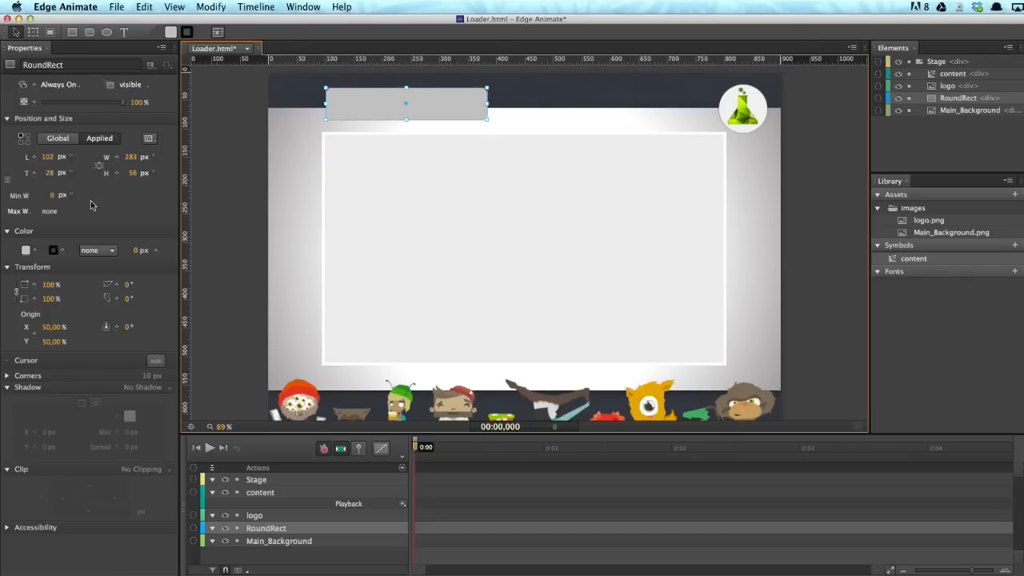
{"action": "left_click", "coordinate": [26, 250]}
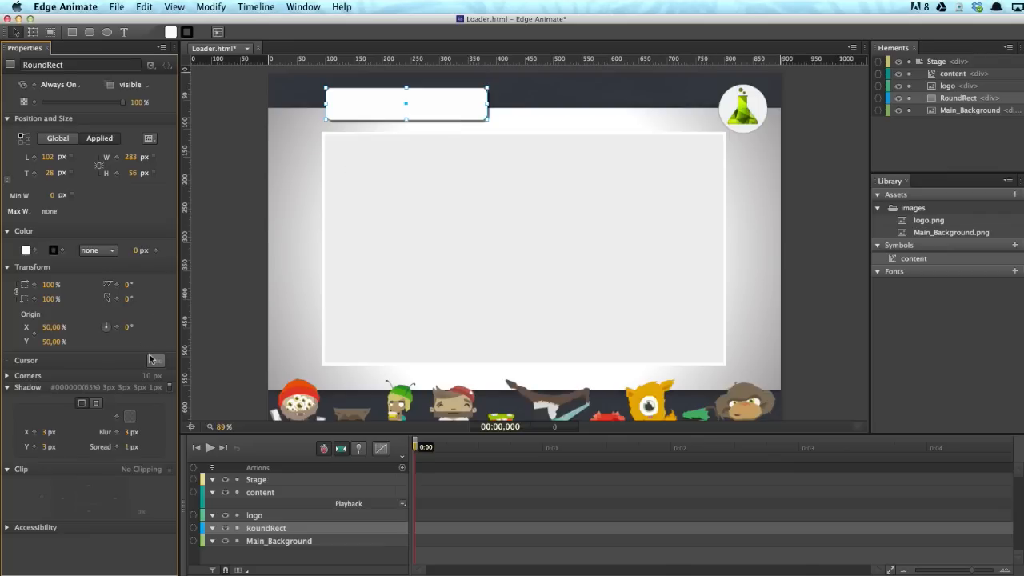
{"action": "mouse_move", "coordinate": [134, 57]}
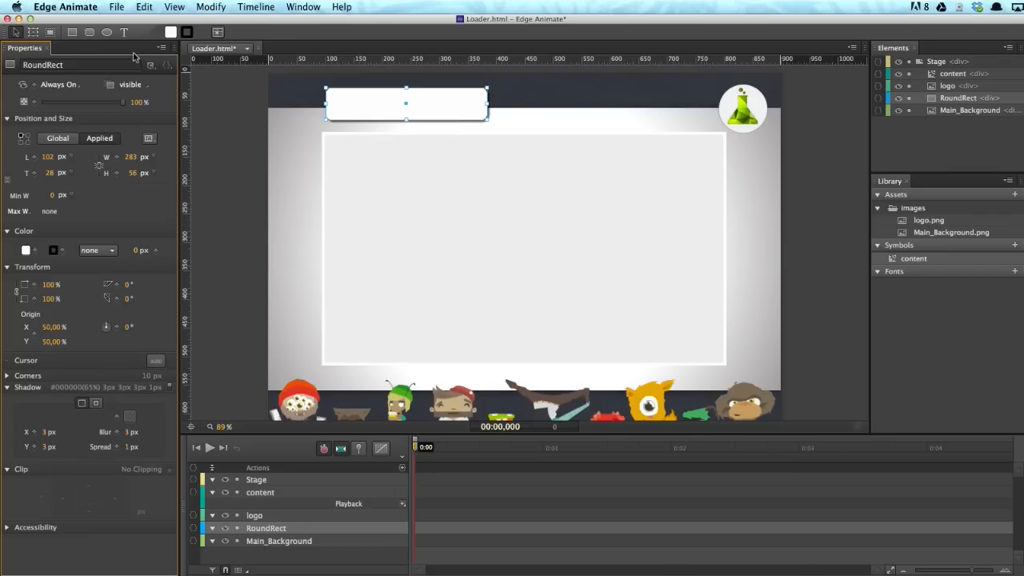
{"action": "mouse_move", "coordinate": [347, 96]}
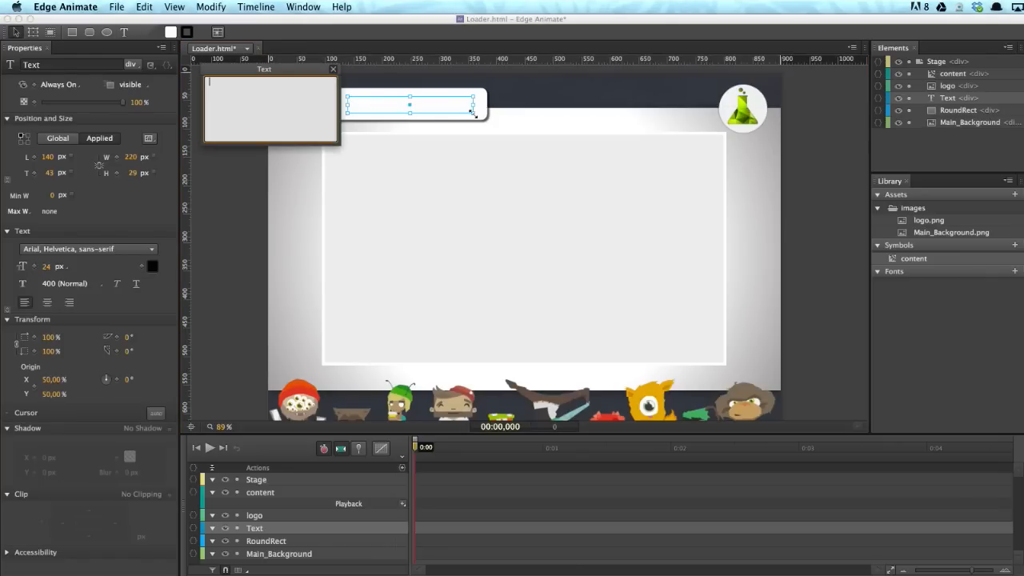
- Label the rounded rectangle with the text COMPOSITION 1
{"action": "type", "text": "COMPOSITI"}
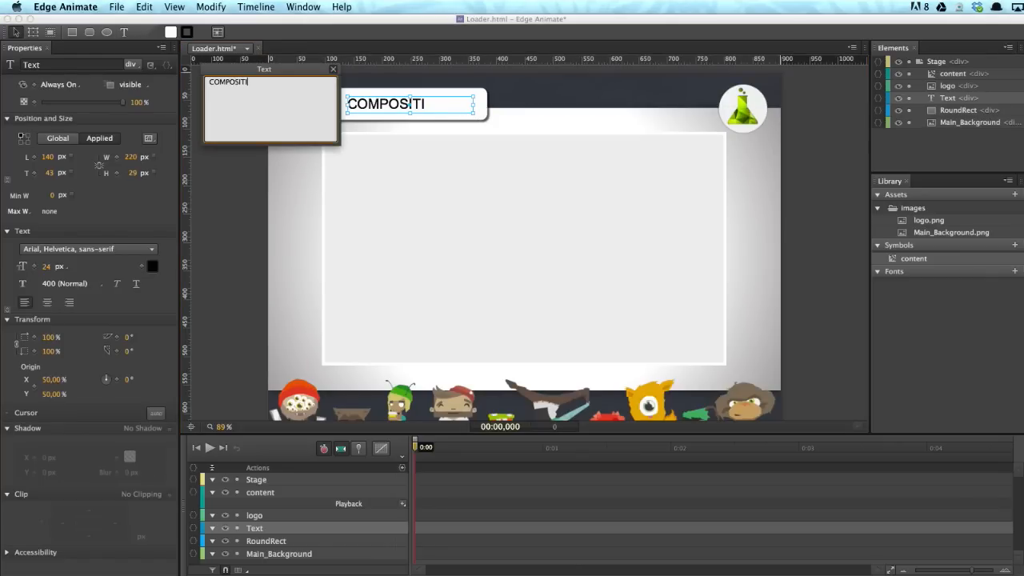
{"action": "type", "text": "ON"}
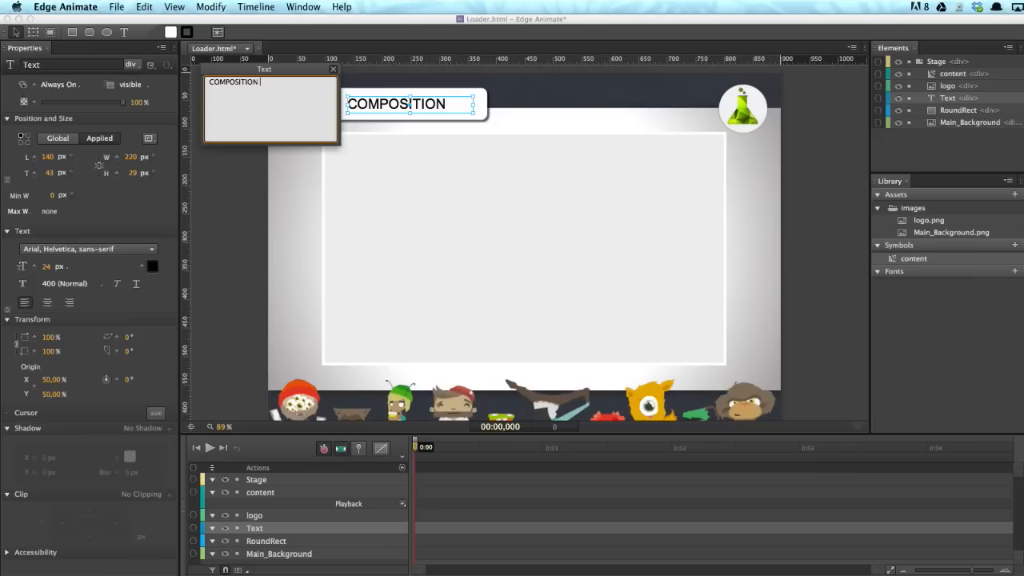
{"action": "type", "text": "1"}
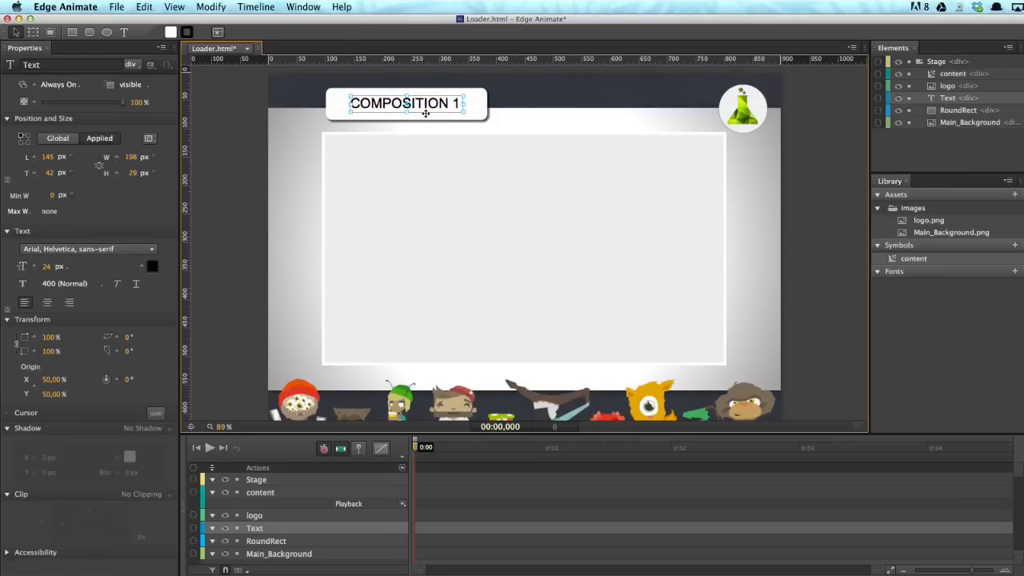
{"action": "mouse_move", "coordinate": [483, 110]}
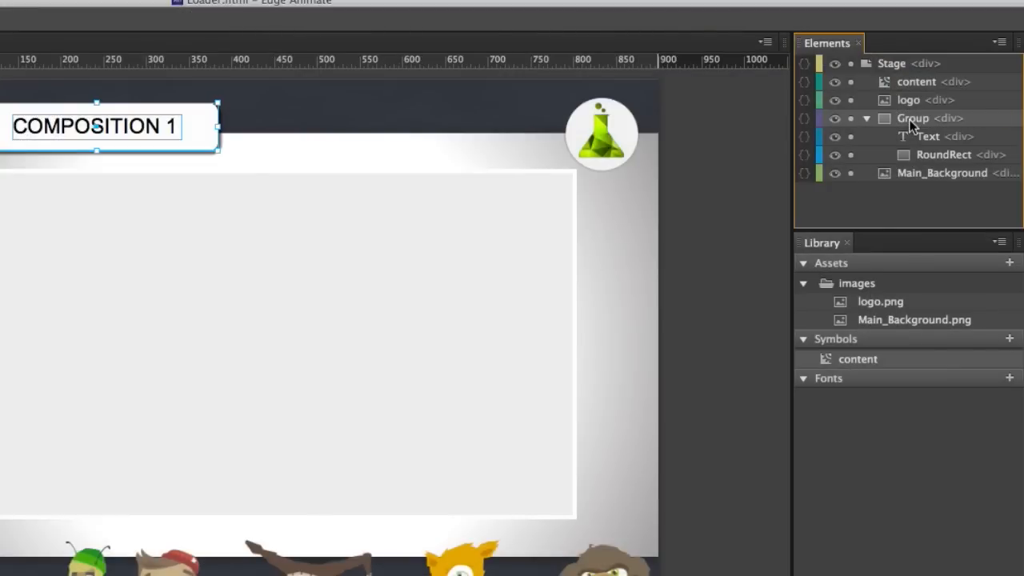
- Rename the button group btn01 and give it a pointer cursor
{"action": "double_click", "coordinate": [912, 119]}
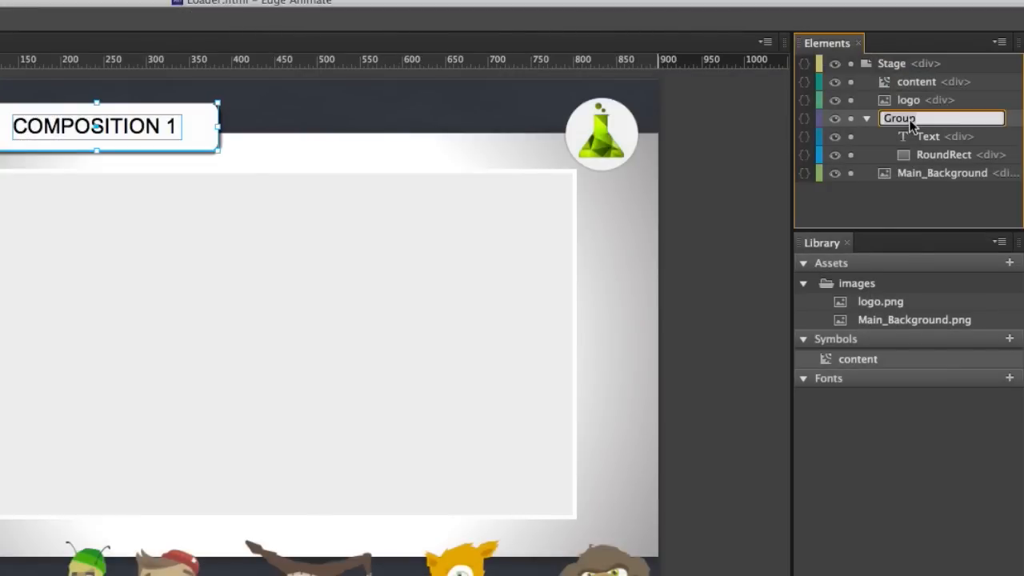
{"action": "type", "text": "btn"}
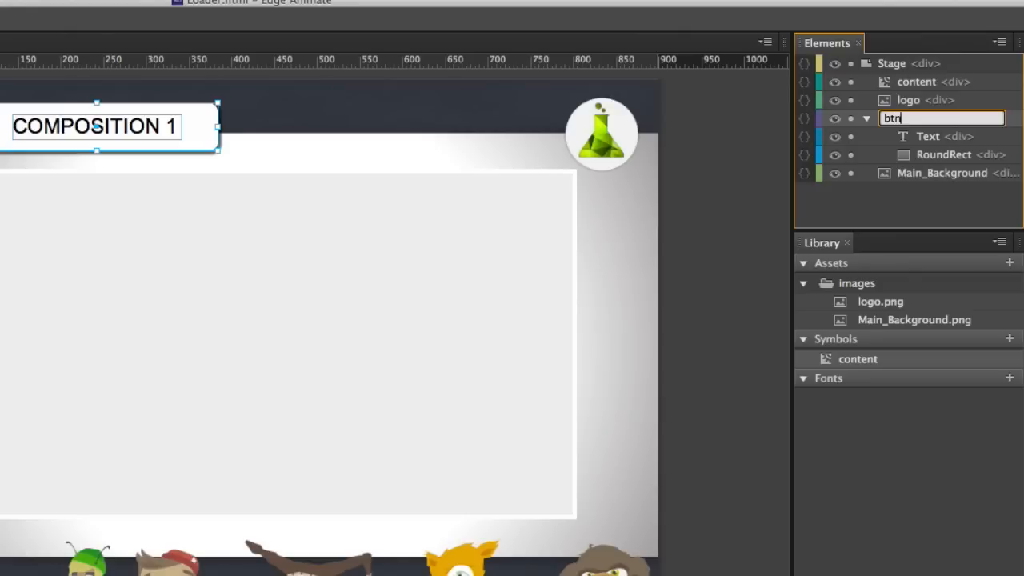
{"action": "type", "text": "01"}
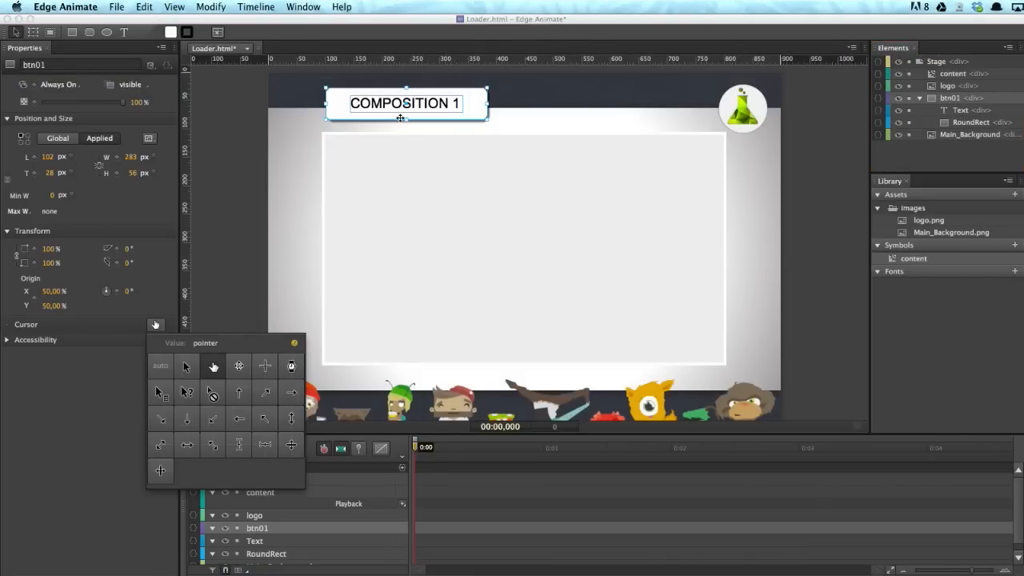
{"action": "left_click", "coordinate": [212, 366]}
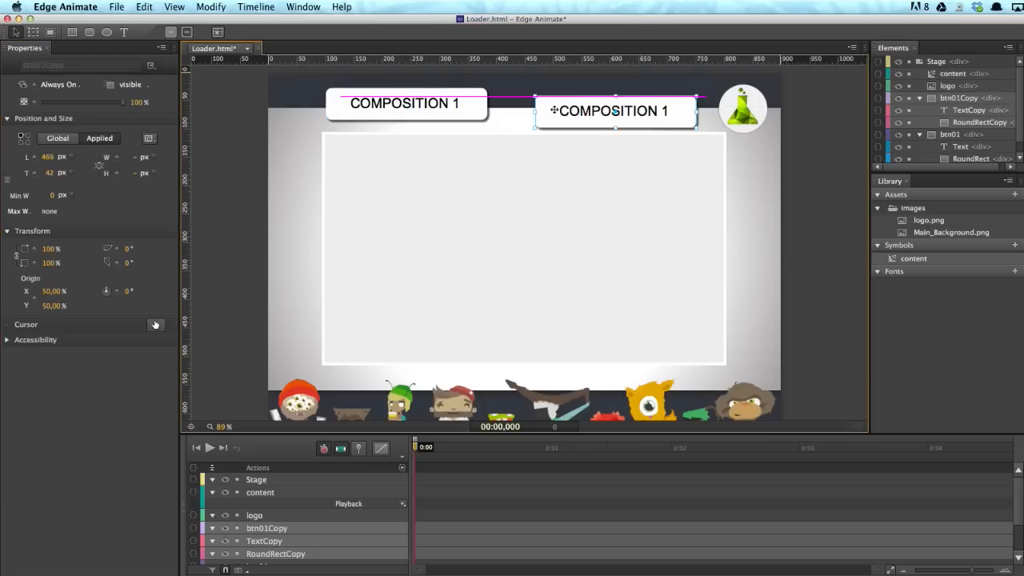
- Duplicate the button to the right as btn02 labelled COMPOSITION 2
{"action": "left_click_drag", "start_coordinate": [614, 110], "coordinate": [601, 103]}
{"action": "type", "text": "2"}
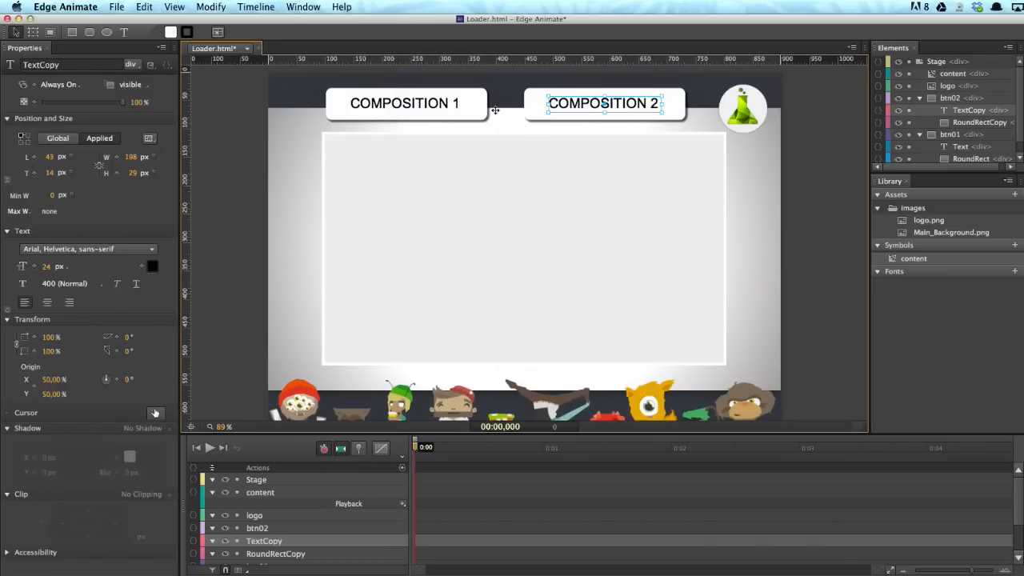
{"action": "left_click", "coordinate": [525, 250]}
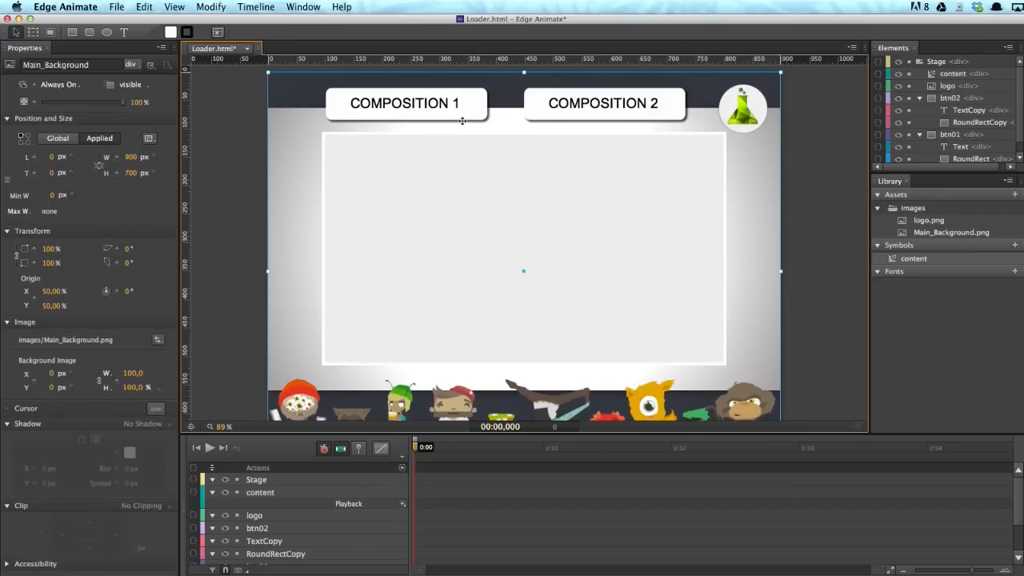
{"action": "mouse_move", "coordinate": [570, 130]}
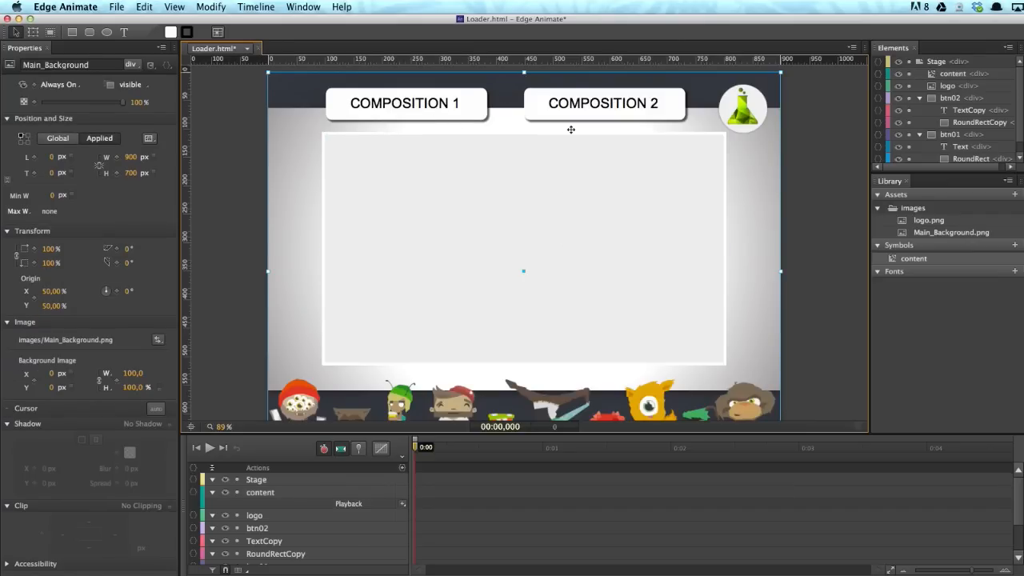
{"action": "mouse_move", "coordinate": [310, 126]}
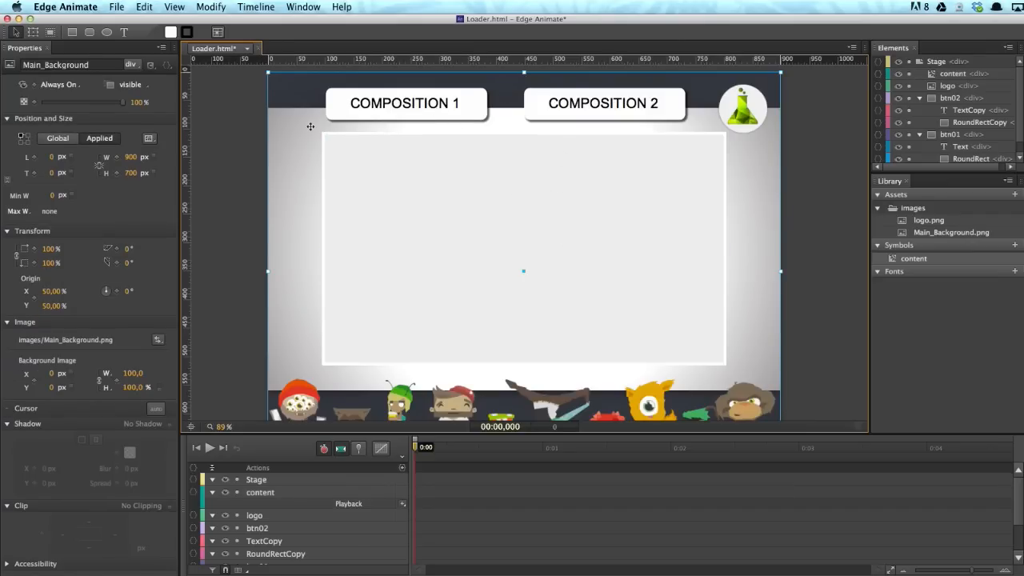
{"action": "left_click", "coordinate": [936, 60]}
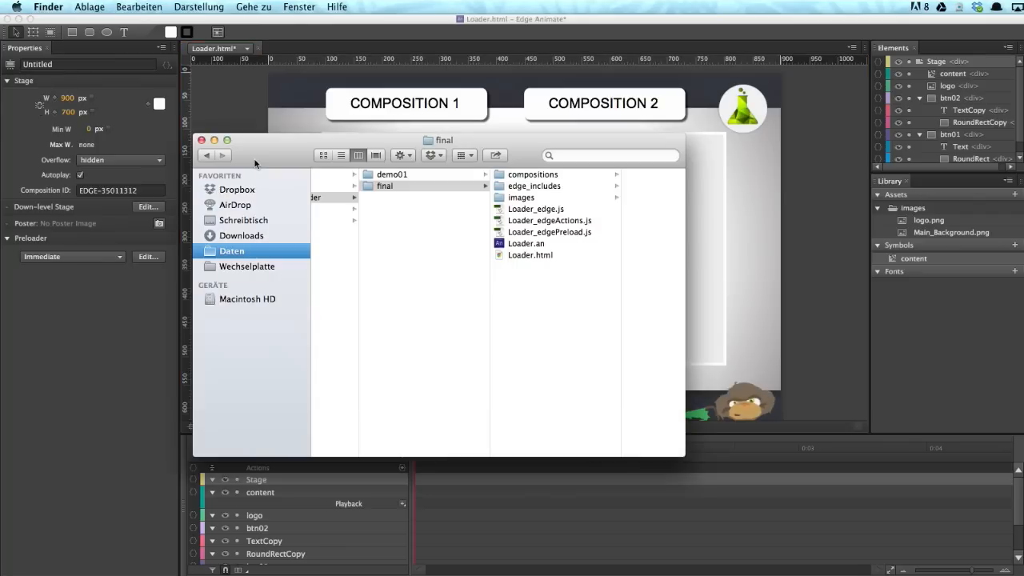
{"action": "mouse_move", "coordinate": [518, 323]}
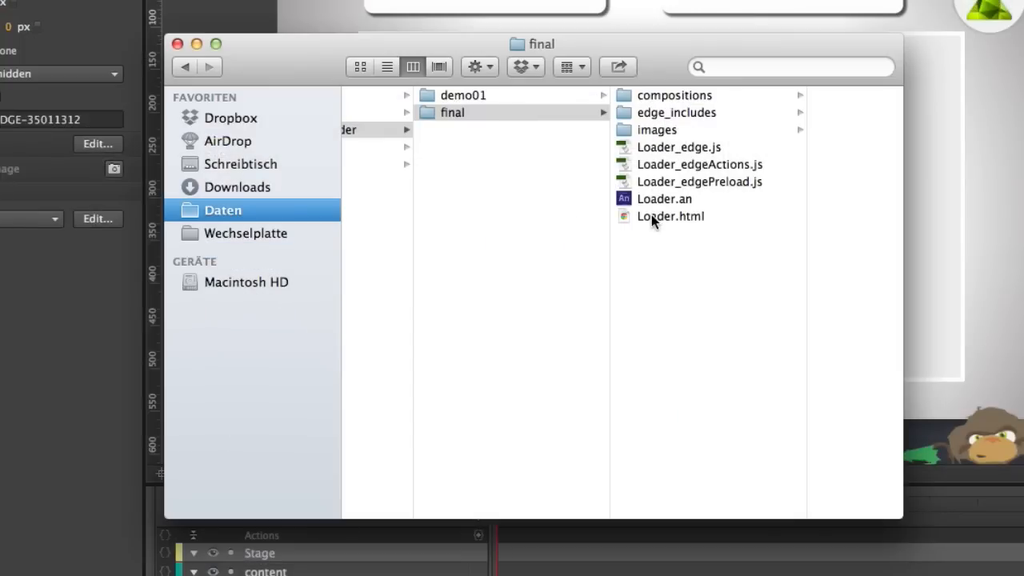
{"action": "mouse_move", "coordinate": [679, 237]}
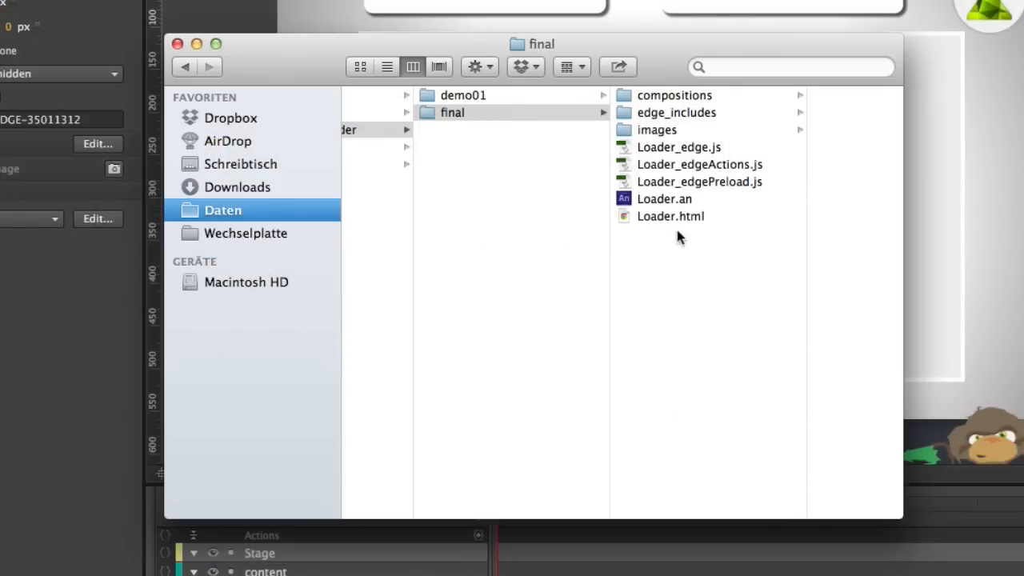
{"action": "mouse_move", "coordinate": [659, 94]}
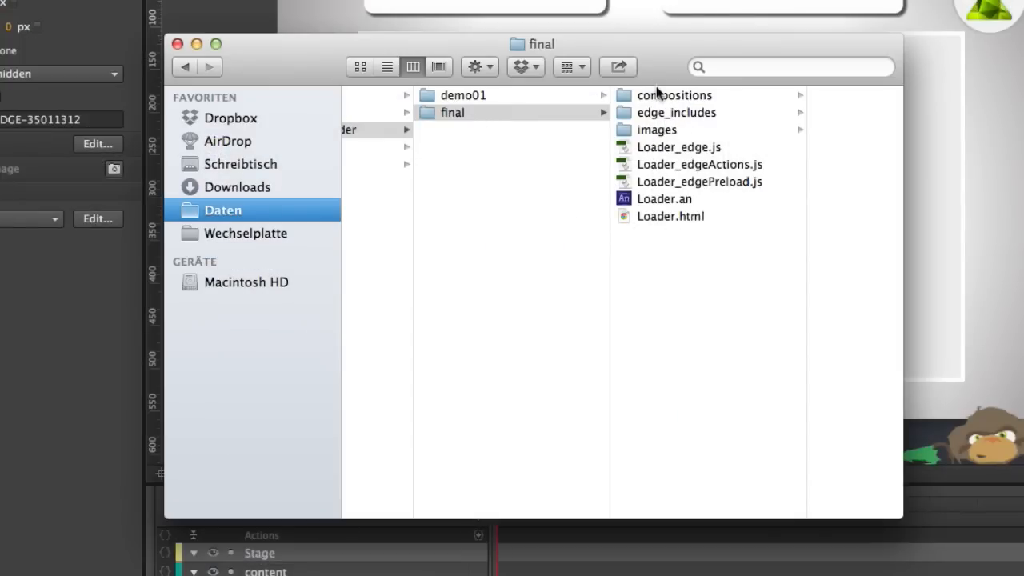
- Show the compositions folder's welcome.html files, then return to the Stage's event list
{"action": "left_click", "coordinate": [675, 94]}
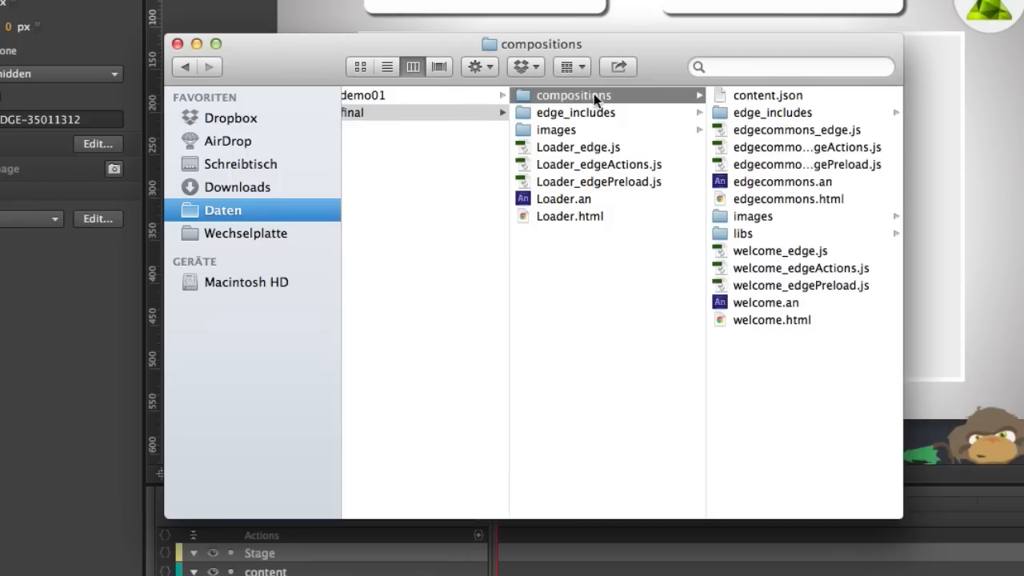
{"action": "mouse_move", "coordinate": [590, 102]}
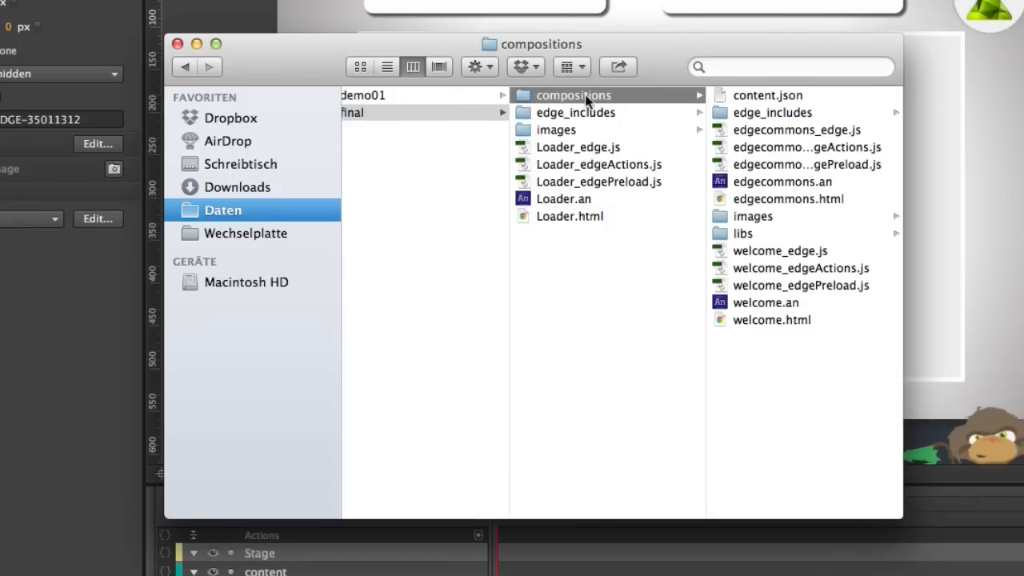
{"action": "mouse_move", "coordinate": [560, 104]}
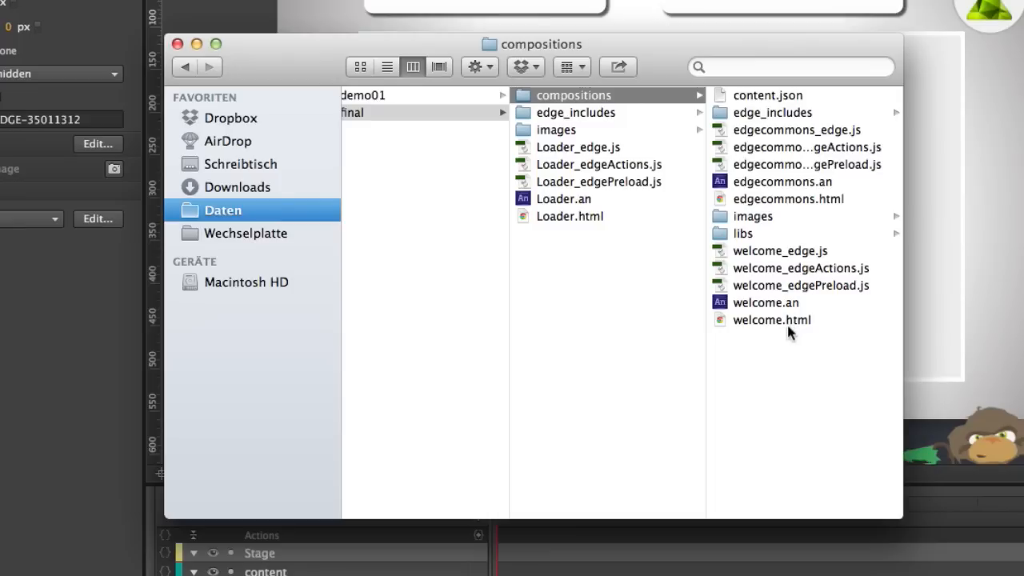
{"action": "mouse_move", "coordinate": [758, 307]}
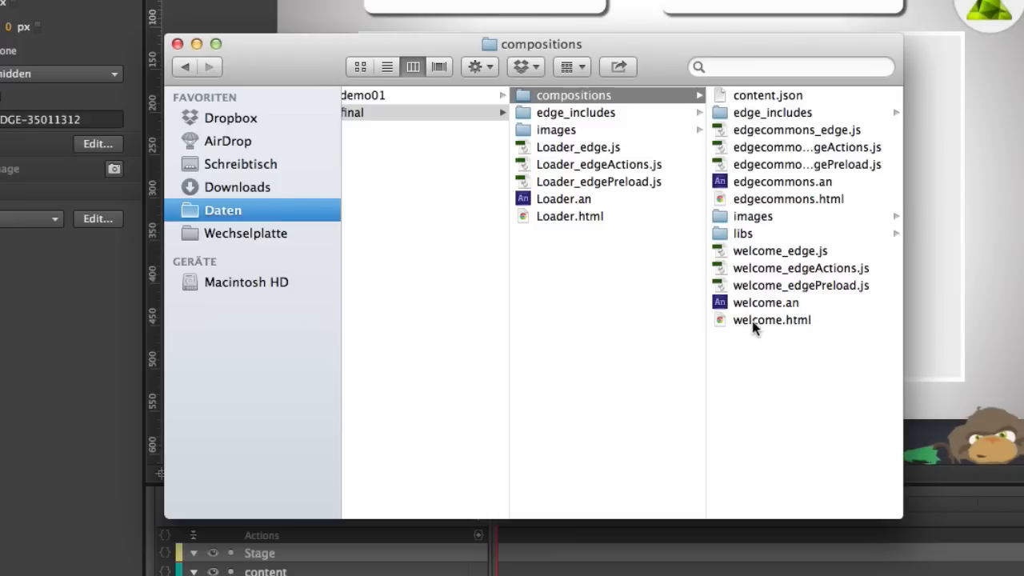
{"action": "mouse_move", "coordinate": [770, 211]}
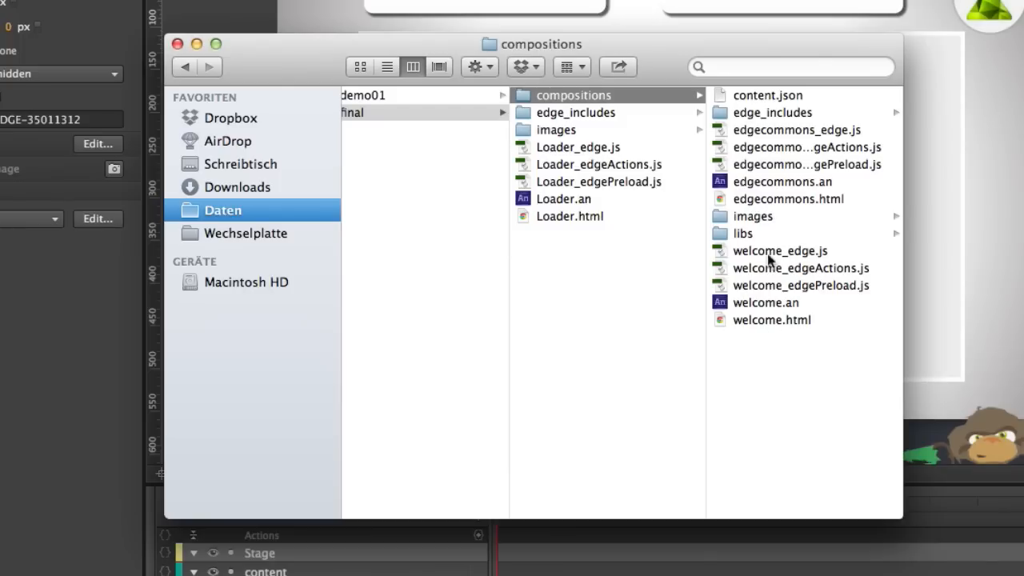
{"action": "left_click", "coordinate": [742, 233]}
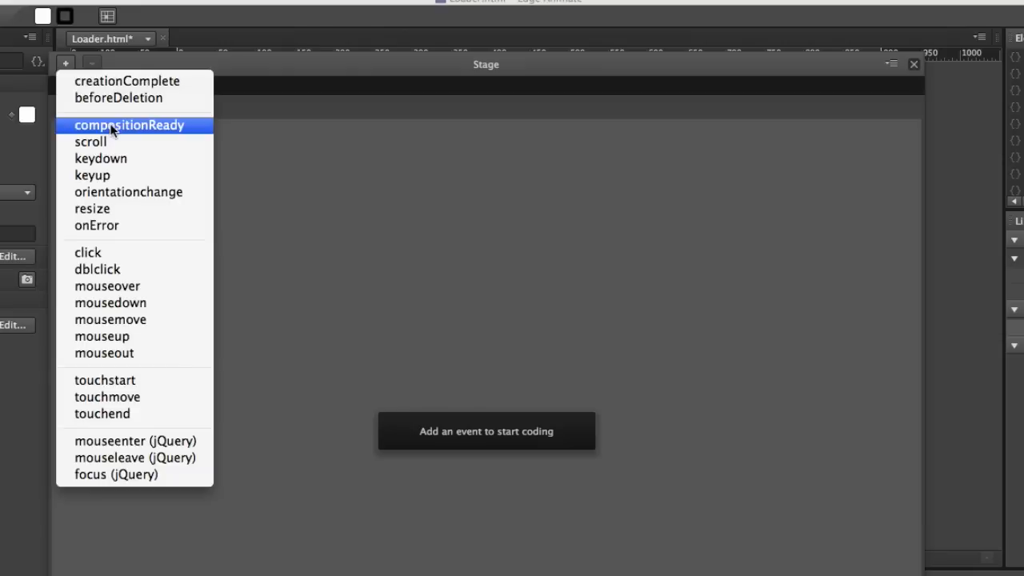
- Add a Stage compositionReady action loading EdgeCommons.js and calling EC.centerStage(sym)
{"action": "left_click", "coordinate": [128, 125]}
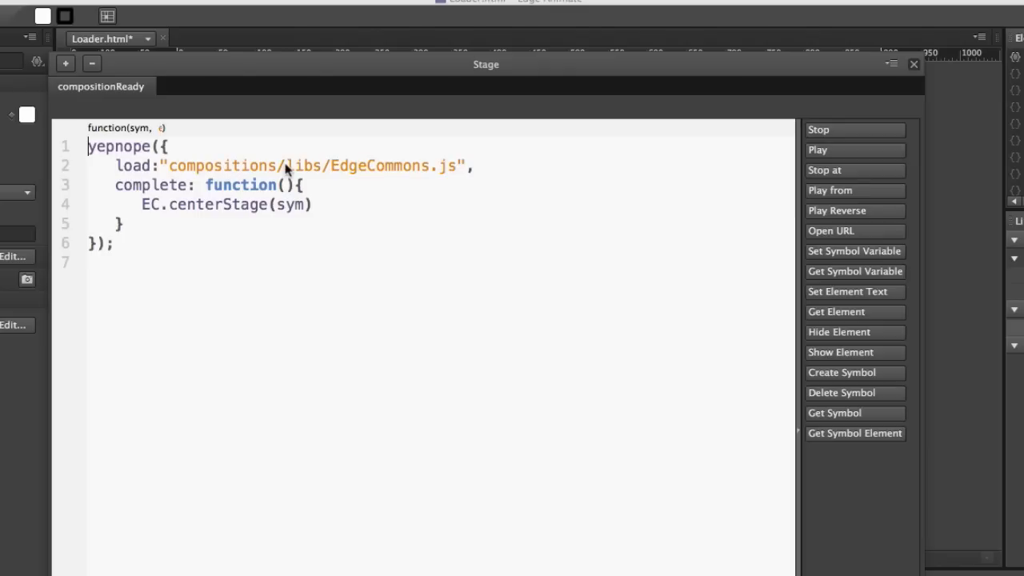
{"action": "mouse_move", "coordinate": [406, 169]}
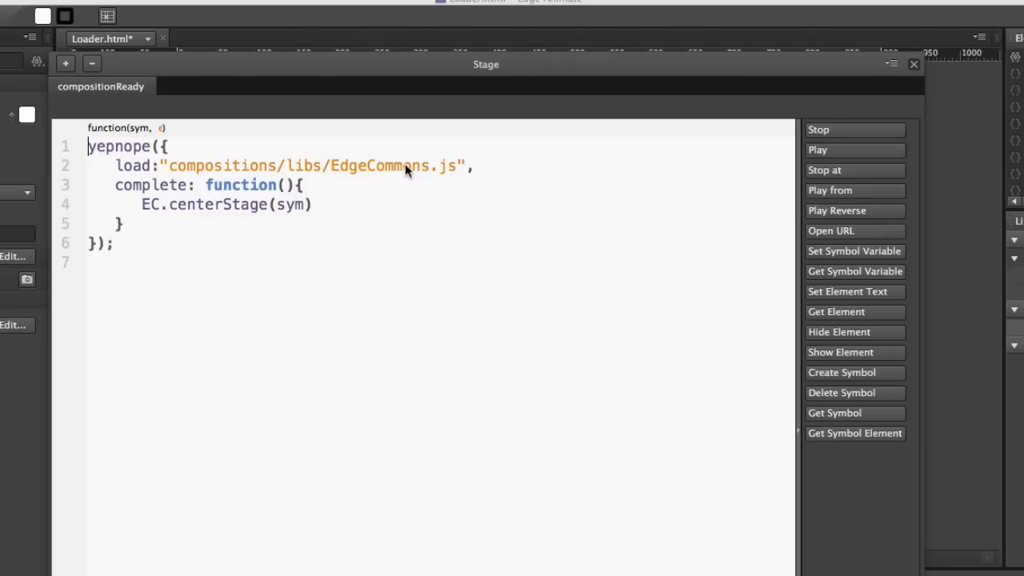
{"action": "mouse_move", "coordinate": [358, 198]}
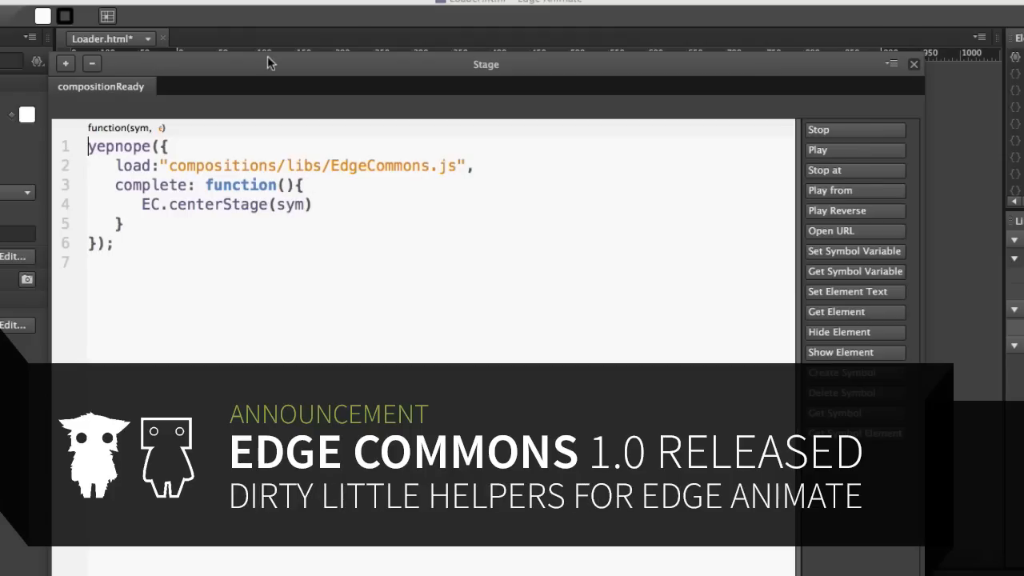
{"action": "mouse_move", "coordinate": [595, 50]}
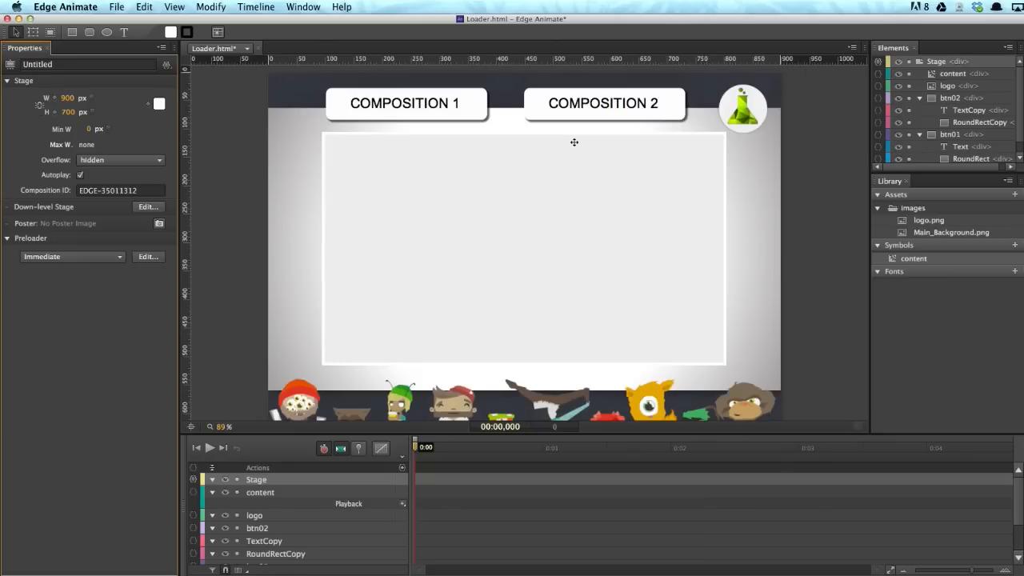
{"action": "mouse_move", "coordinate": [515, 130]}
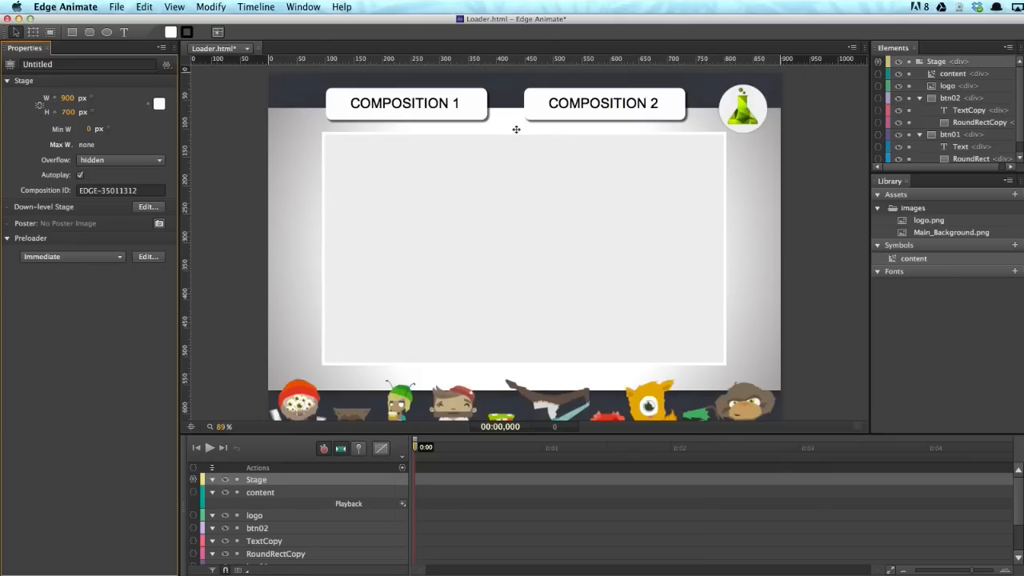
- Select btn01 and bring up its click action code editor
{"action": "left_click", "coordinate": [406, 102]}
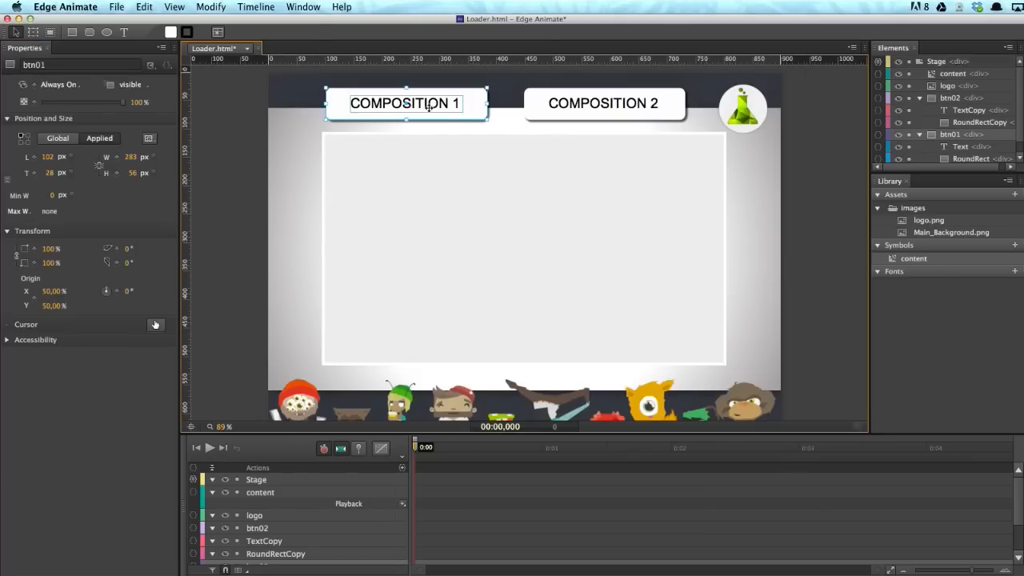
{"action": "right_click", "coordinate": [428, 109]}
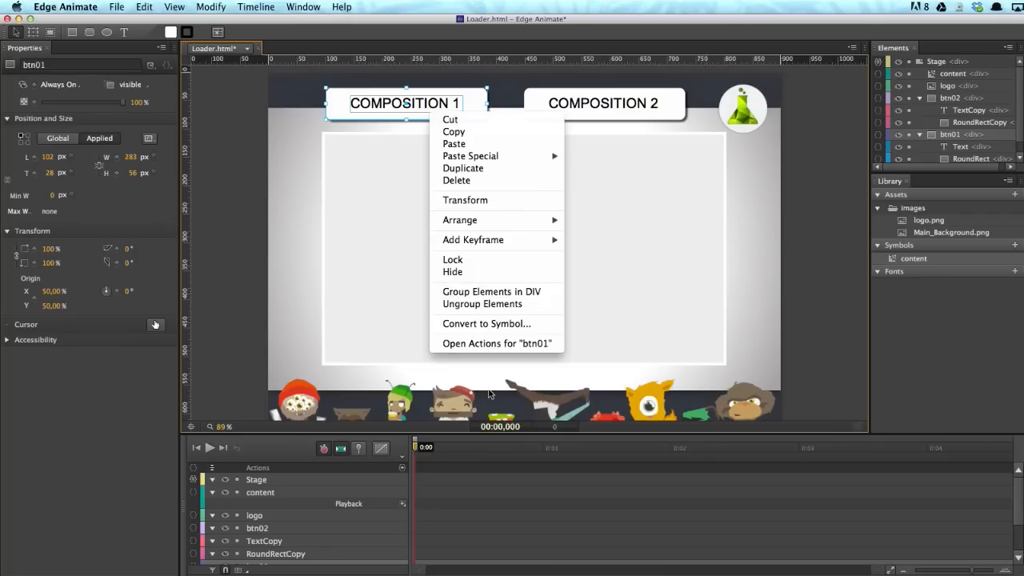
{"action": "mouse_move", "coordinate": [496, 343]}
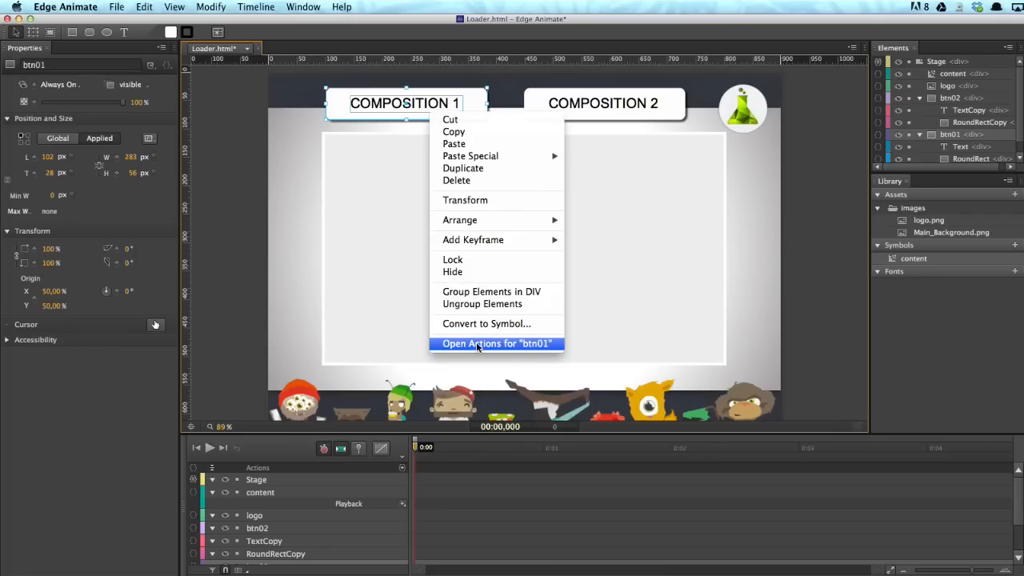
{"action": "left_click", "coordinate": [496, 343]}
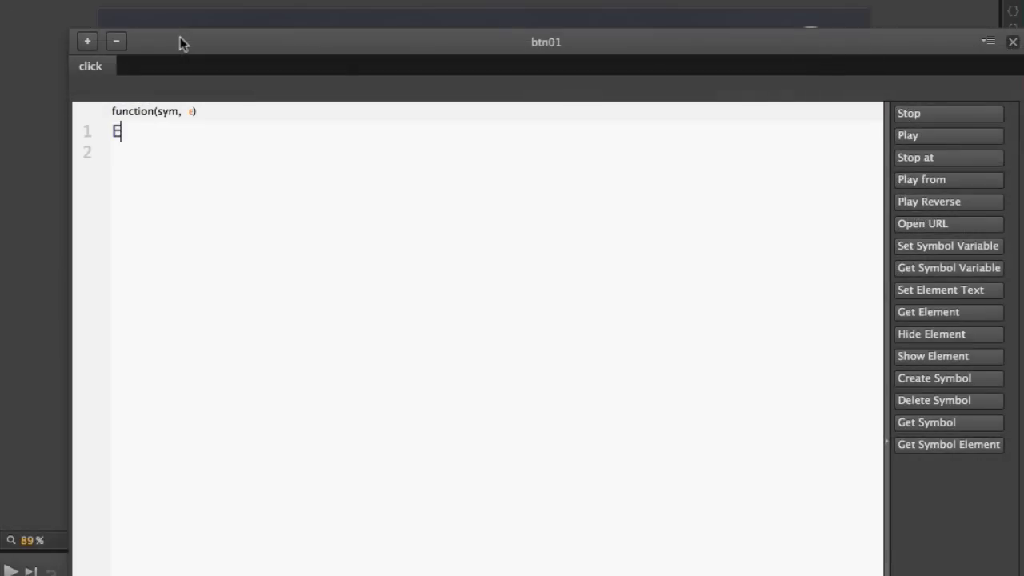
- Enter EC.loadComposition("compositions/welcome.html", sym.getSymbol("content")); as the click handler
{"action": "type", "text": "C."}
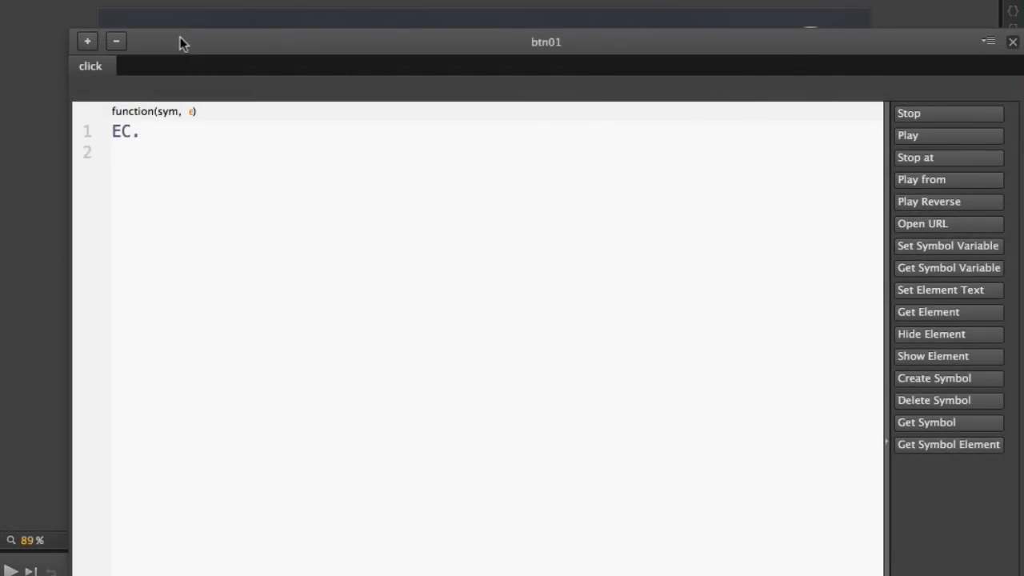
{"action": "type", "text": "loadCompo"}
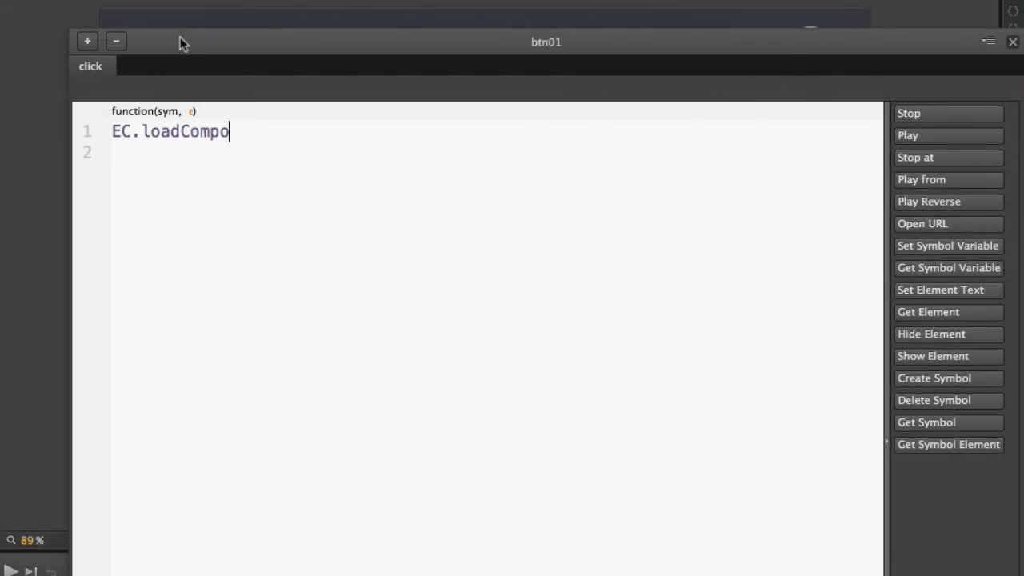
{"action": "type", "text": "sition"}
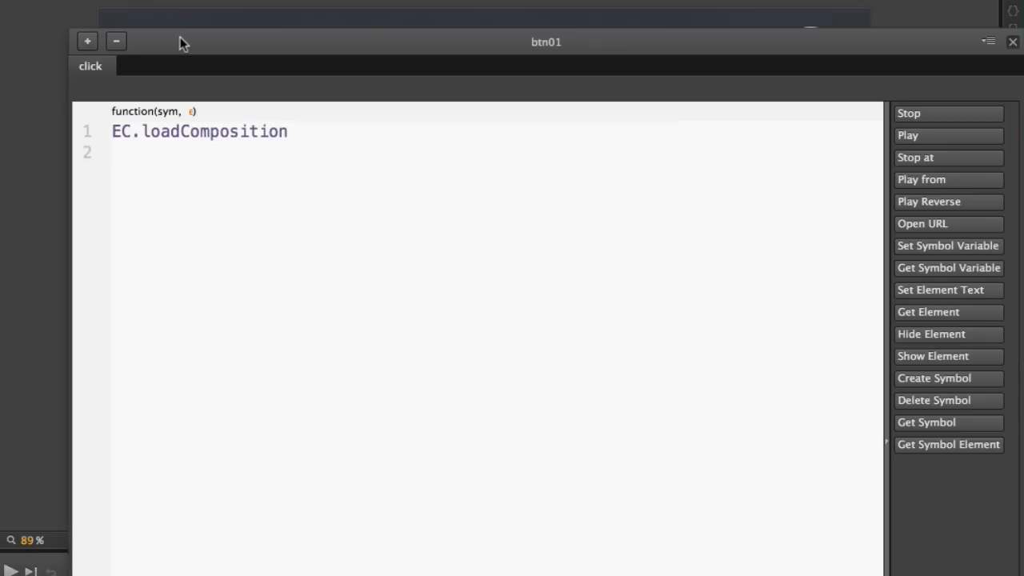
{"action": "type", "text": "()"}
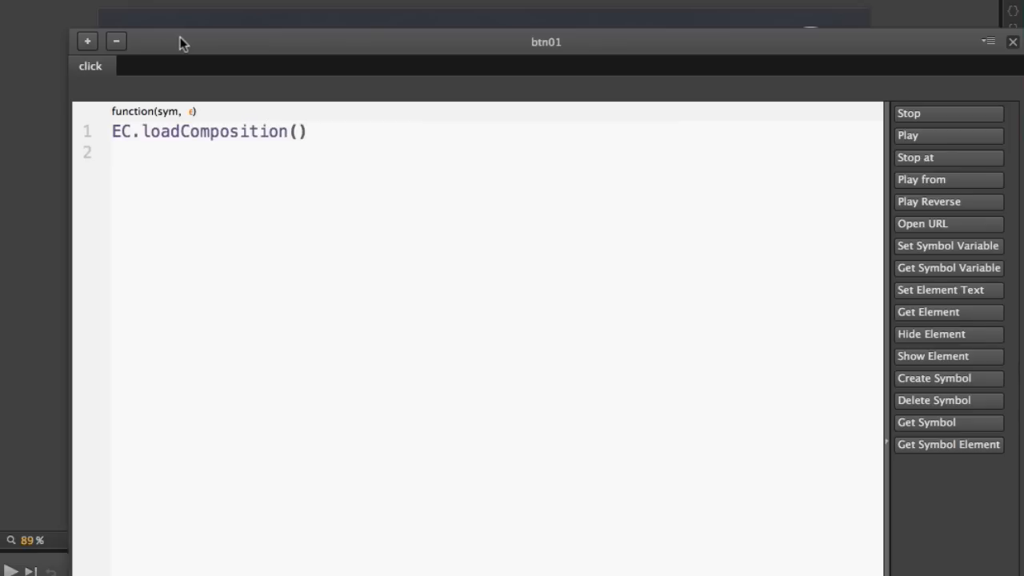
{"action": "type", "text": ";"}
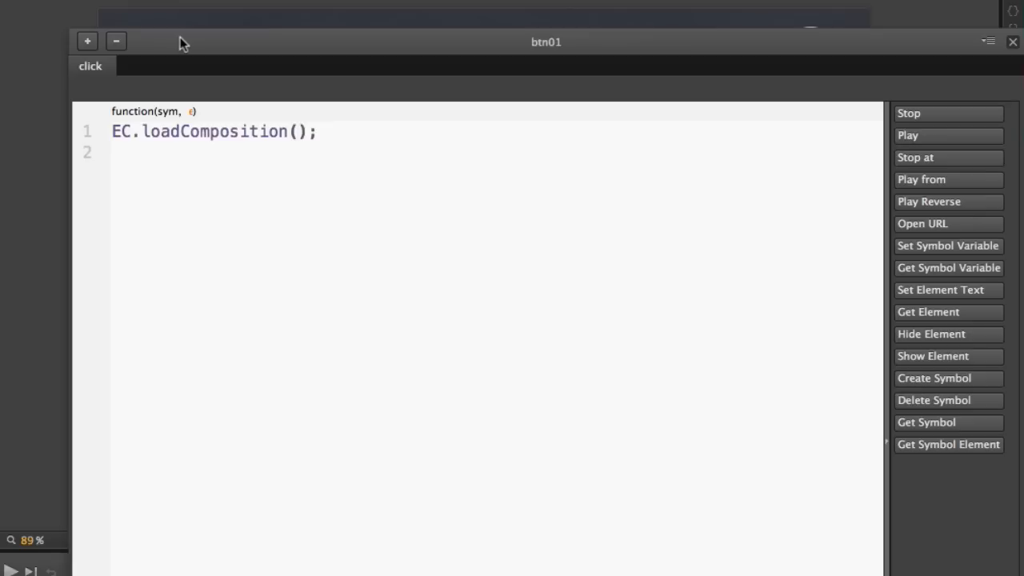
{"action": "type", "text": "\"\""}
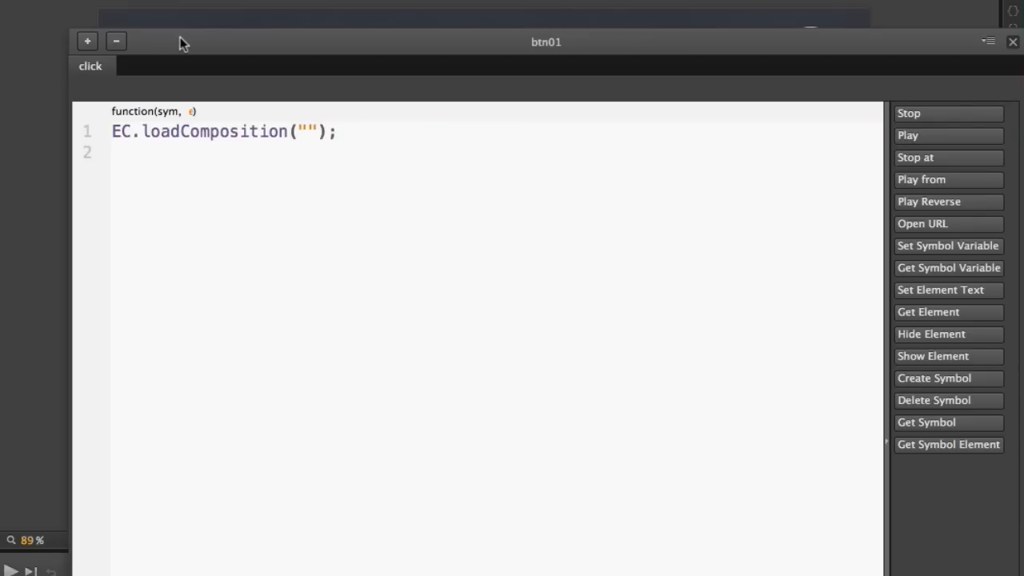
{"action": "type", "text": "composi"}
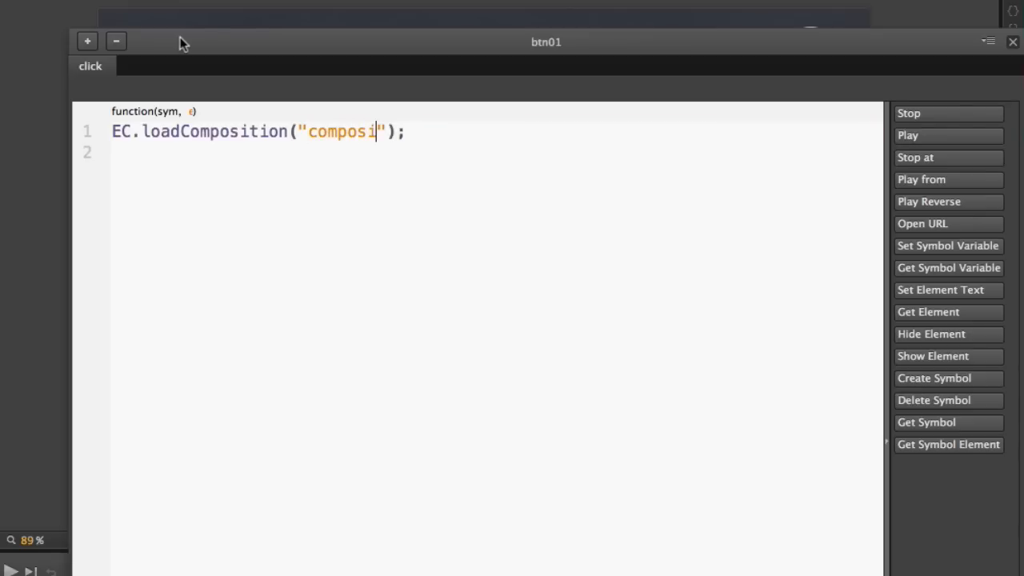
{"action": "type", "text": "tions/w"}
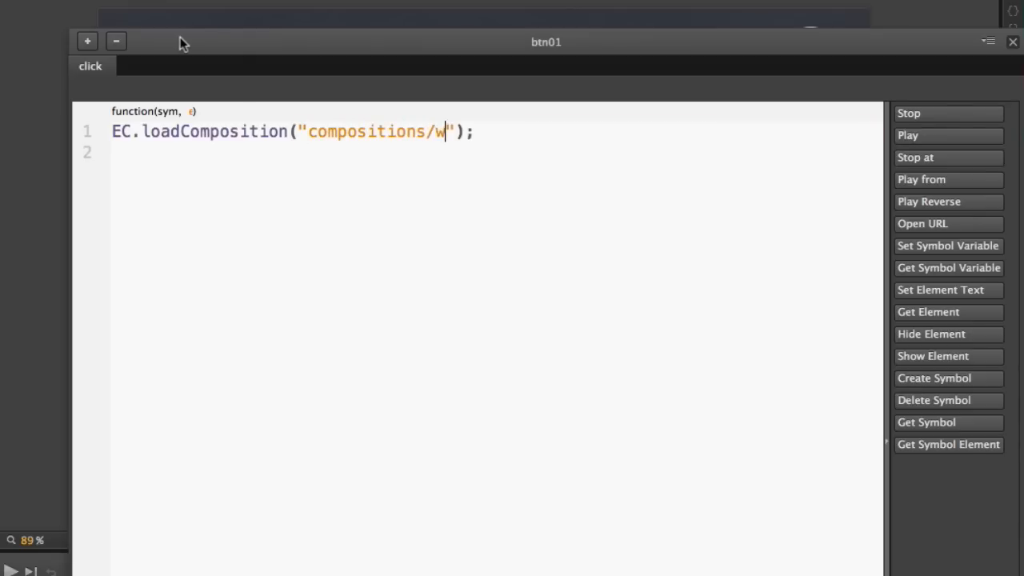
{"action": "type", "text": "elcome.th"}
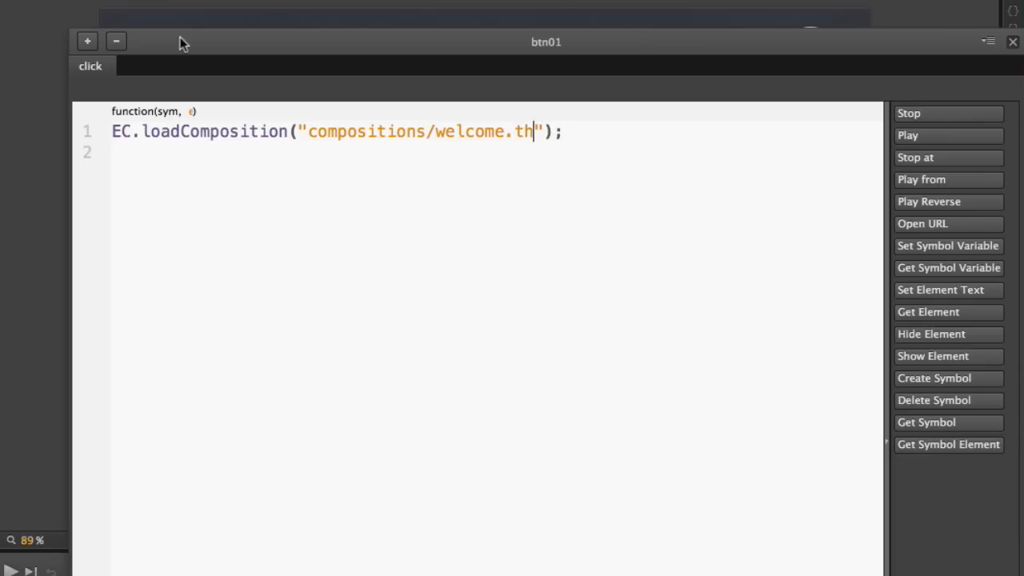
{"action": "type", "text": "ml"}
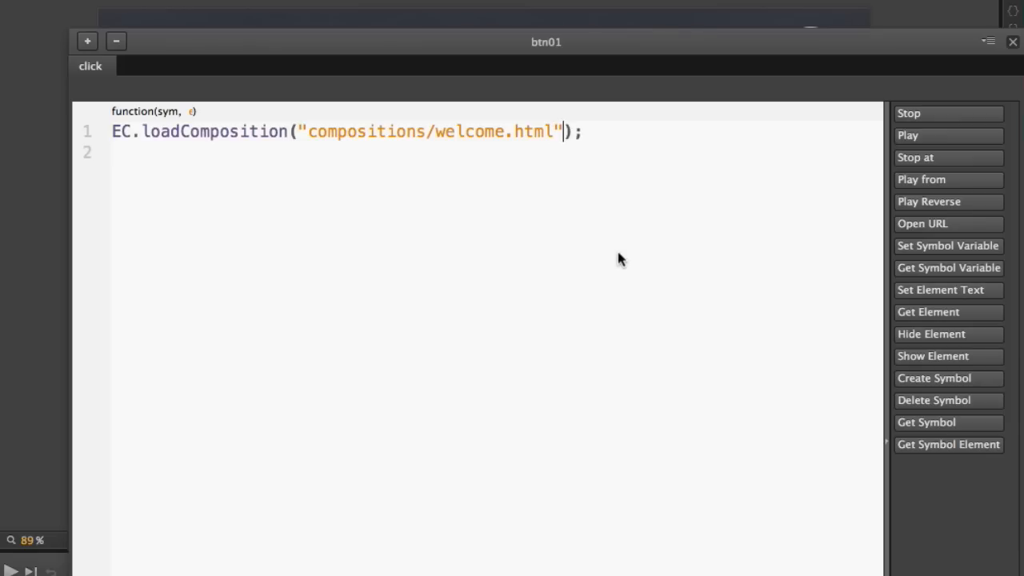
{"action": "type", "text": ","}
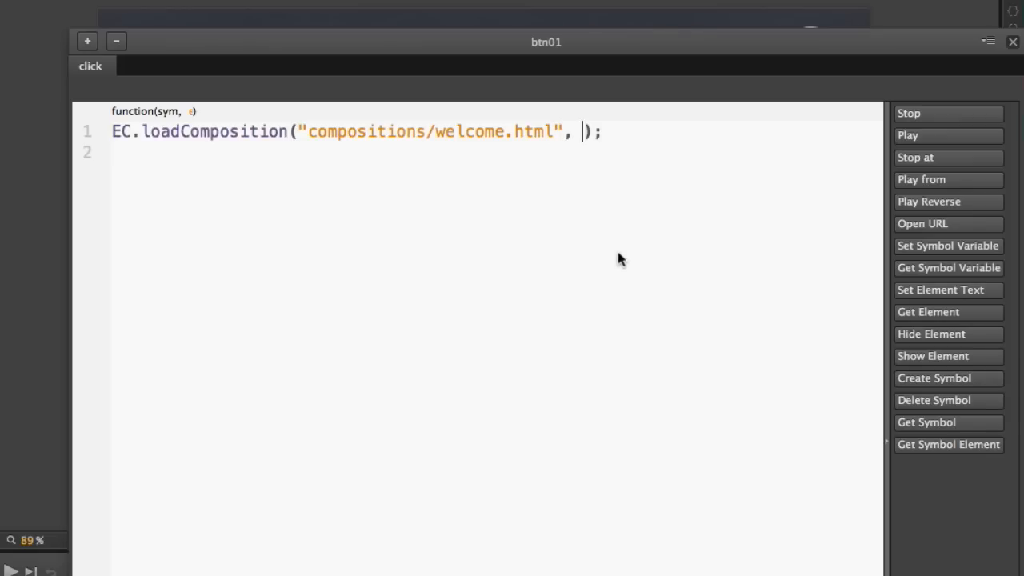
{"action": "type", "text": "sym.getSymo"}
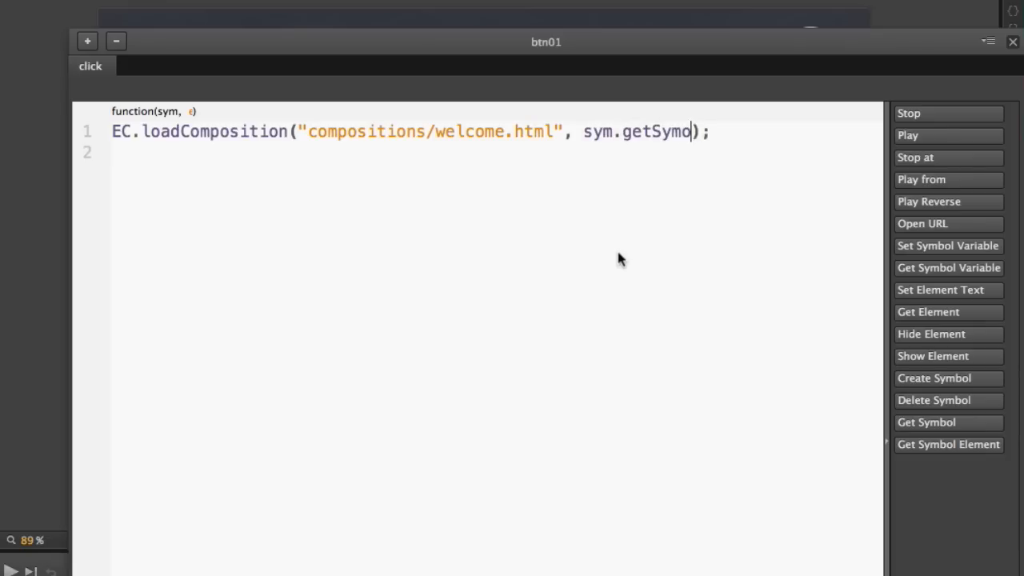
{"action": "type", "text": "l"}
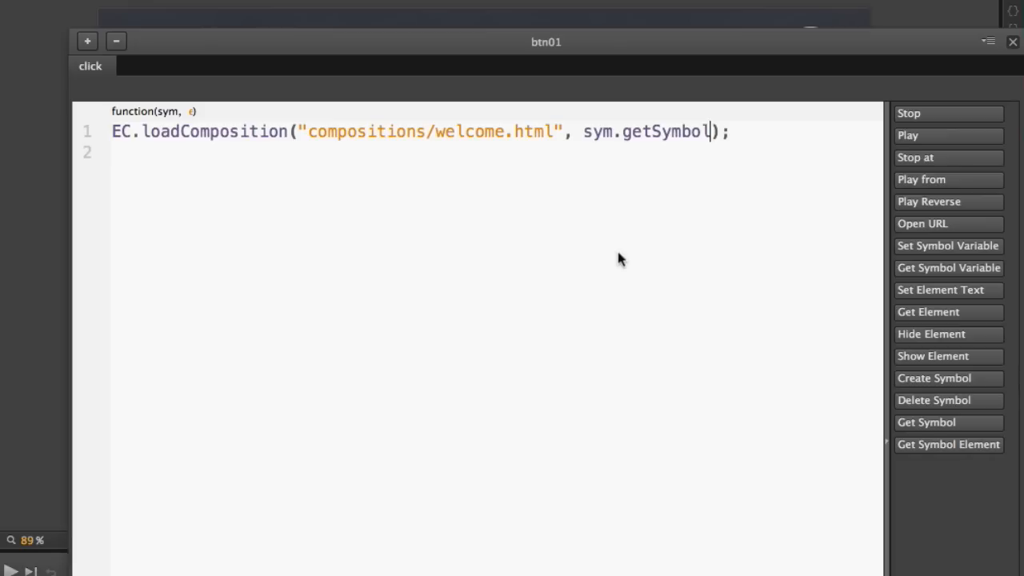
{"action": "mouse_move", "coordinate": [595, 153]}
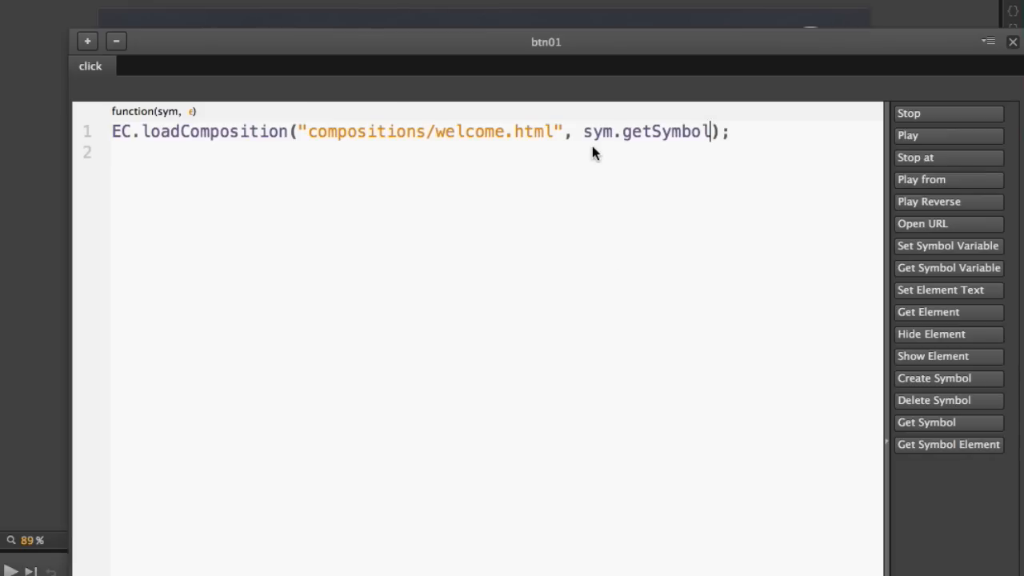
{"action": "type", "text": "()"}
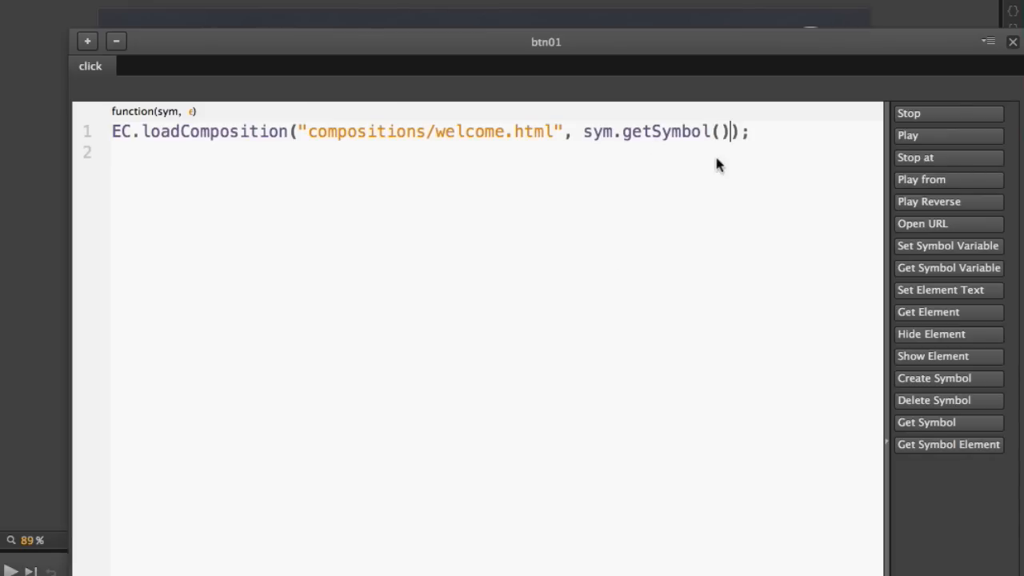
{"action": "type", "text": "\"\""}
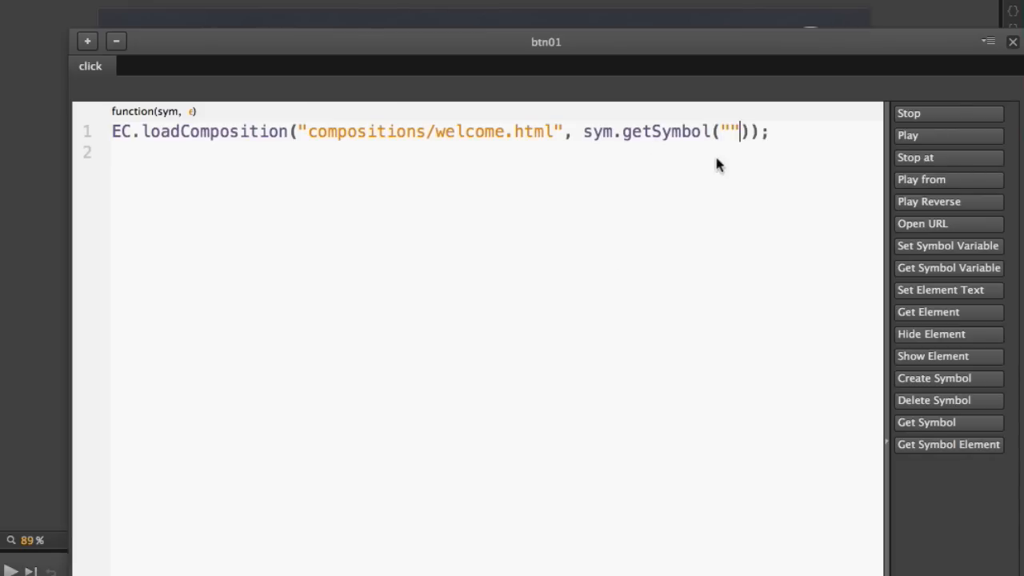
{"action": "type", "text": "content"}
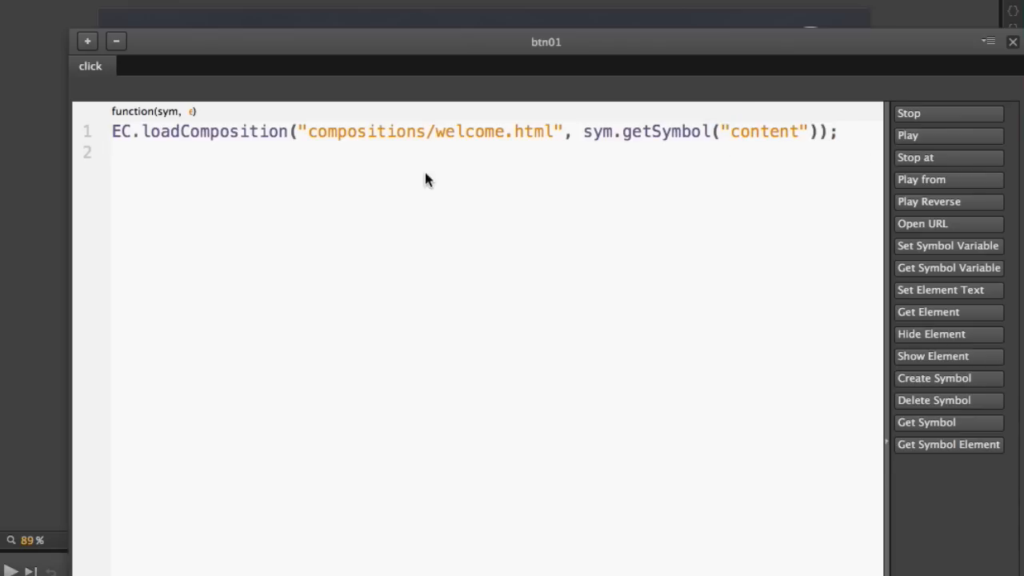
{"action": "left_click", "coordinate": [86, 131]}
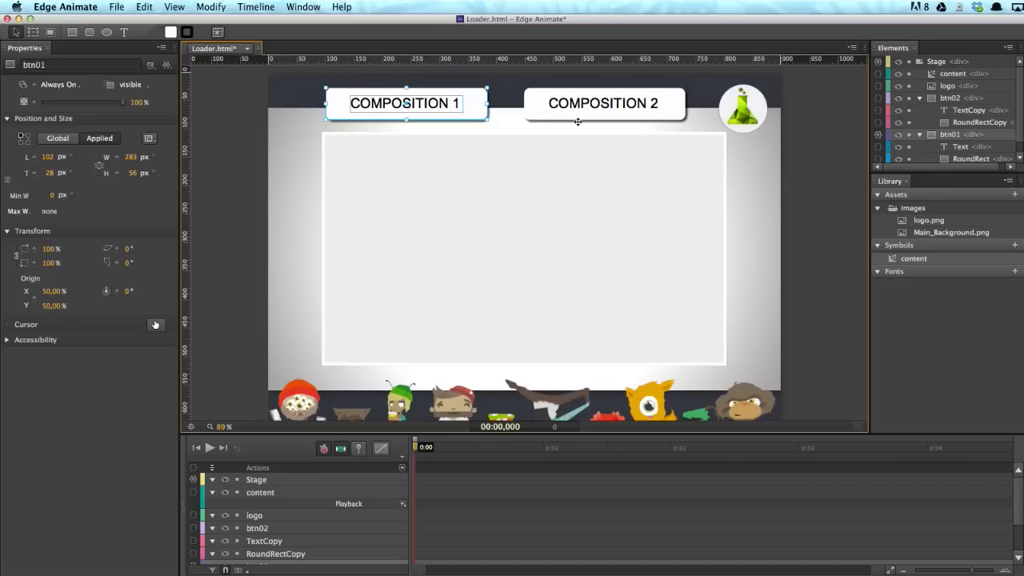
- Give the COMPOSITION 2 button a click handler that loads compositions/welcome.html into the content symbol
{"action": "left_click", "coordinate": [601, 102]}
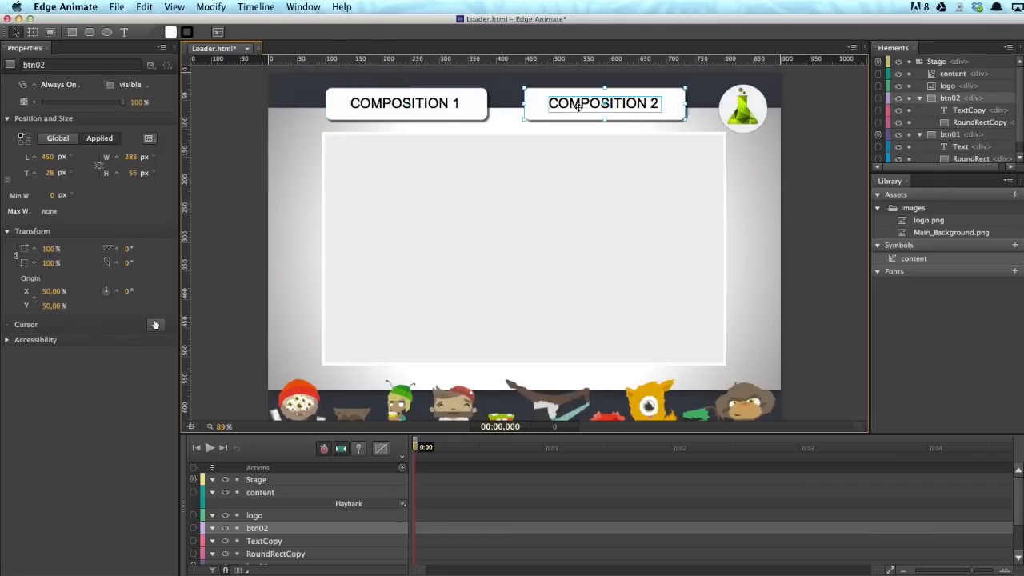
{"action": "right_click", "coordinate": [577, 110]}
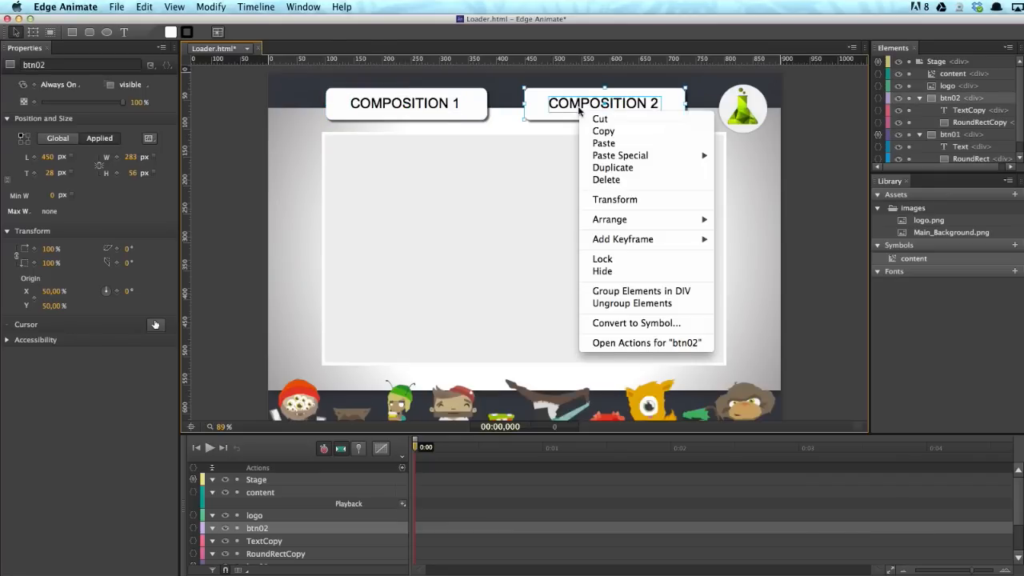
{"action": "left_click", "coordinate": [646, 342]}
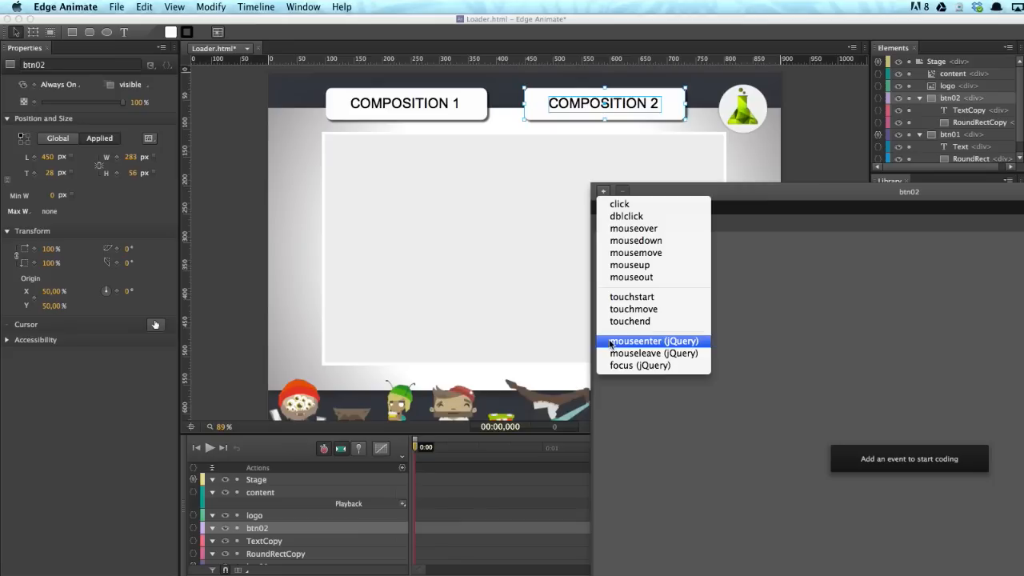
{"action": "left_click", "coordinate": [619, 203]}
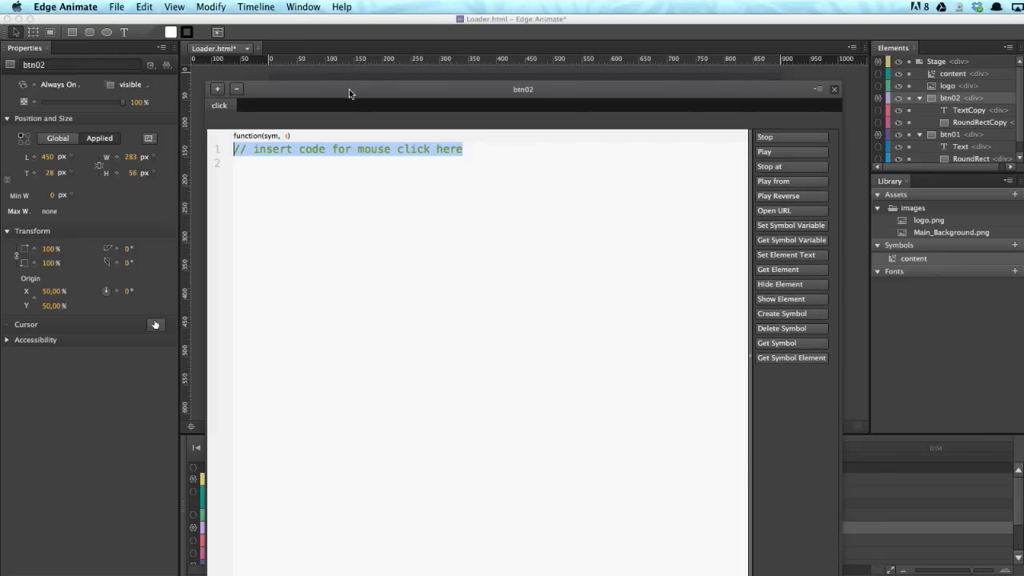
{"action": "type", "text": "EC.loadComposition(\"compositions/welcome.html\", sym.getSymbol(\"content\"));"}
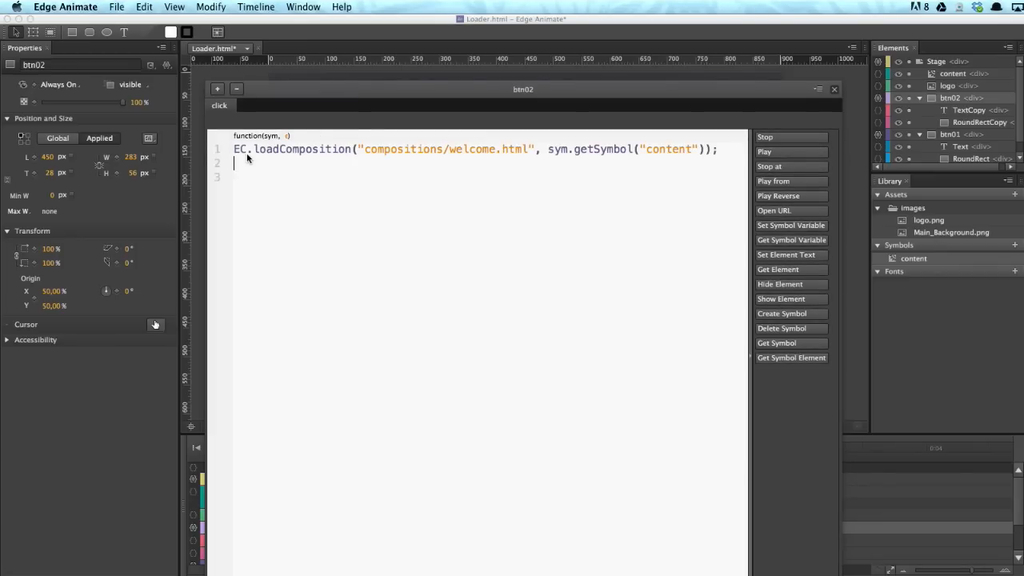
- Change the loaded file to compositions/edgecommons.html in that handler
{"action": "left_click", "coordinate": [528, 150]}
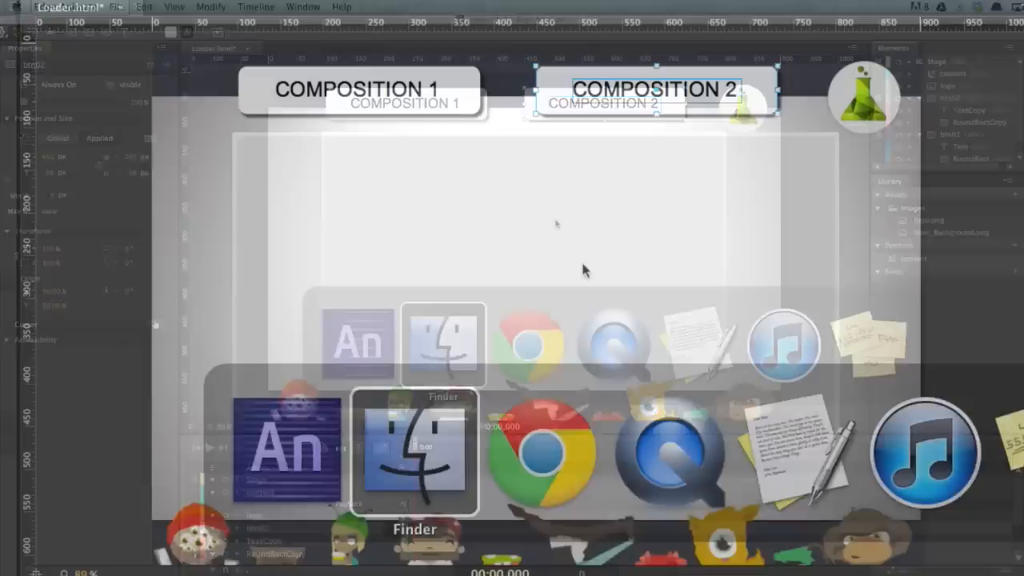
{"action": "left_click", "coordinate": [414, 447]}
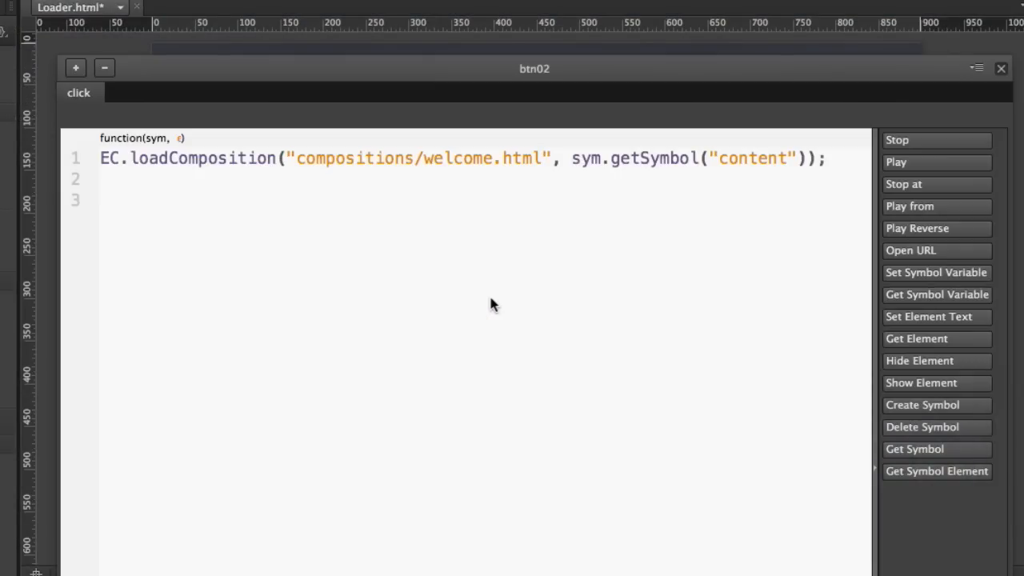
{"action": "key", "text": "Backspace"}
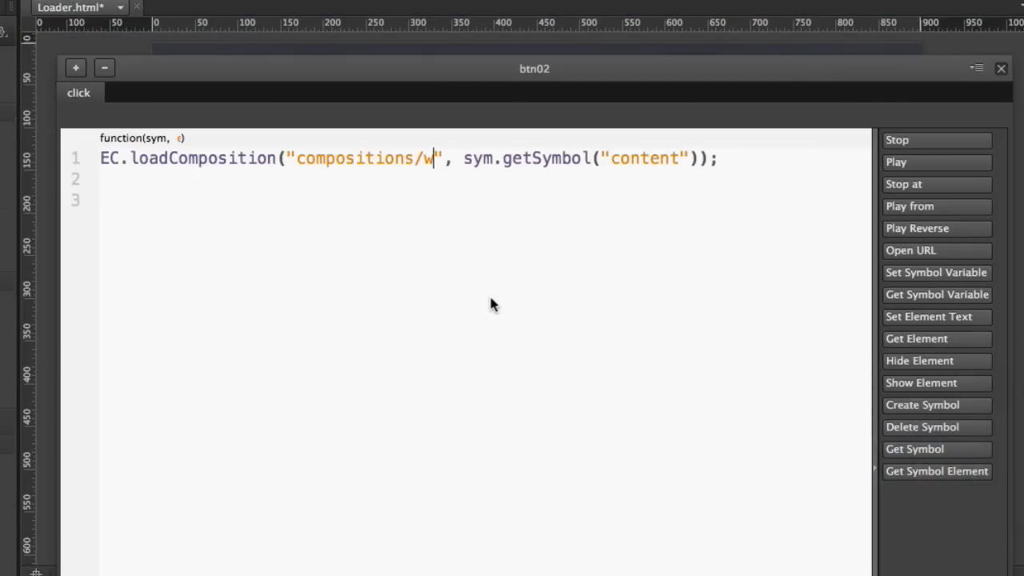
{"action": "type", "text": "edgecommons.ht"}
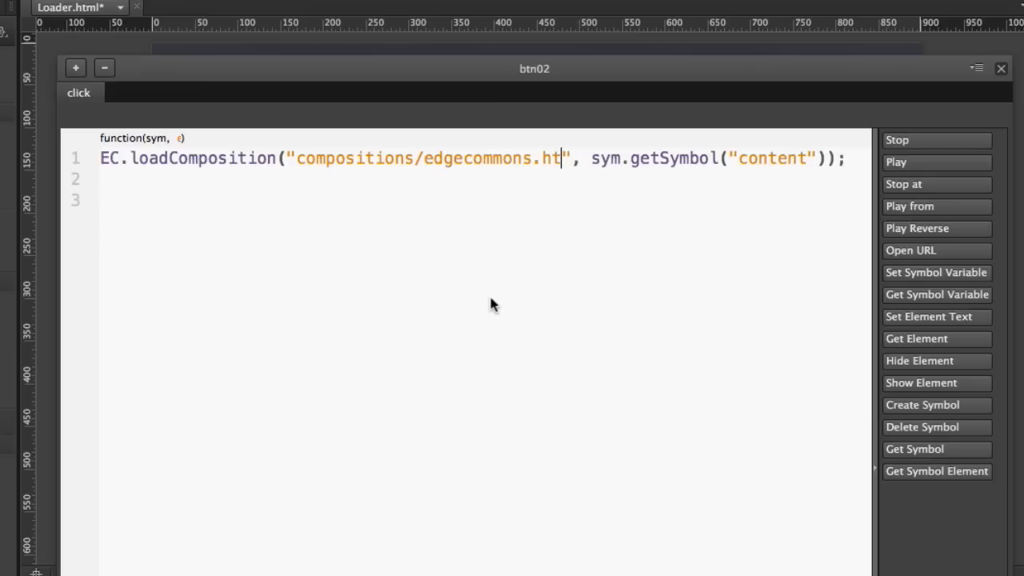
{"action": "type", "text": "ml"}
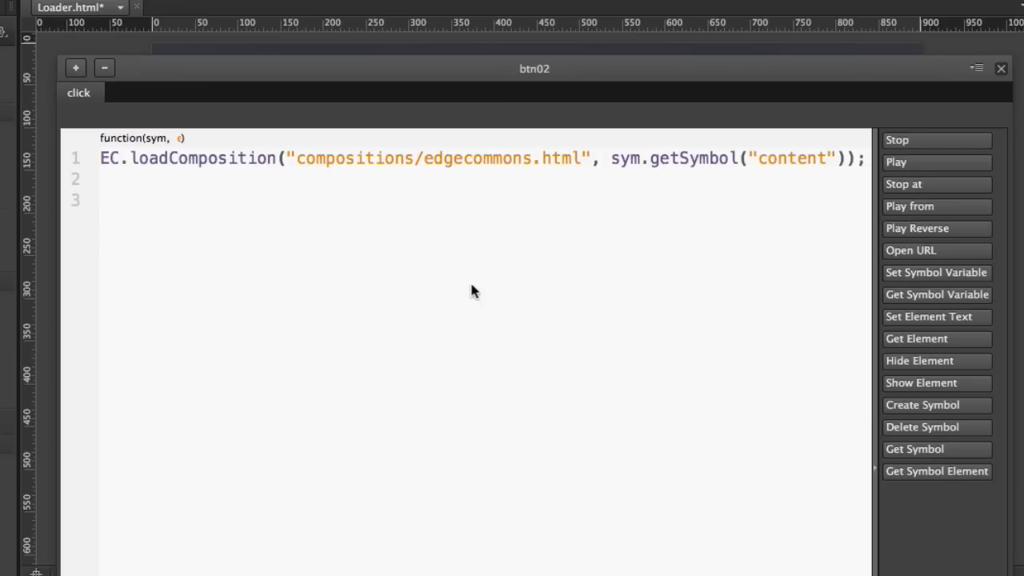
{"action": "mouse_move", "coordinate": [984, 96]}
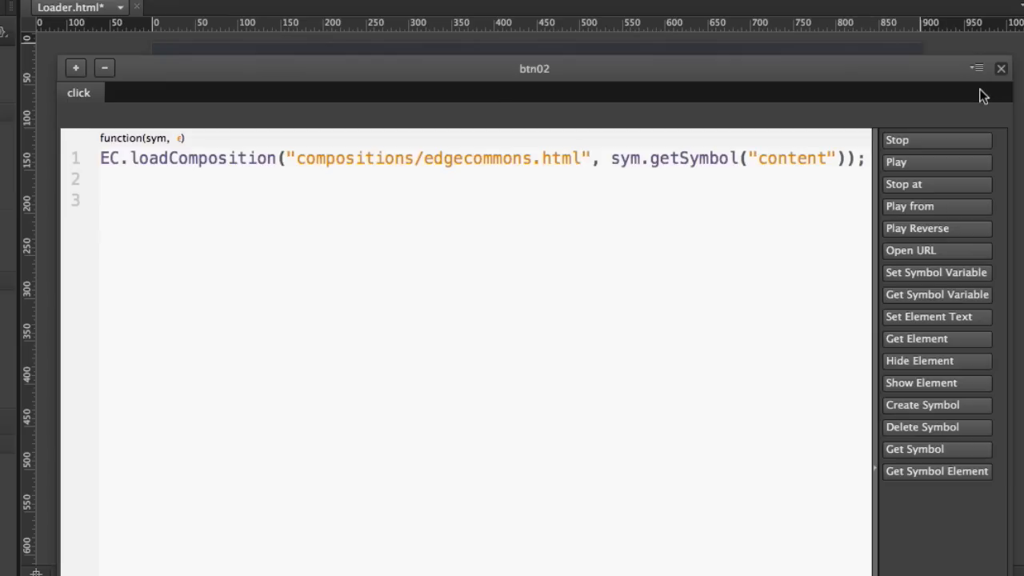
{"action": "mouse_move", "coordinate": [806, 169]}
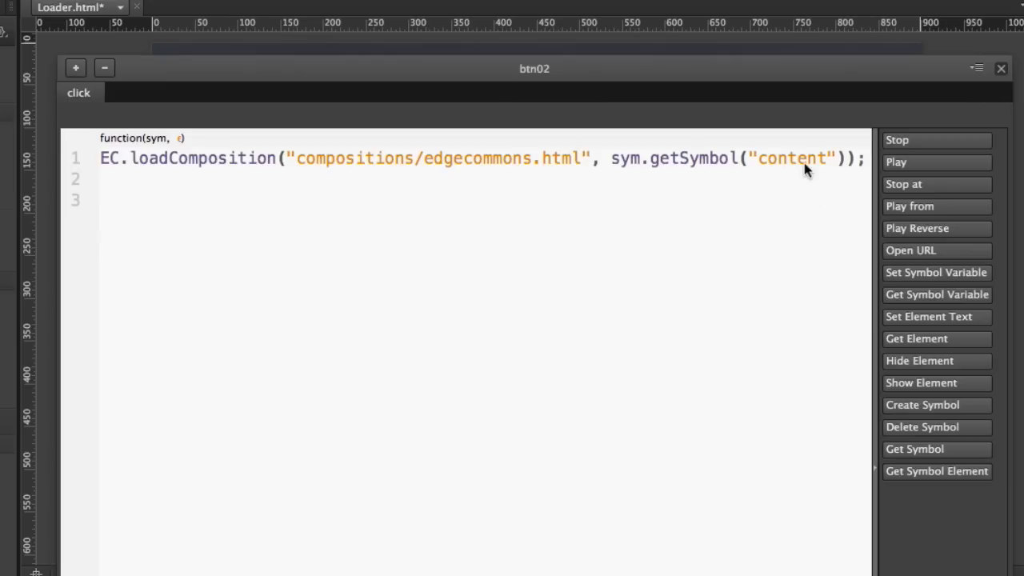
{"action": "left_click", "coordinate": [1001, 67]}
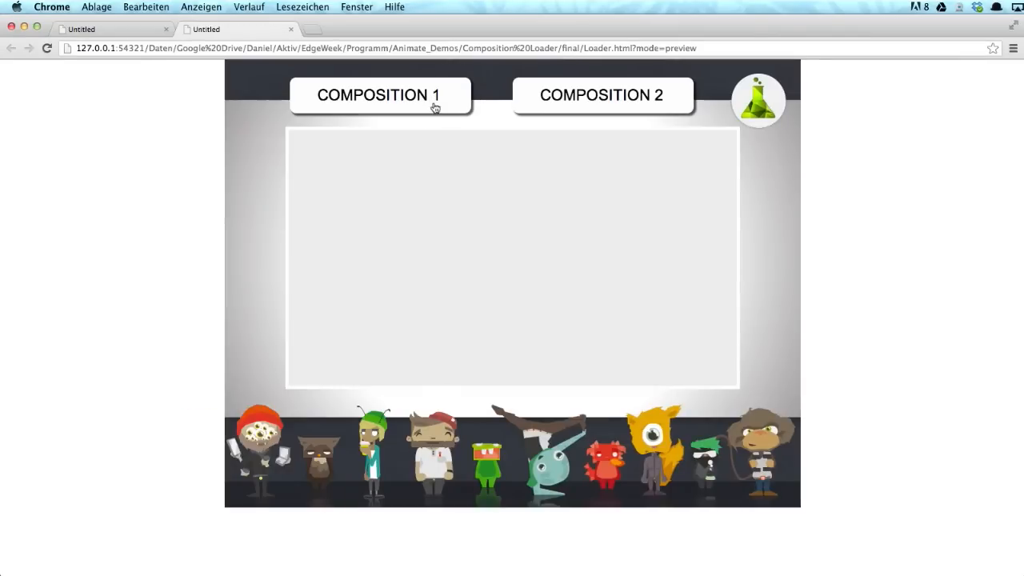
- Load the welcome composition, then the Edge Commons feature list, then welcome again via the two buttons
{"action": "left_click", "coordinate": [378, 96]}
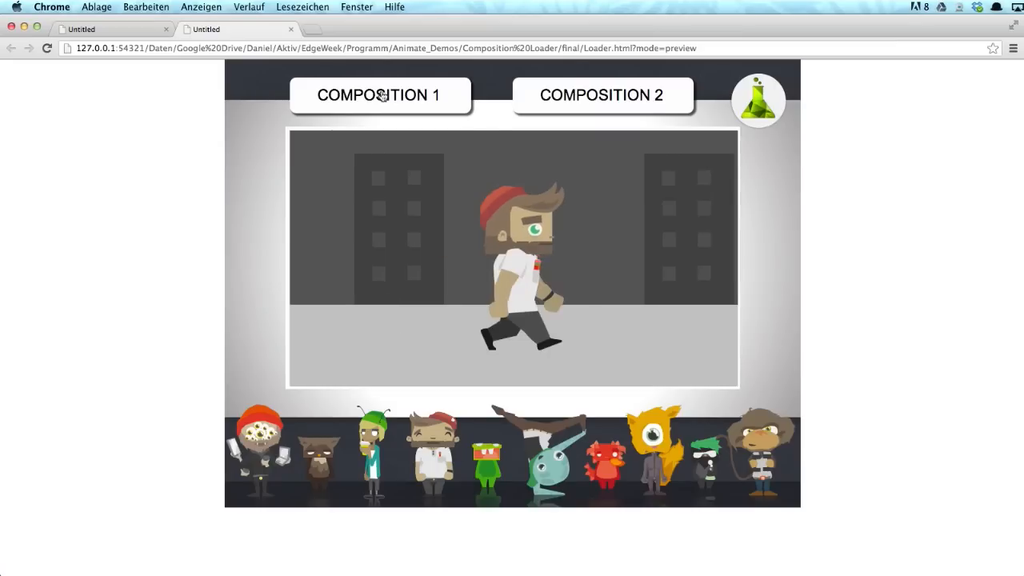
{"action": "left_click", "coordinate": [601, 94]}
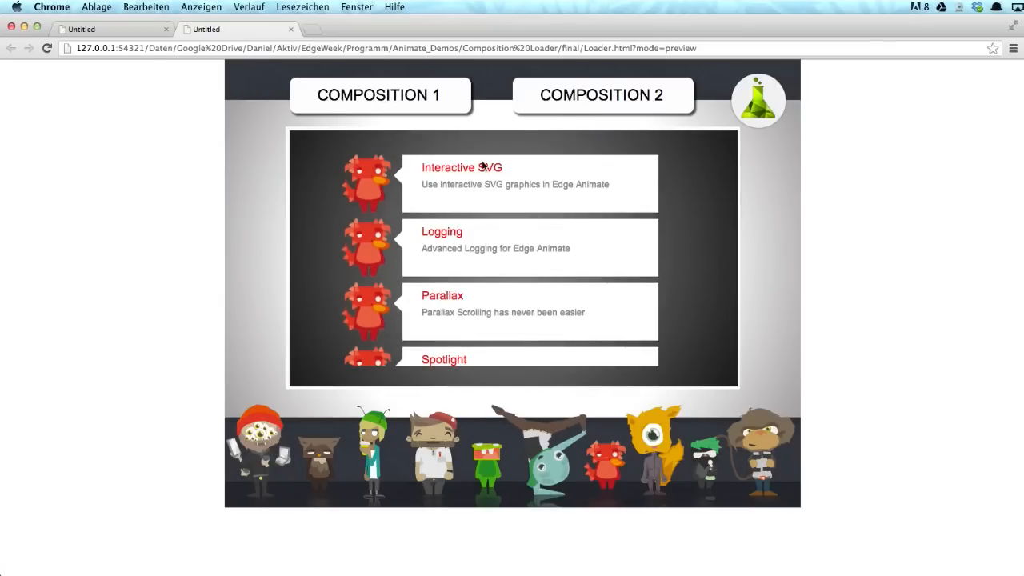
{"action": "left_click", "coordinate": [377, 94]}
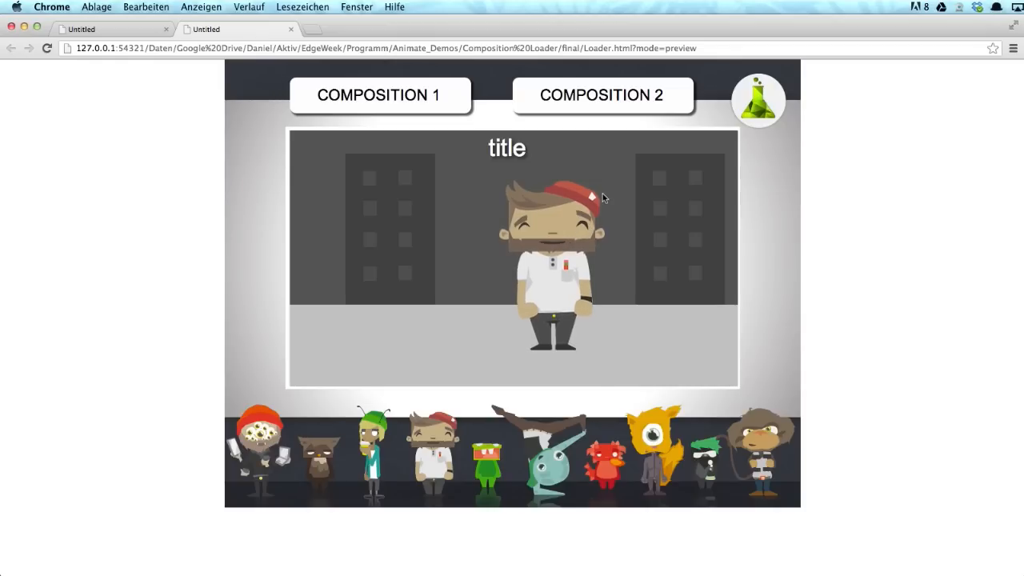
{"action": "mouse_move", "coordinate": [595, 201]}
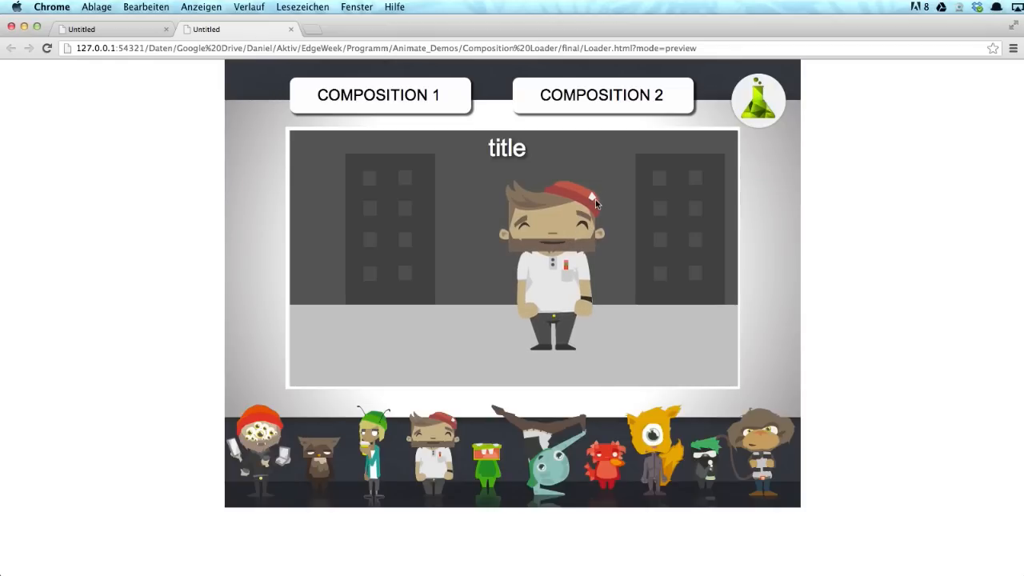
{"action": "mouse_move", "coordinate": [742, 320]}
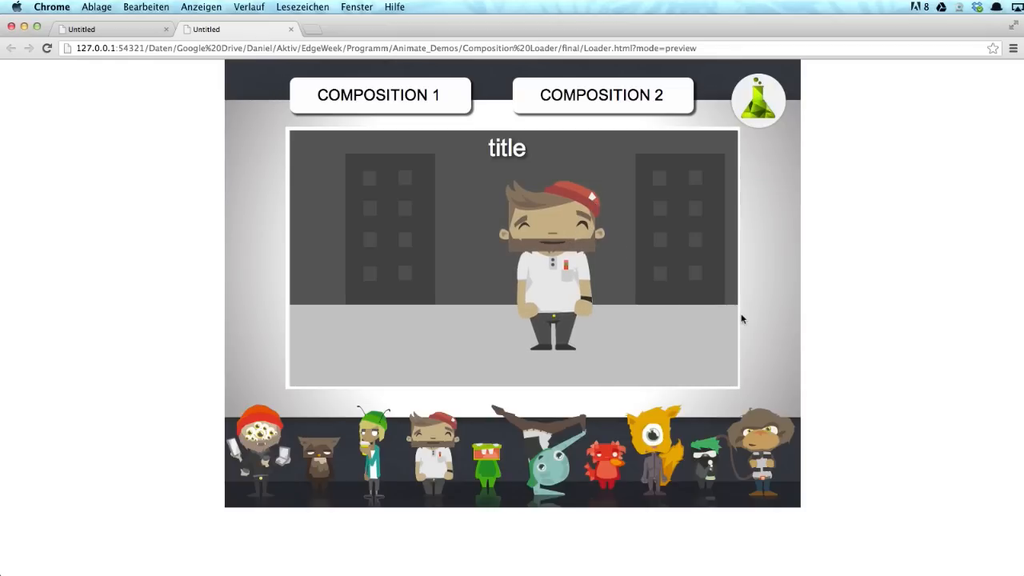
{"action": "mouse_move", "coordinate": [620, 318]}
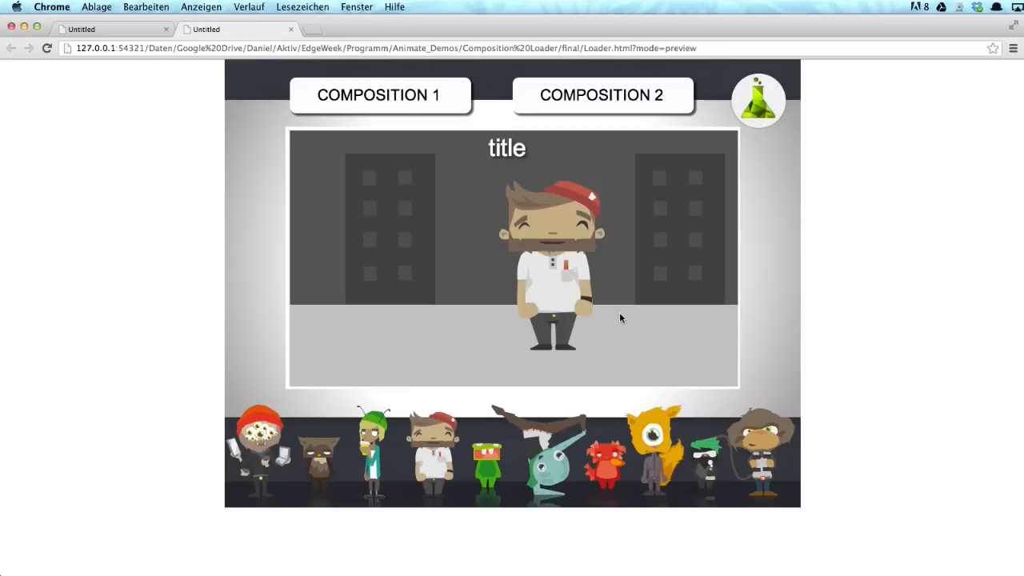
{"action": "mouse_move", "coordinate": [749, 90]}
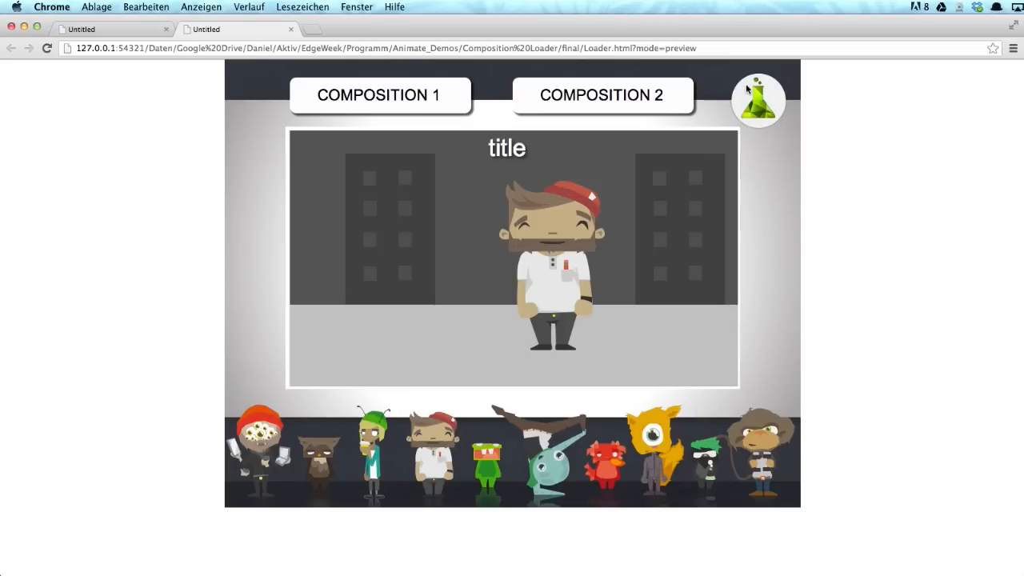
{"action": "mouse_move", "coordinate": [537, 224]}
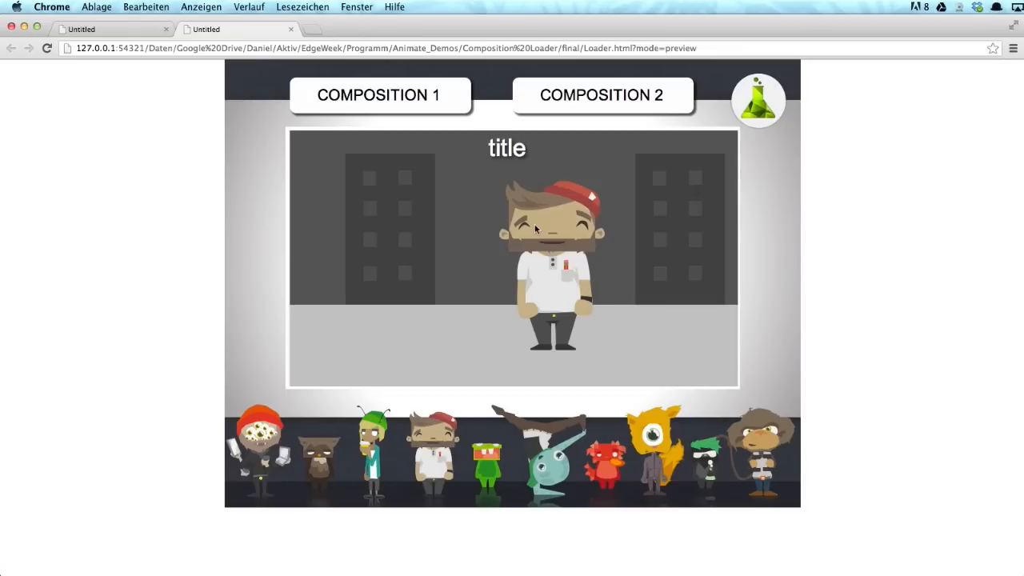
{"action": "mouse_move", "coordinate": [550, 154]}
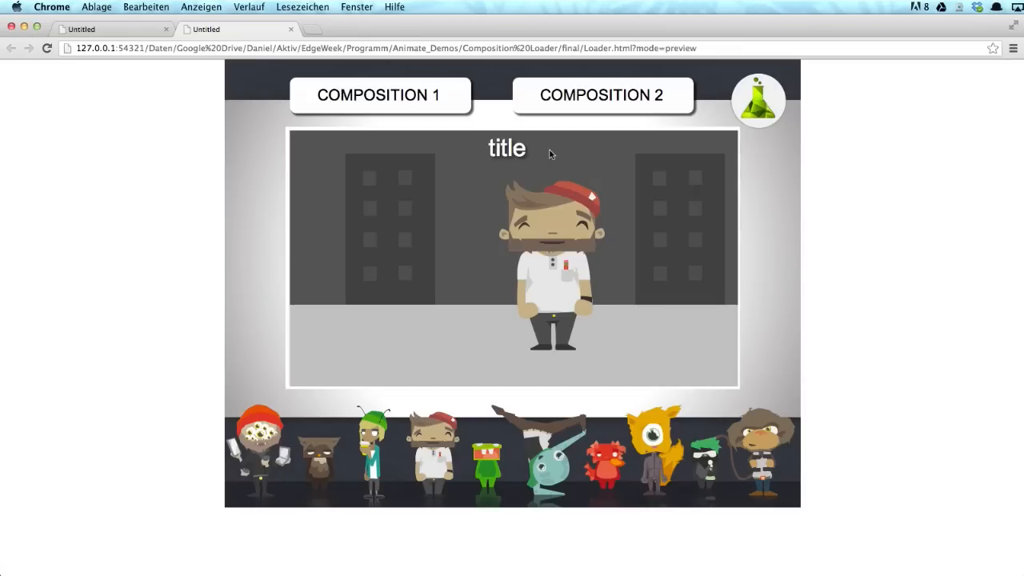
{"action": "mouse_move", "coordinate": [531, 135]}
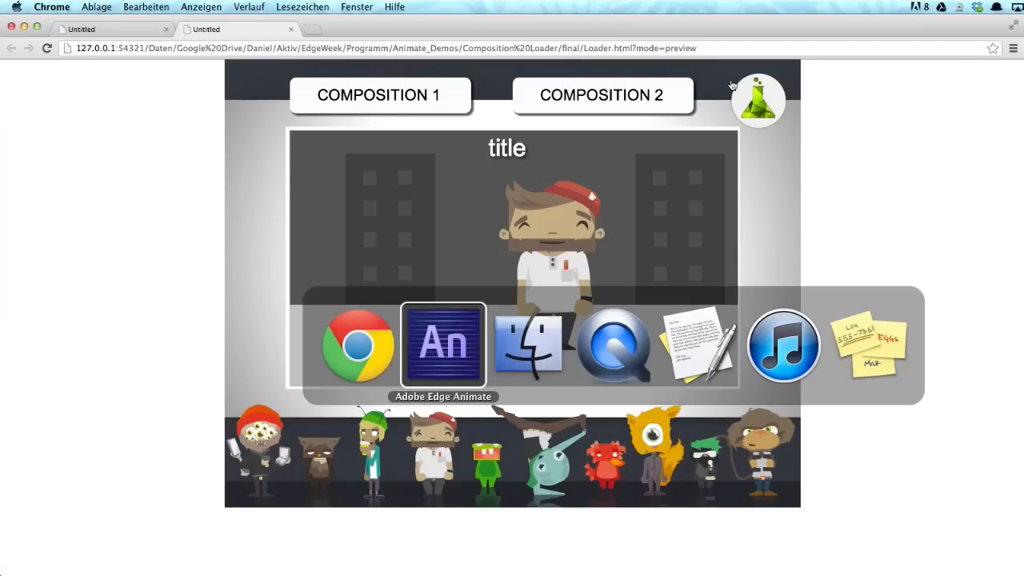
- Back in Edge Animate, switch from Loader.html to the open welcome.html composition
{"action": "left_click", "coordinate": [441, 345]}
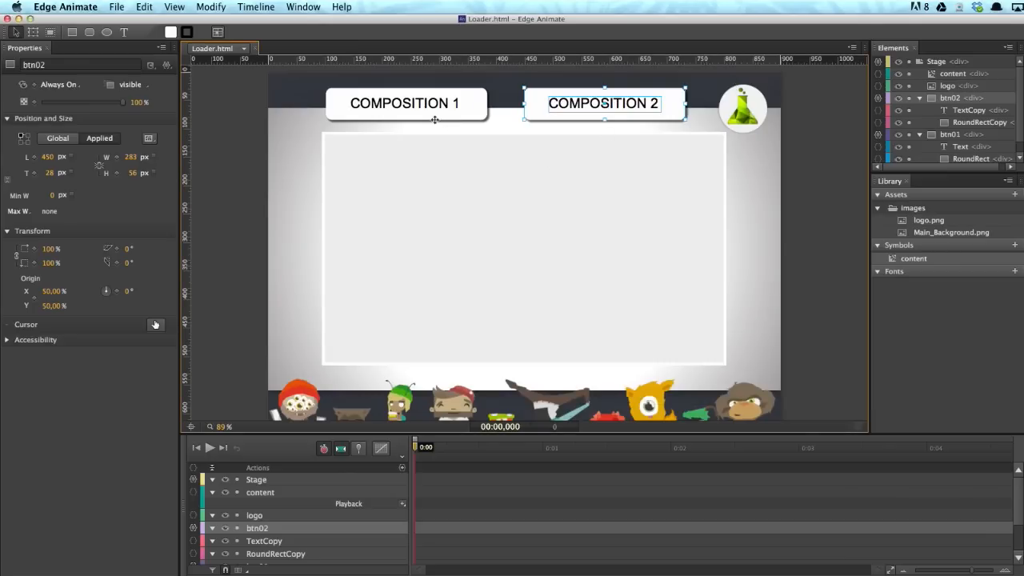
{"action": "left_click", "coordinate": [404, 102]}
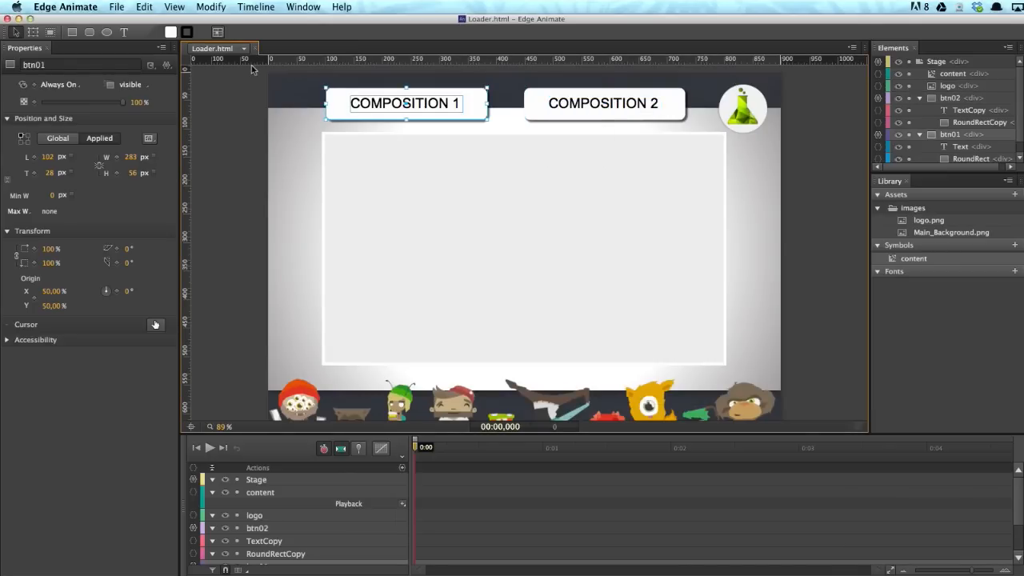
{"action": "left_click", "coordinate": [216, 48]}
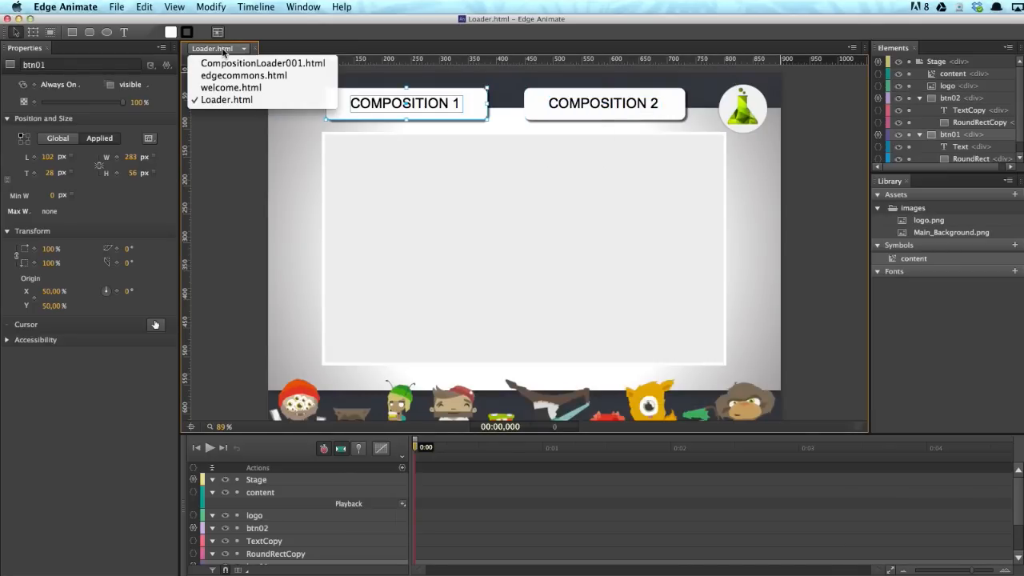
{"action": "left_click", "coordinate": [230, 86]}
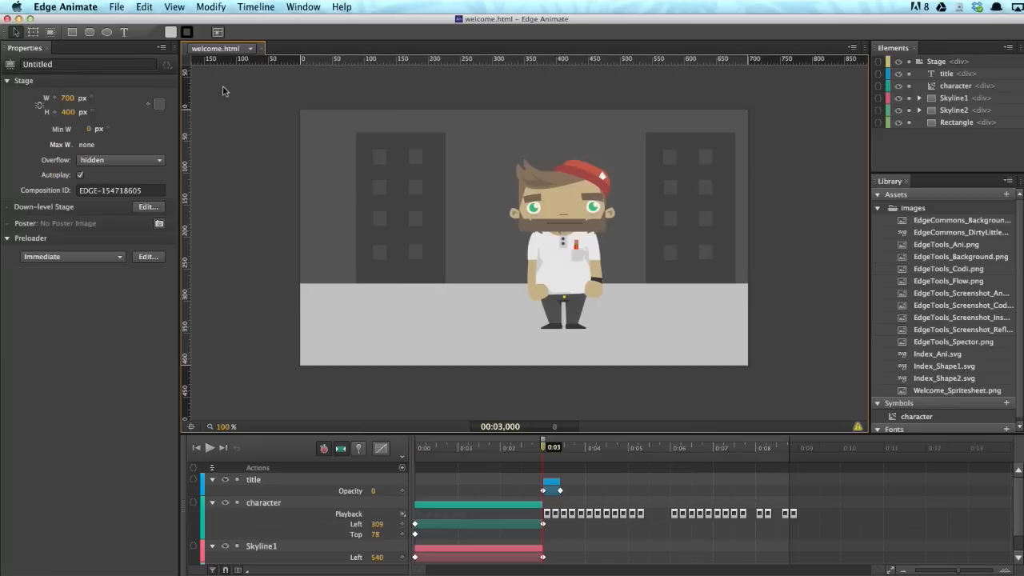
{"action": "mouse_move", "coordinate": [390, 179]}
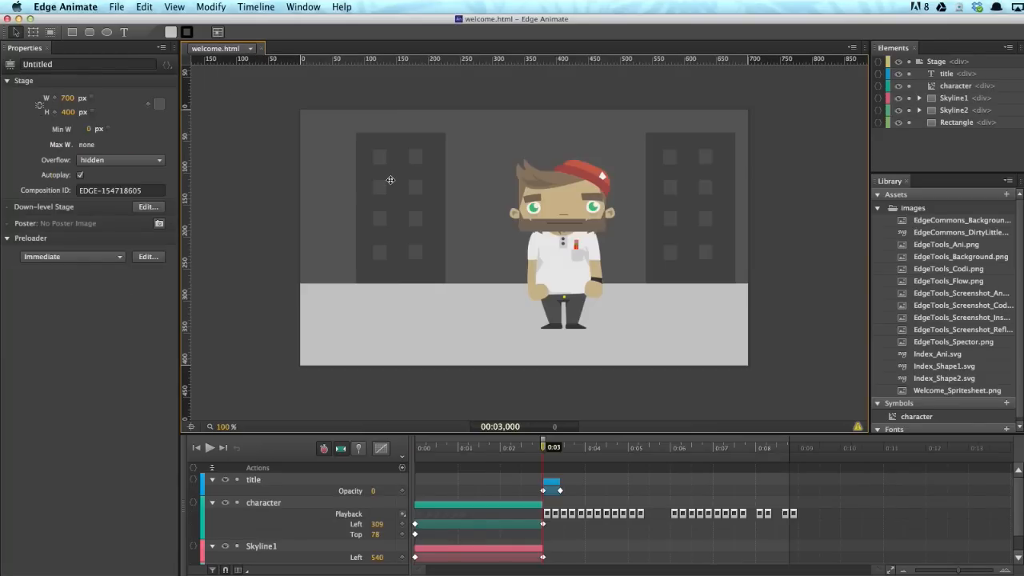
{"action": "mouse_move", "coordinate": [456, 214]}
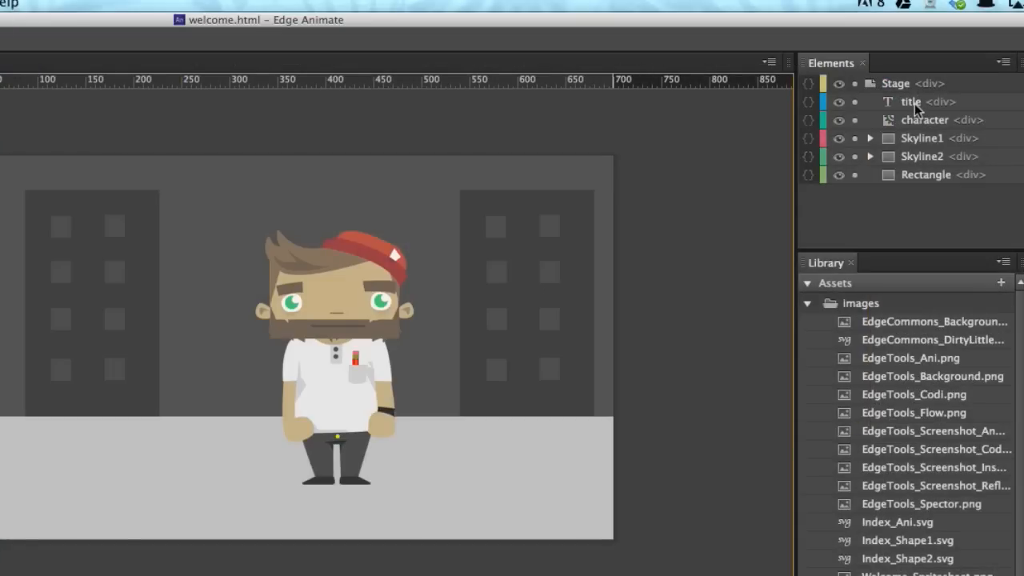
{"action": "mouse_move", "coordinate": [918, 110]}
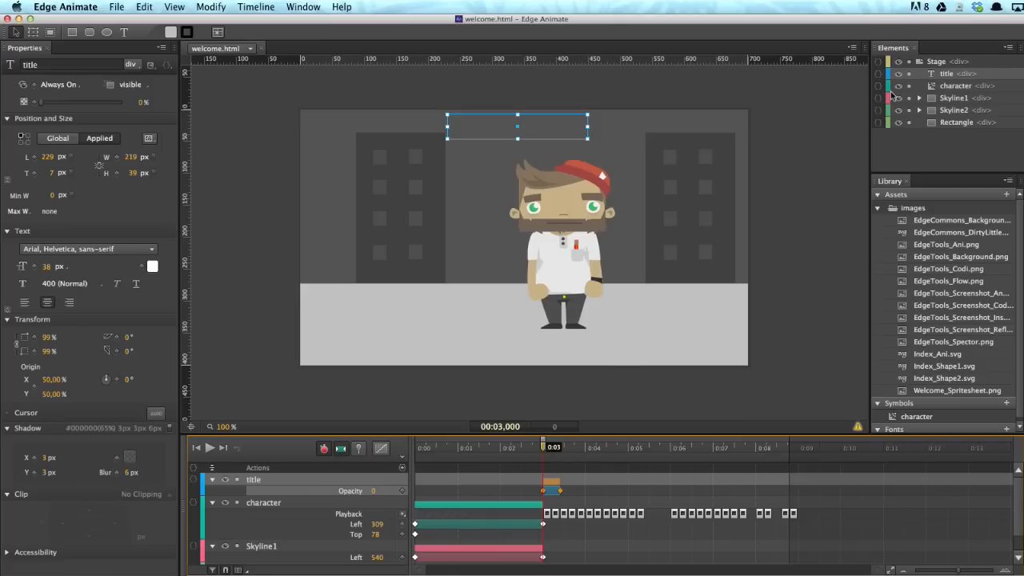
{"action": "mouse_move", "coordinate": [945, 73]}
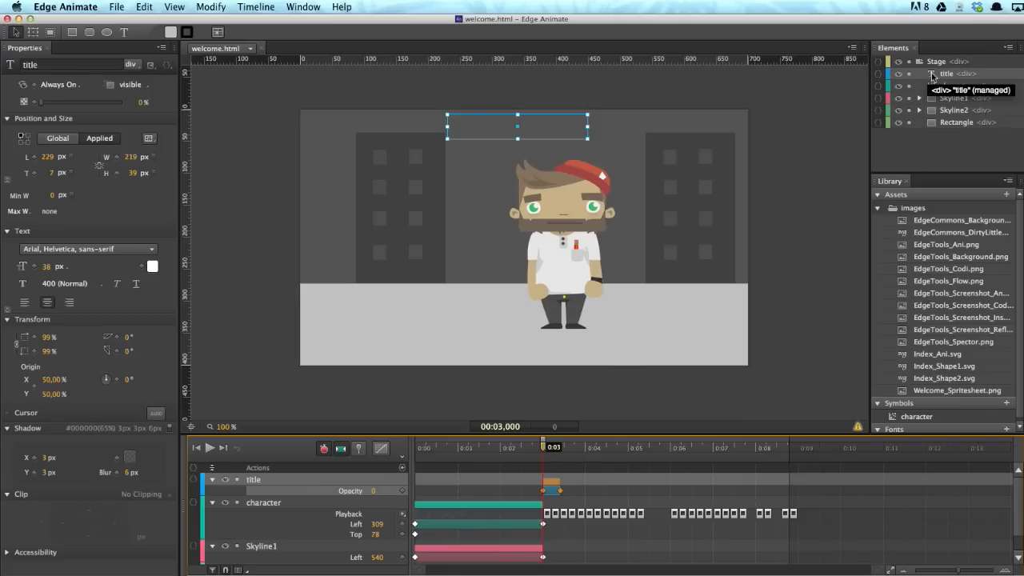
{"action": "mouse_move", "coordinate": [950, 77]}
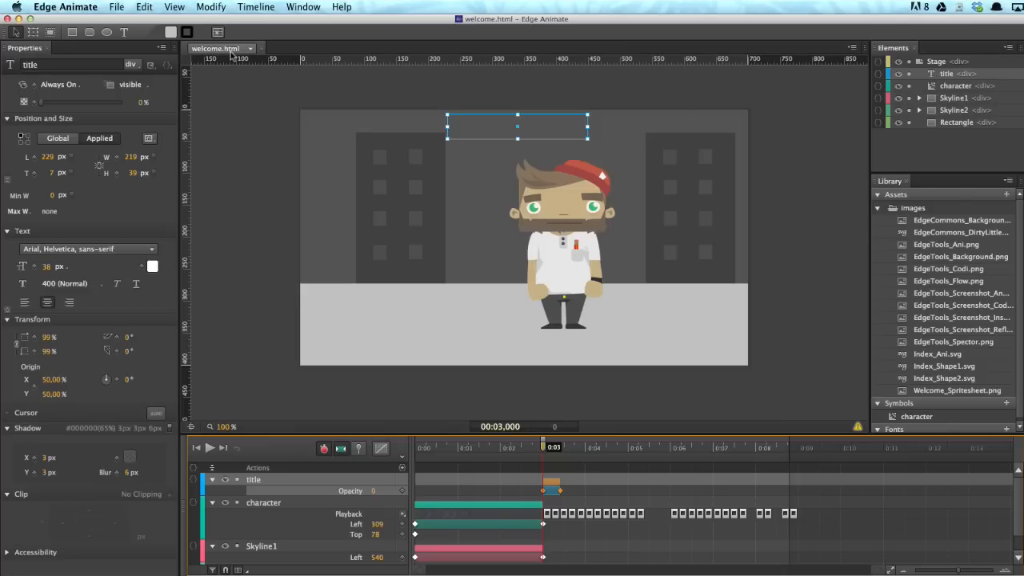
- Switch back to the Loader.html project from the open-compositions list
{"action": "left_click", "coordinate": [216, 48]}
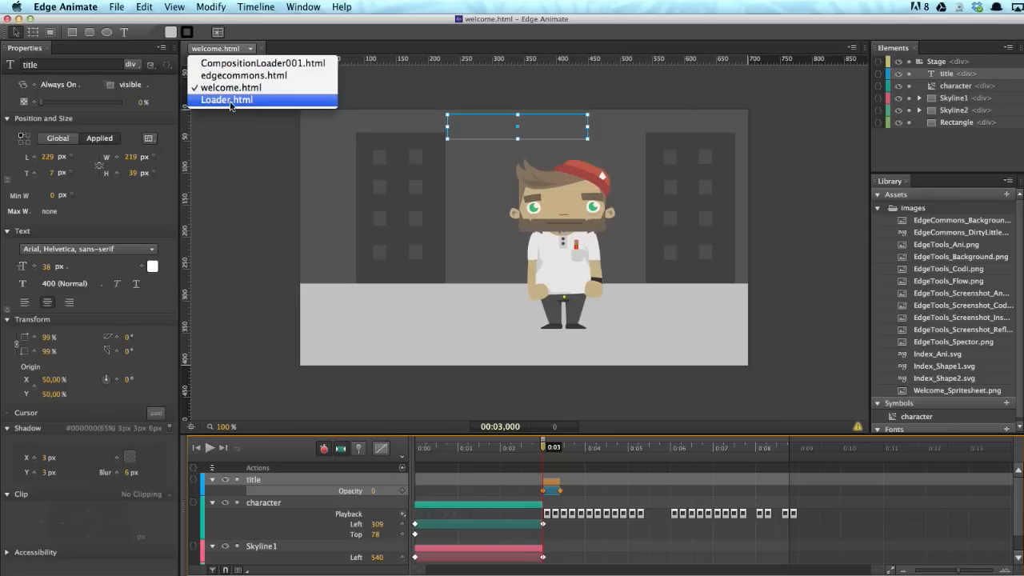
{"action": "left_click", "coordinate": [227, 99]}
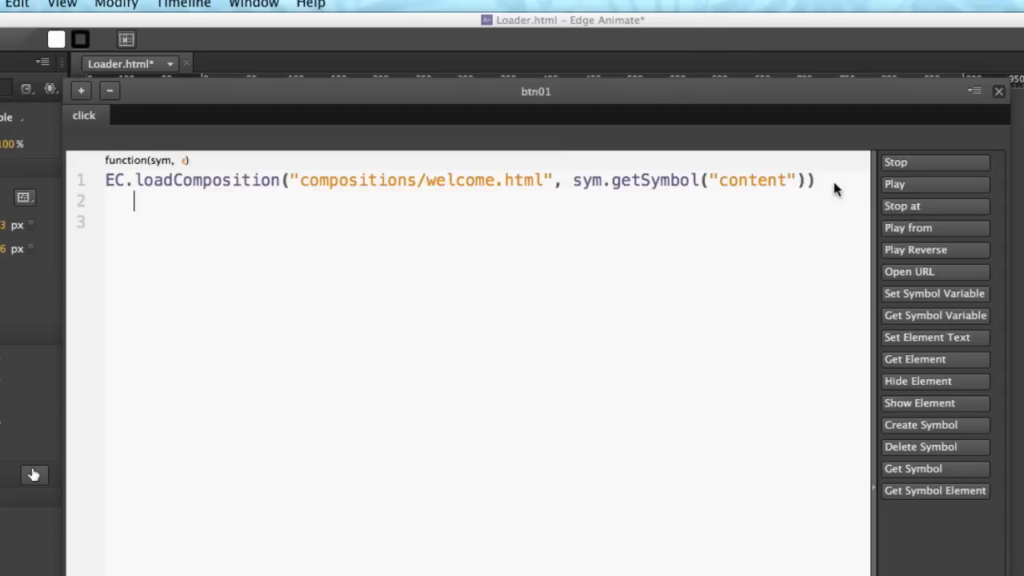
- Chain a .done(function(comp){ callback onto the loadComposition call
{"action": "type", "text": ".done"}
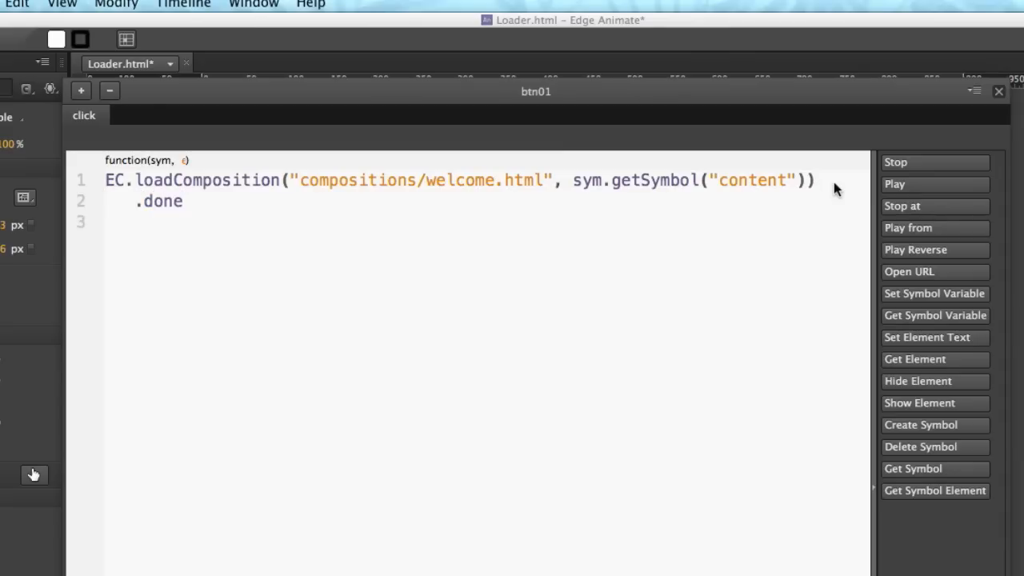
{"action": "type", "text": "("}
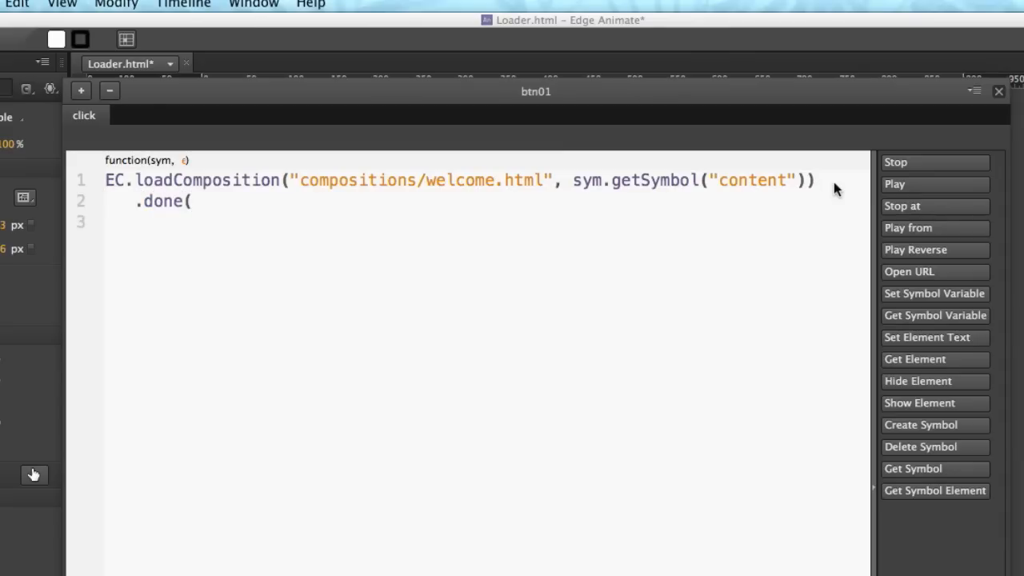
{"action": "type", "text": "du"}
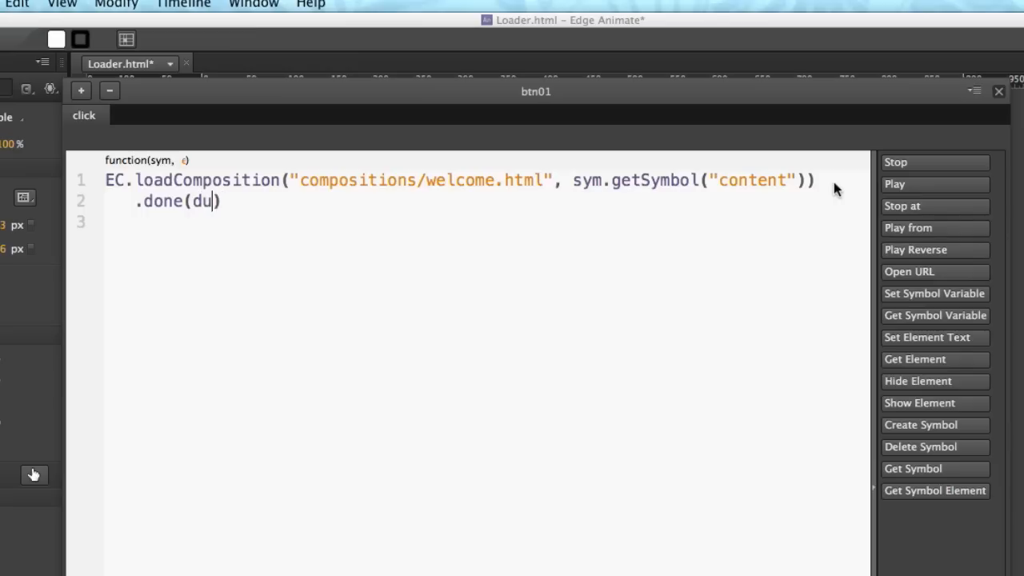
{"action": "type", "text": "function"}
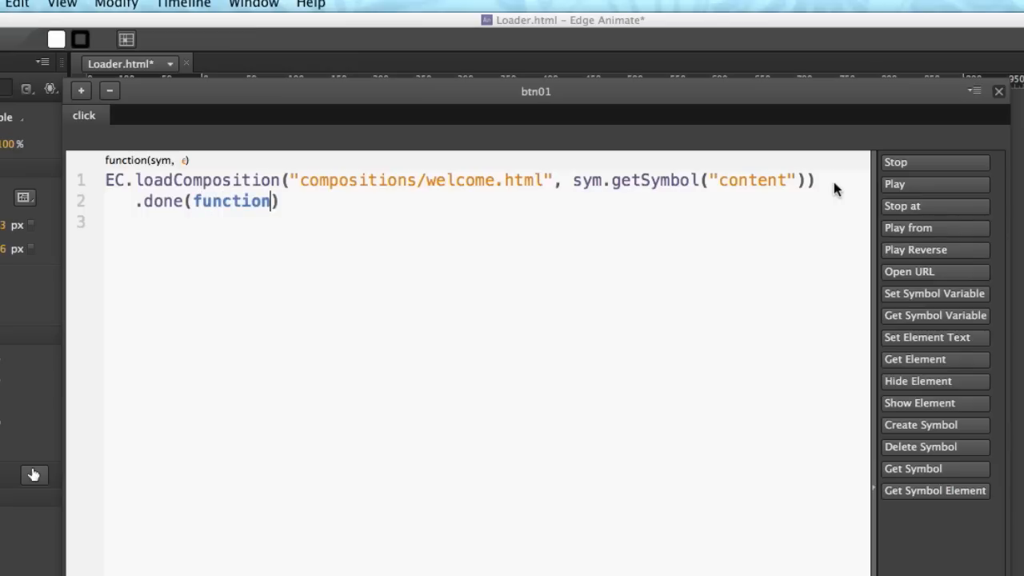
{"action": "type", "text": "()"}
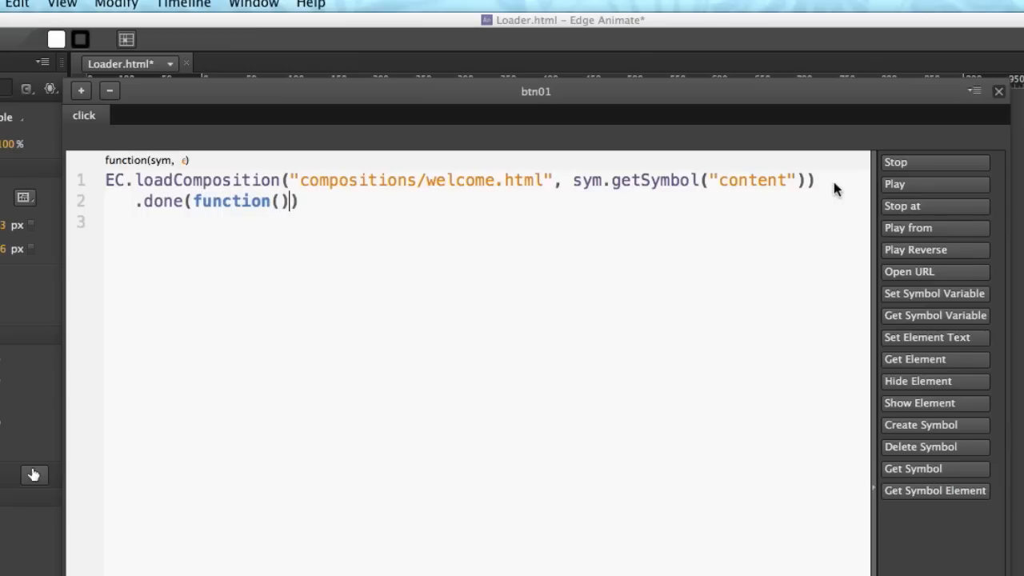
{"action": "type", "text": "comp"}
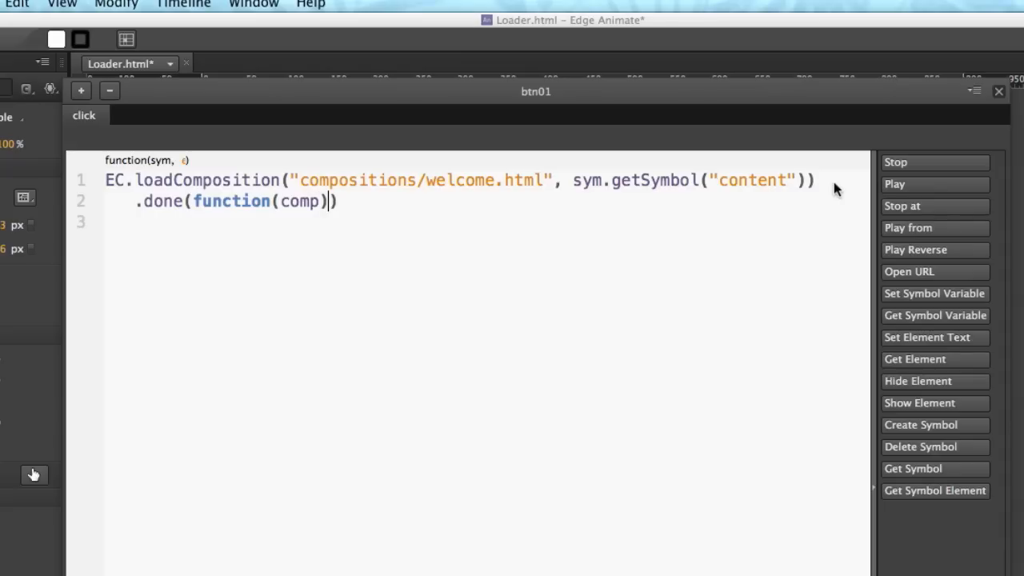
{"action": "type", "text": "{"}
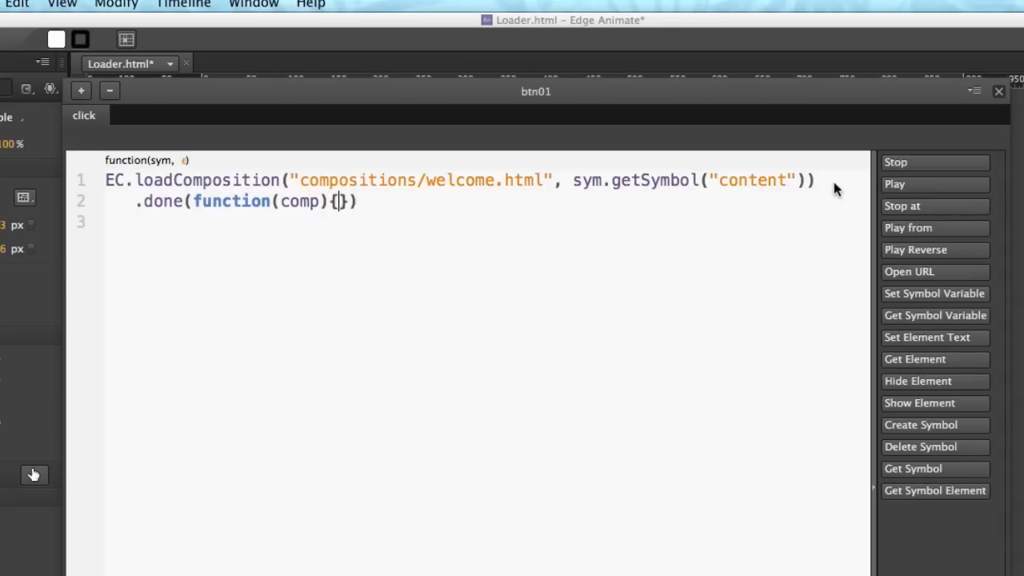
{"action": "key", "text": "Enter"}
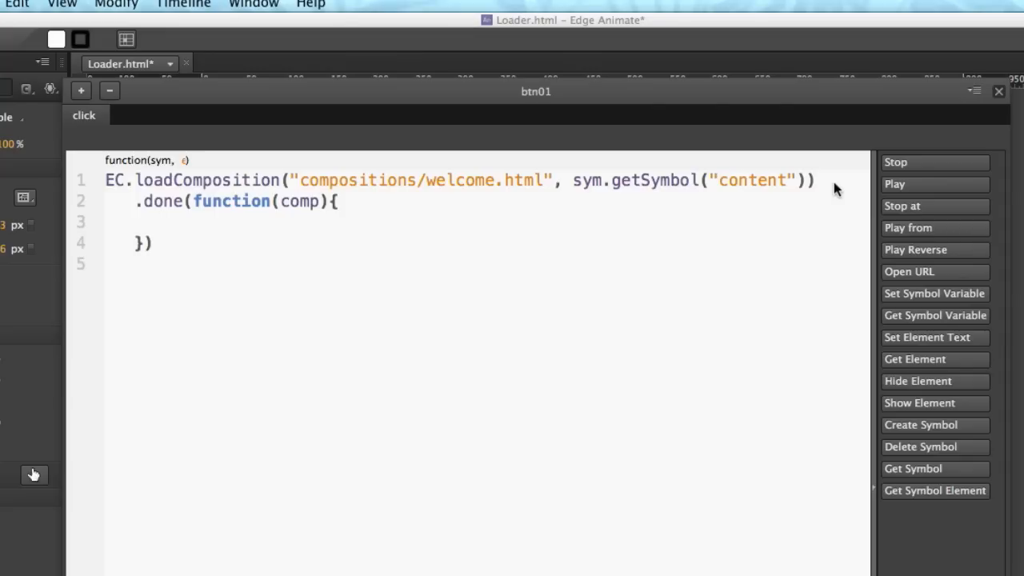
- Inside the callback, set comp.getStage().$("title").html("Welcome to Edge Docks")
{"action": "type", "text": "comp"}
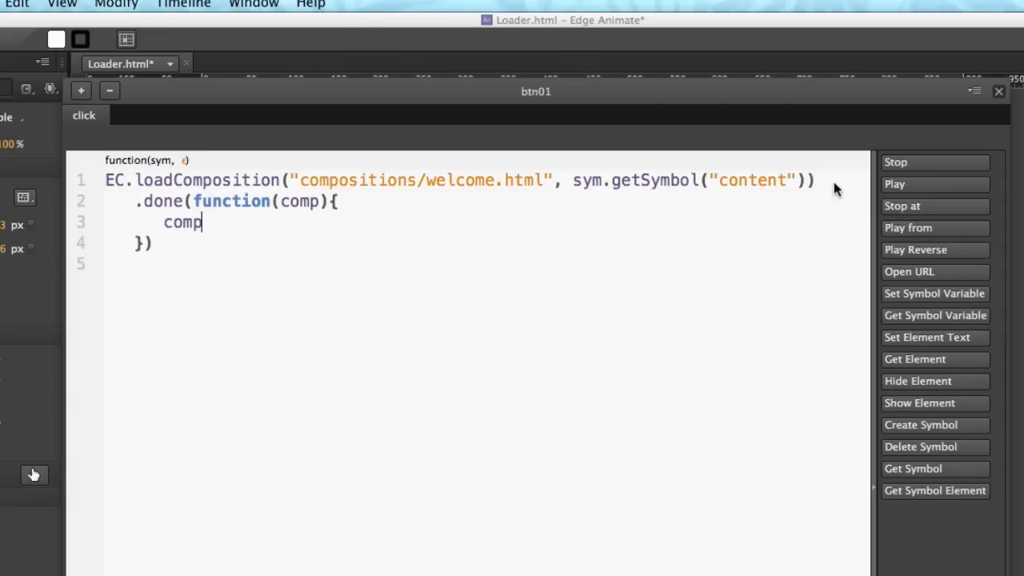
{"action": "type", "text": ".get"}
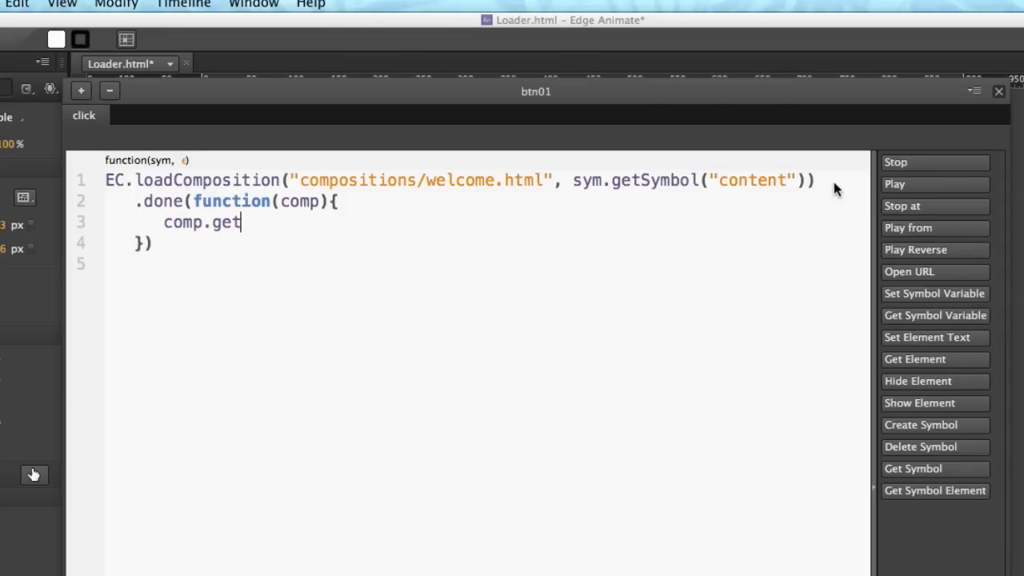
{"action": "type", "text": "Stage"}
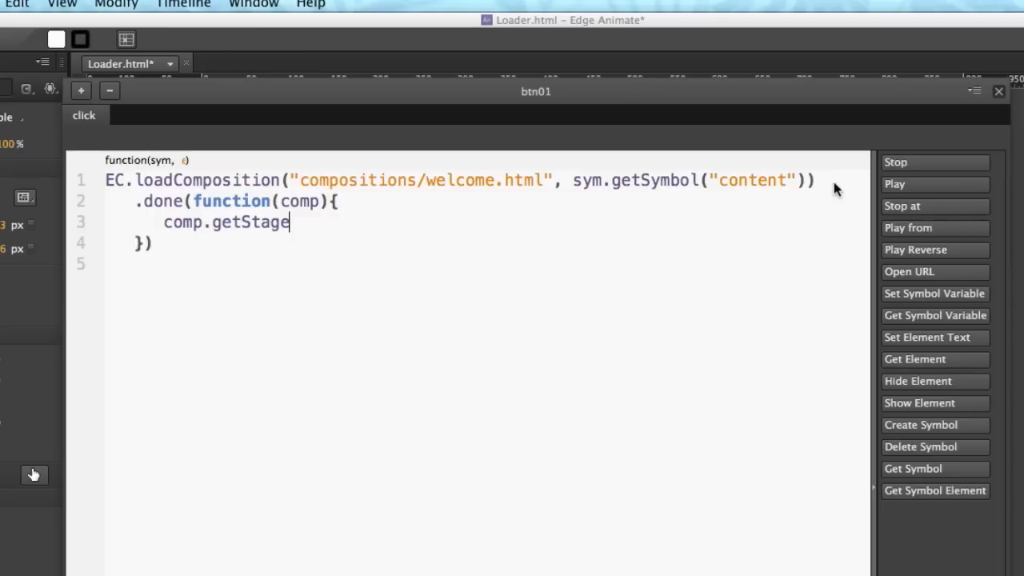
{"action": "type", "text": "()"}
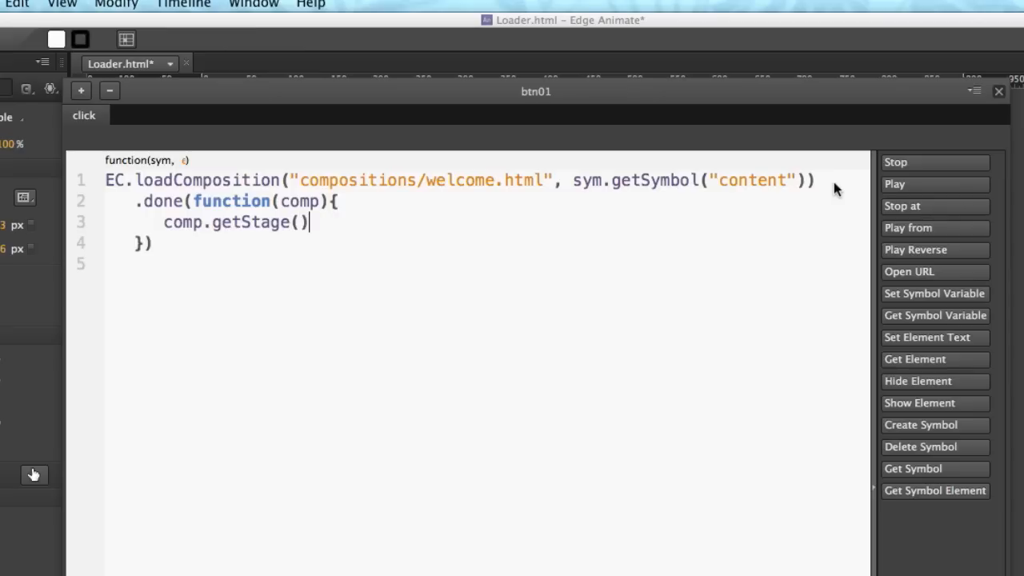
{"action": "type", "text": "."}
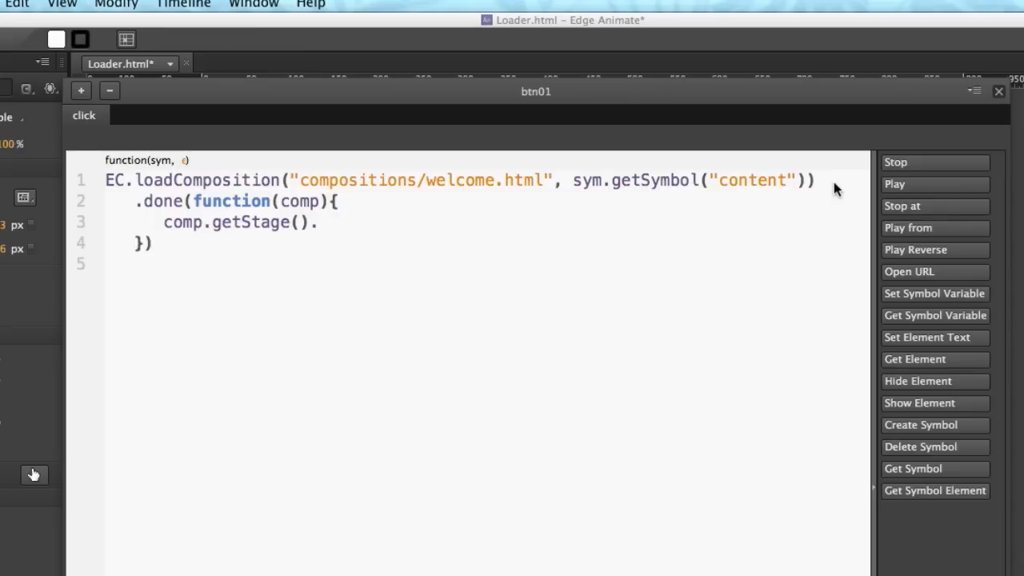
{"action": "type", "text": ".$"}
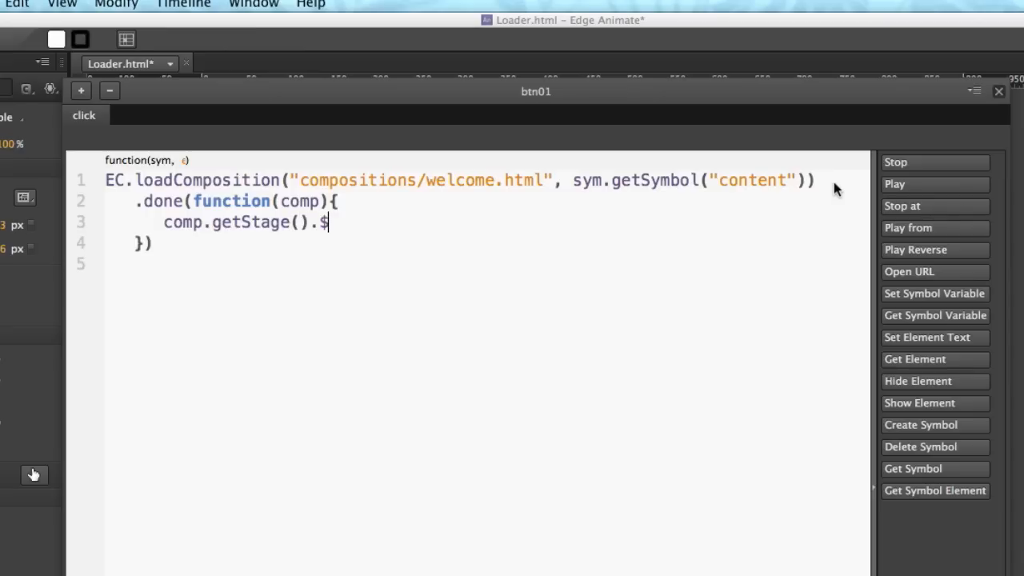
{"action": "type", "text": "("}
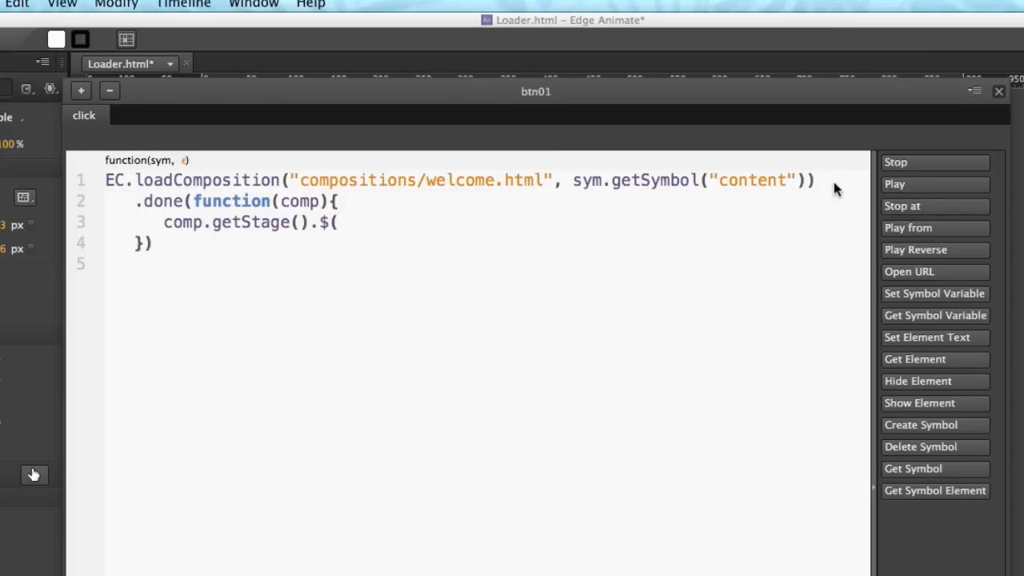
{"action": "type", "text": "\"\""}
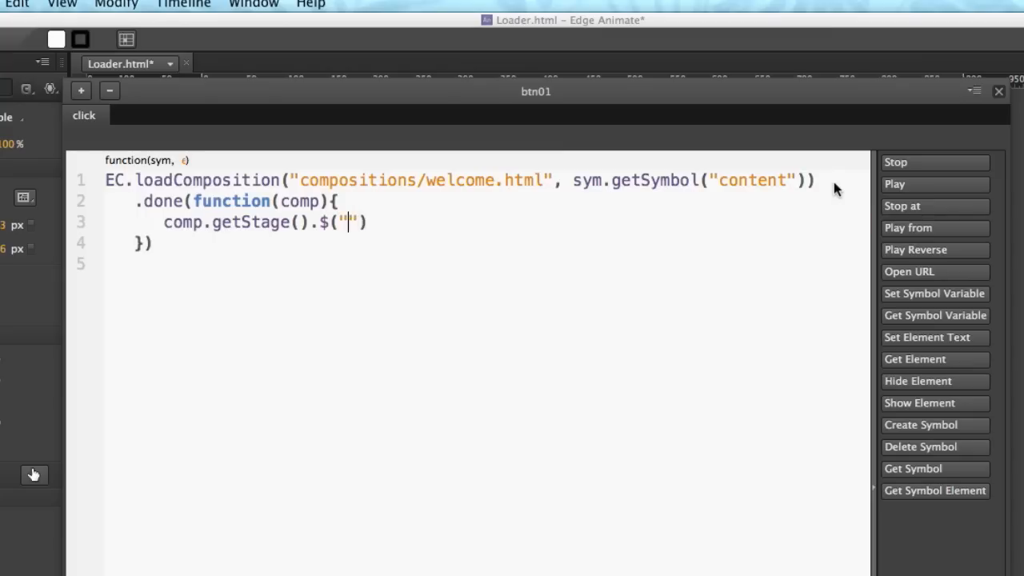
{"action": "type", "text": "title"}
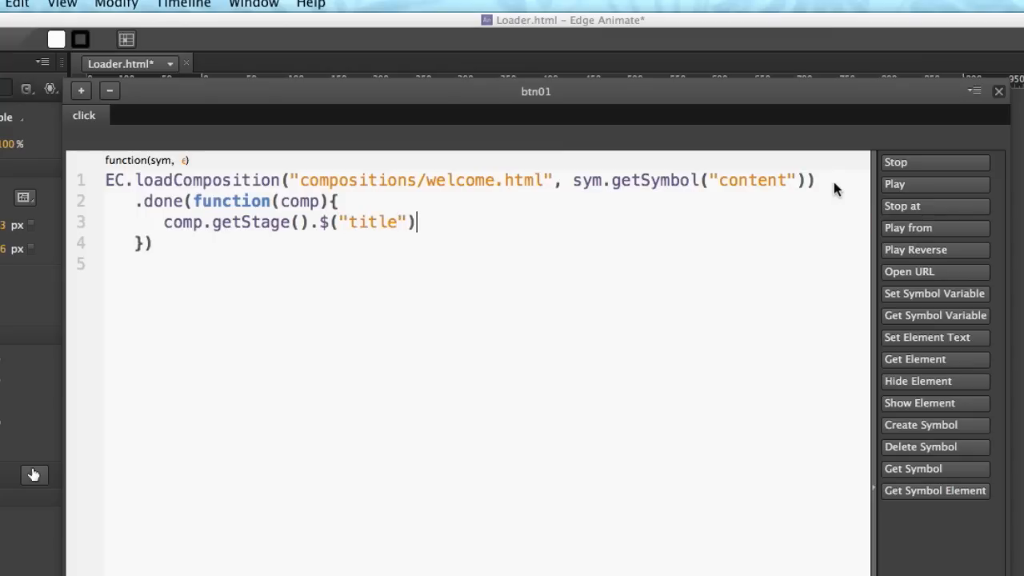
{"action": "type", "text": "."}
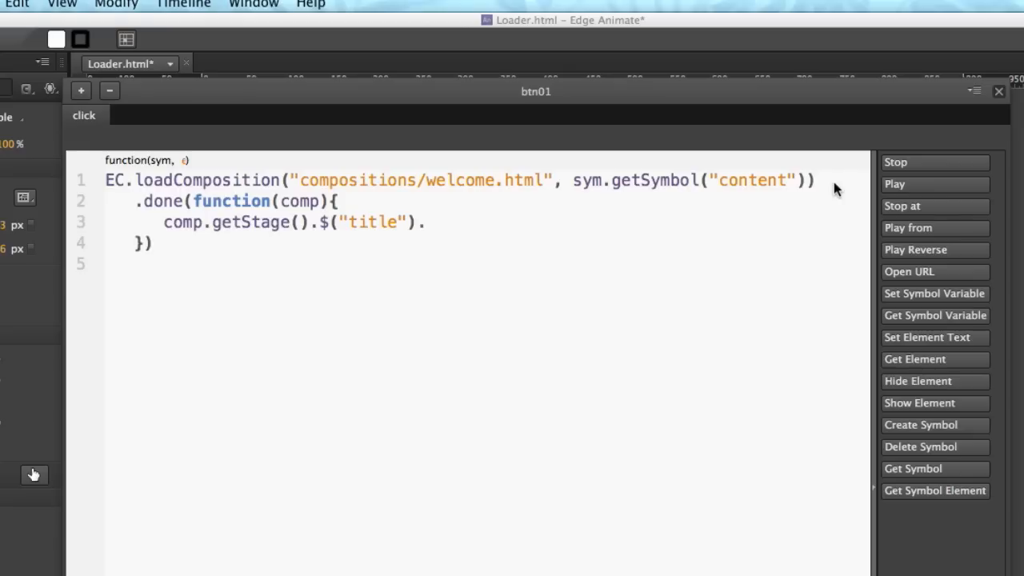
{"action": "type", "text": "html"}
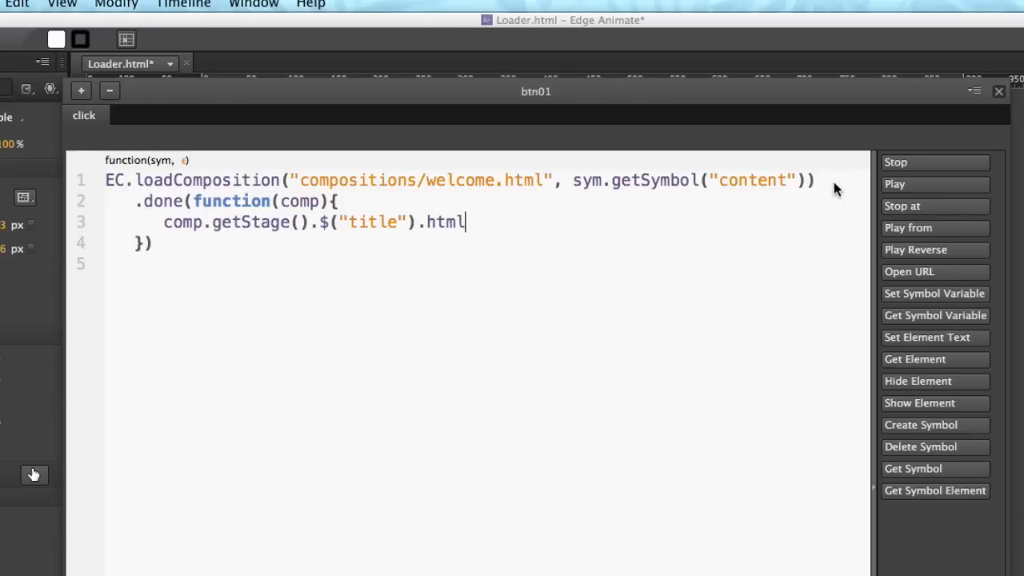
{"action": "type", "text": "()"}
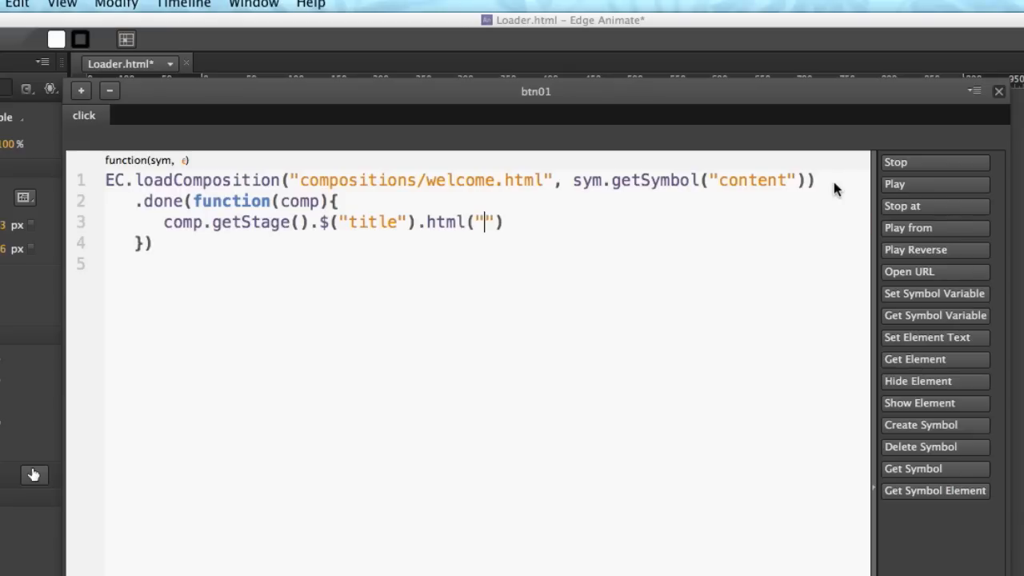
{"action": "type", "text": "Welcome to E"}
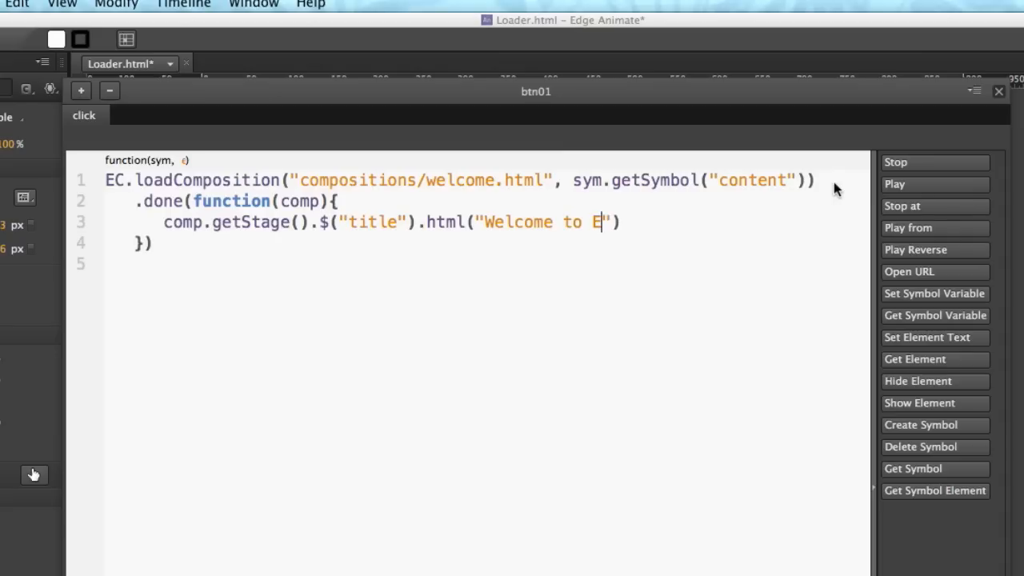
{"action": "type", "text": "dge Docks"}
{"action": "left_click", "coordinate": [486, 243]}
{"action": "type", "text": ";"}
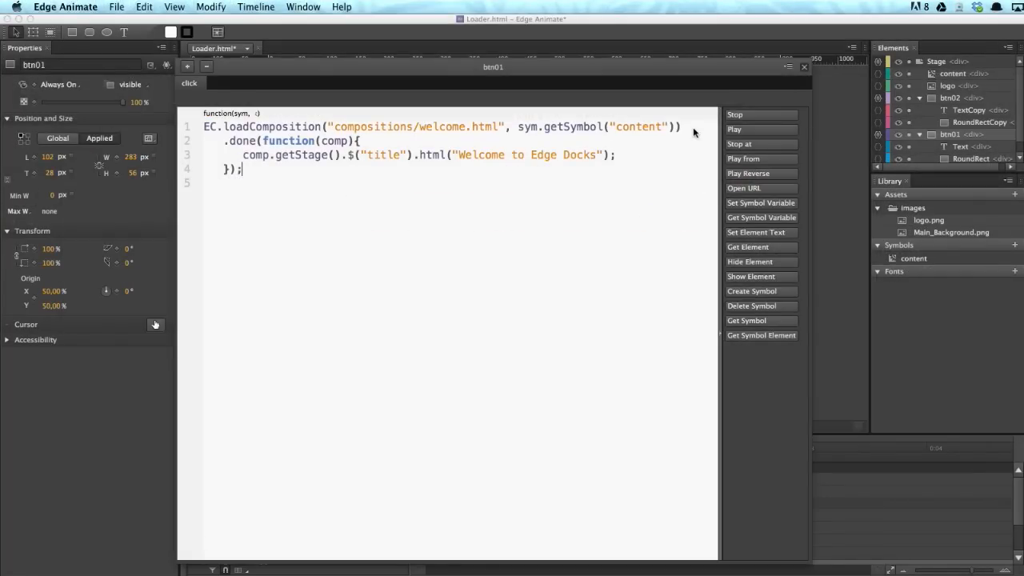
- Close the btn01 click code editor, returning to the Loader stage
{"action": "left_click", "coordinate": [803, 67]}
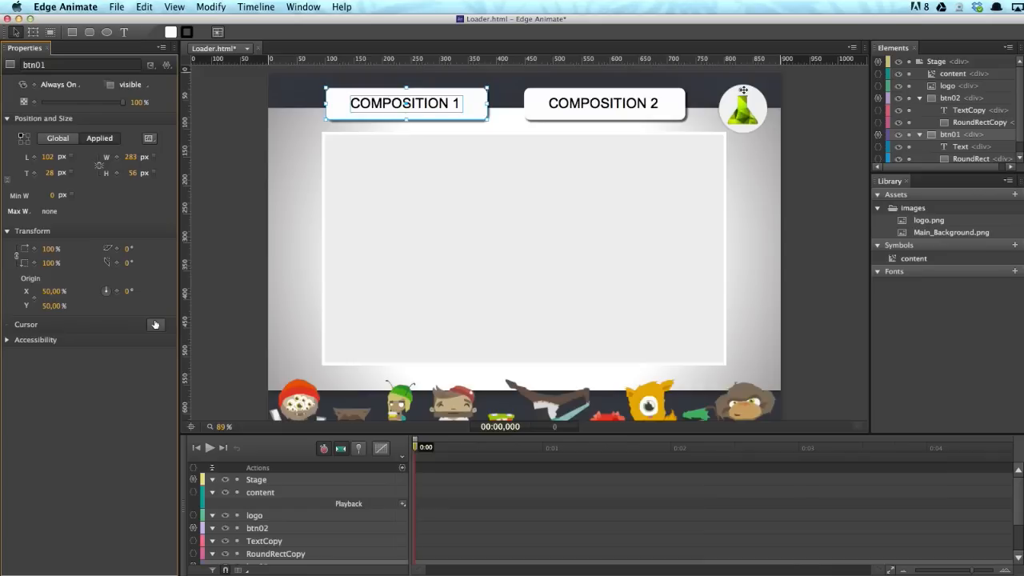
{"action": "mouse_move", "coordinate": [541, 141]}
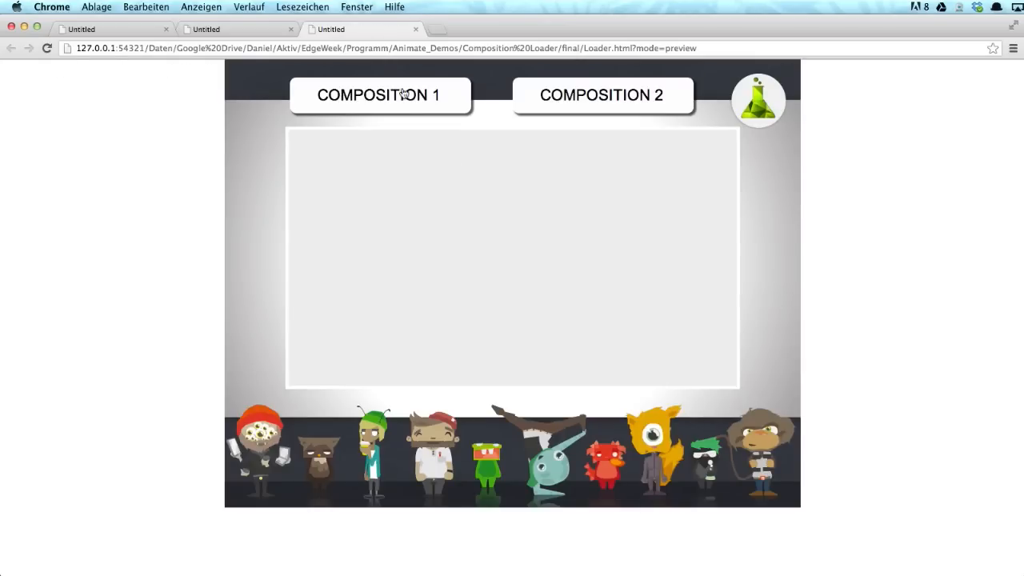
- Load the welcome composition with COMPOSITION 1 so its title reads 'Welcome to Edge Docks'
{"action": "left_click", "coordinate": [379, 96]}
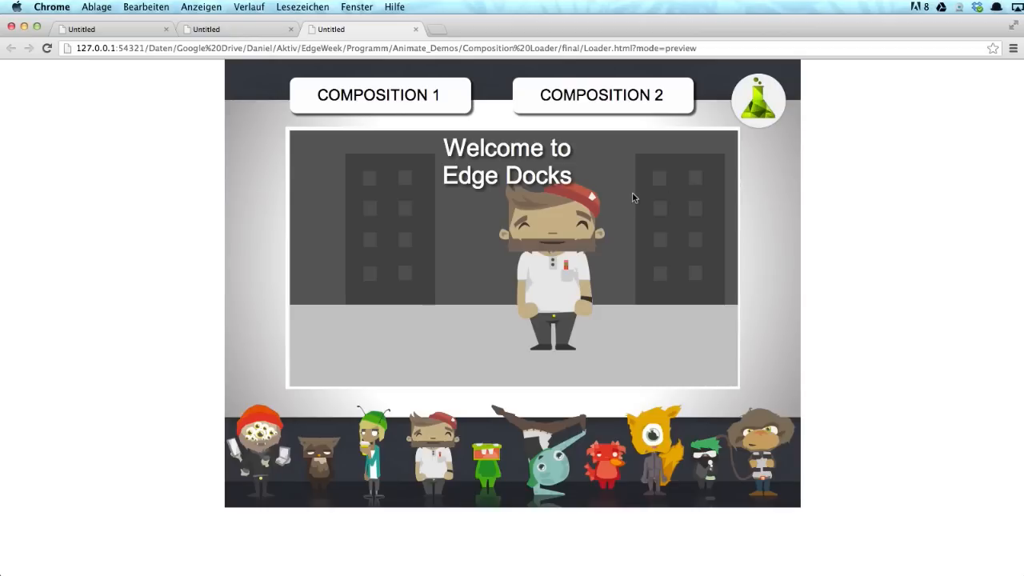
{"action": "mouse_move", "coordinate": [773, 240]}
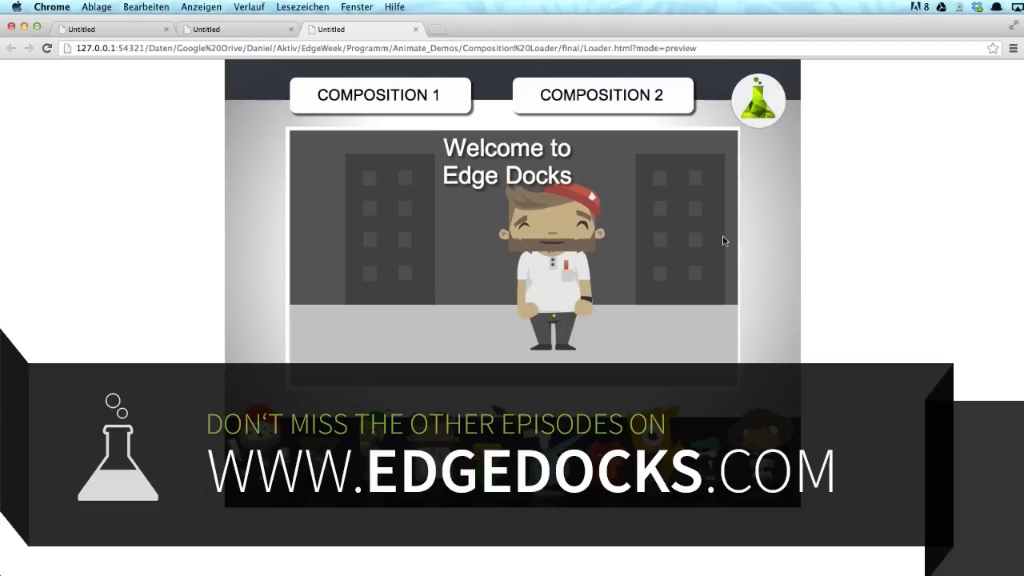
{"action": "mouse_move", "coordinate": [860, 312]}
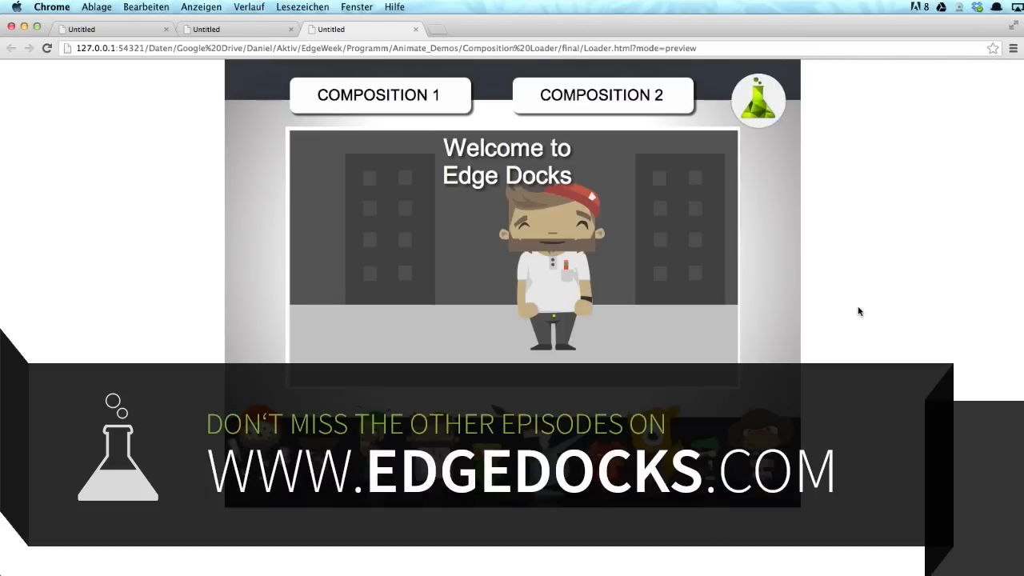